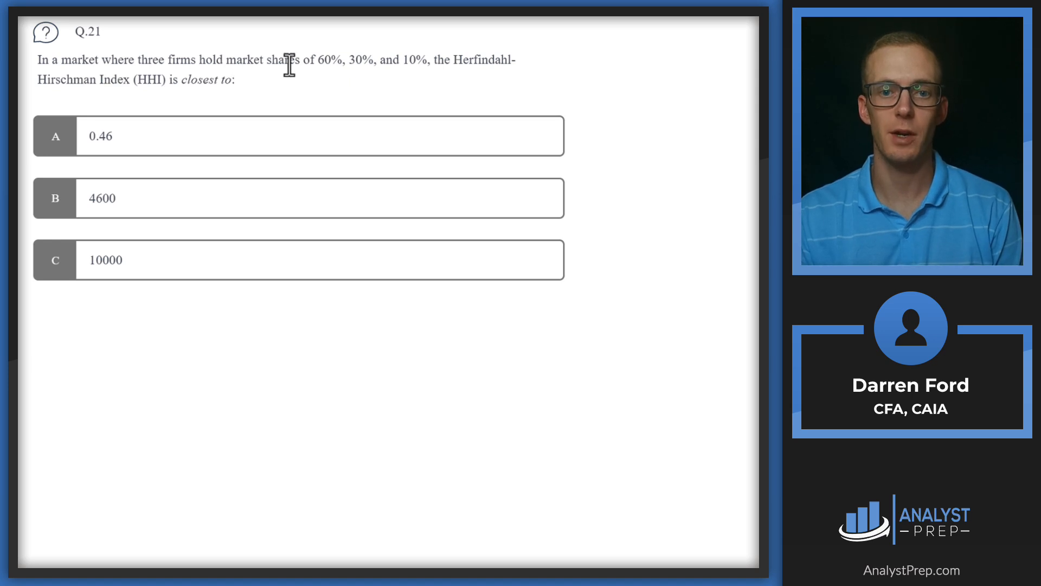
mouse_move(344, 59)
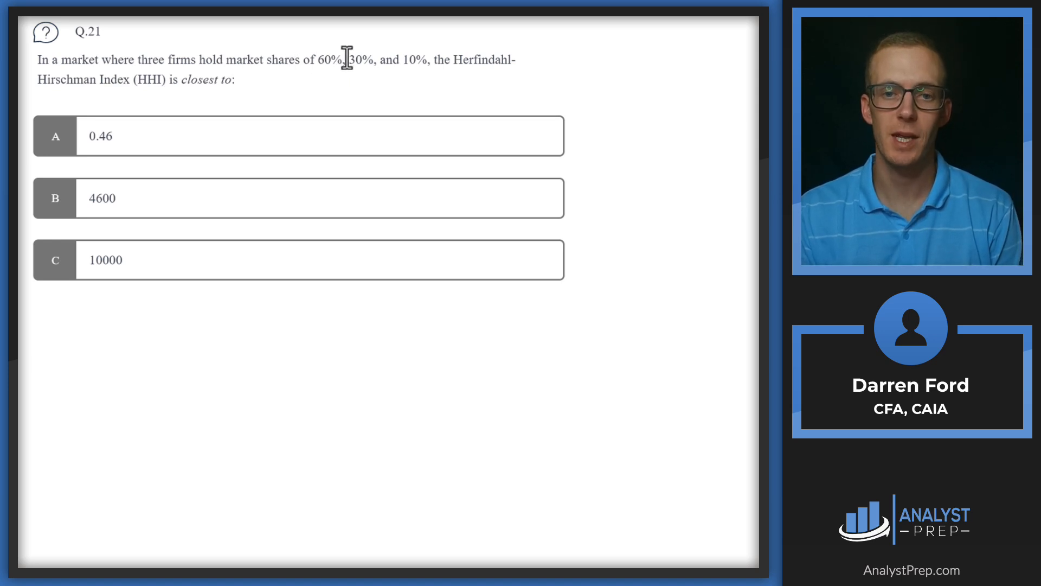
mouse_move(455, 67)
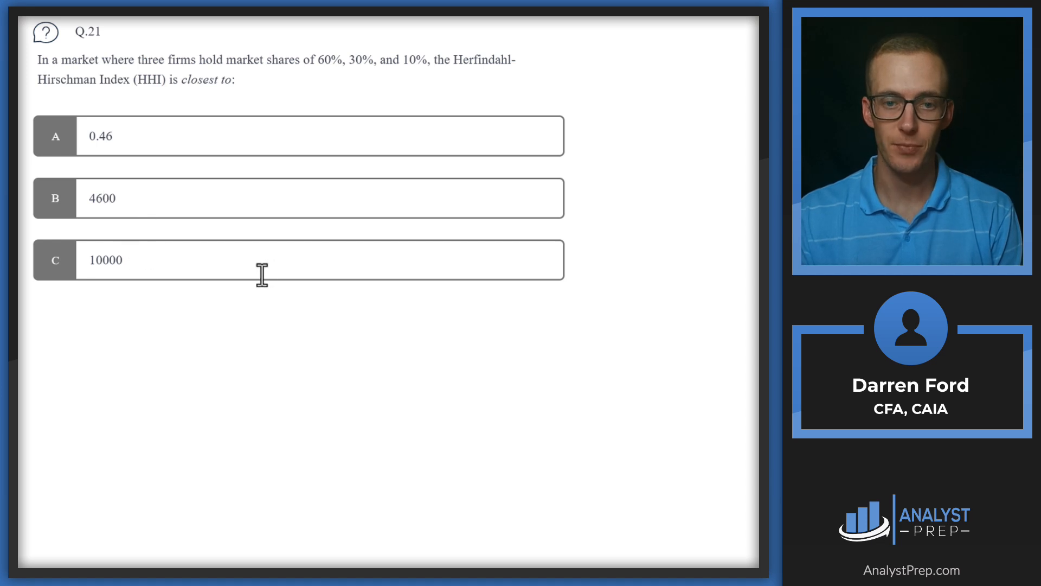
mouse_move(187, 112)
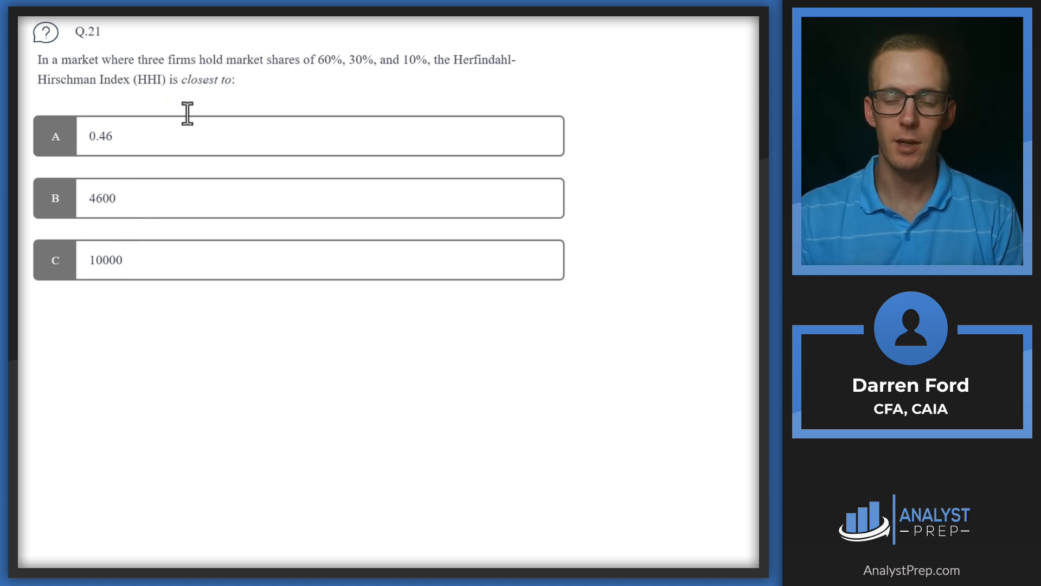
mouse_move(248, 88)
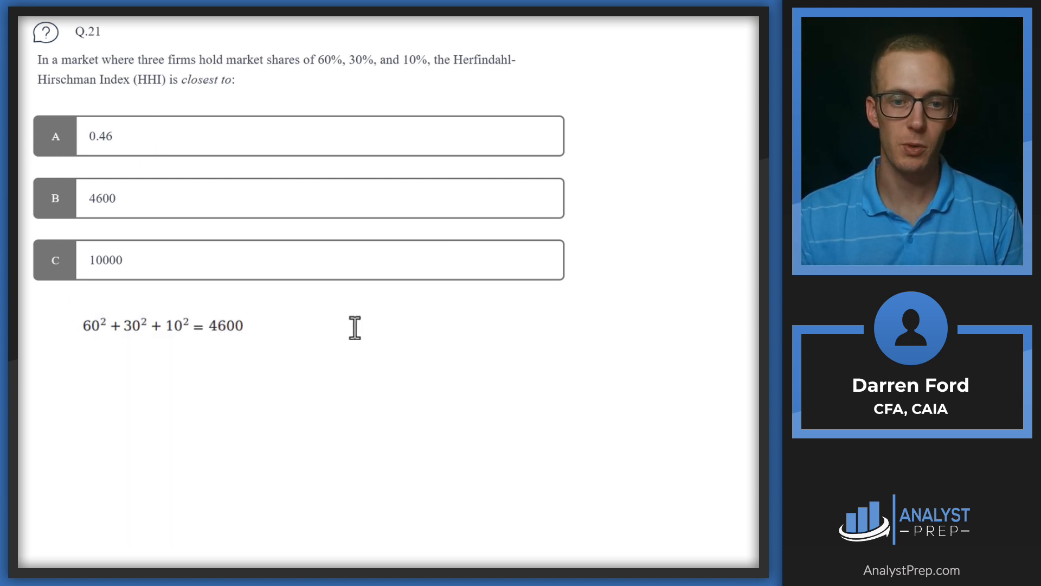
mouse_move(75, 330)
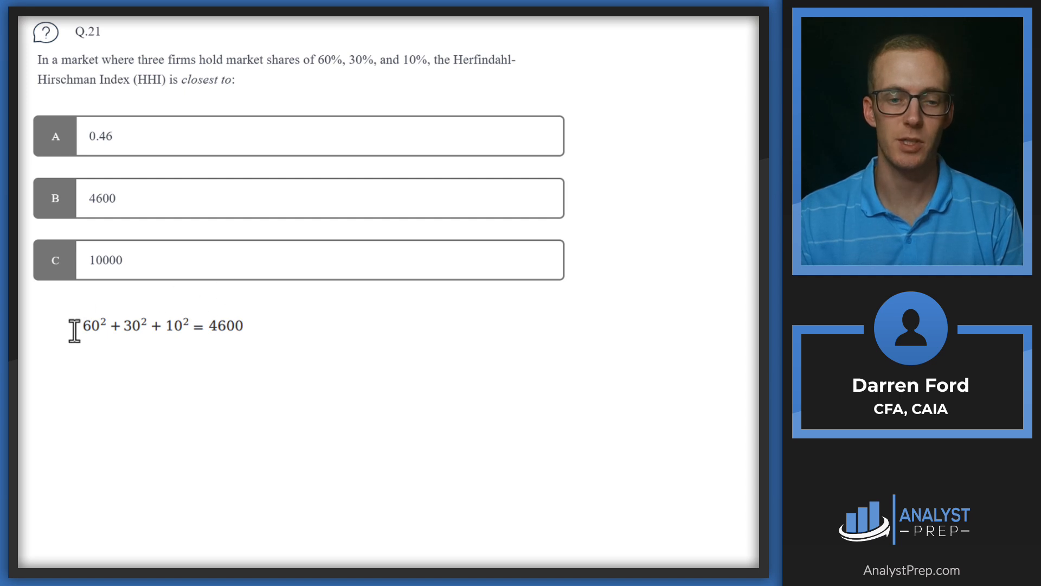
mouse_move(170, 318)
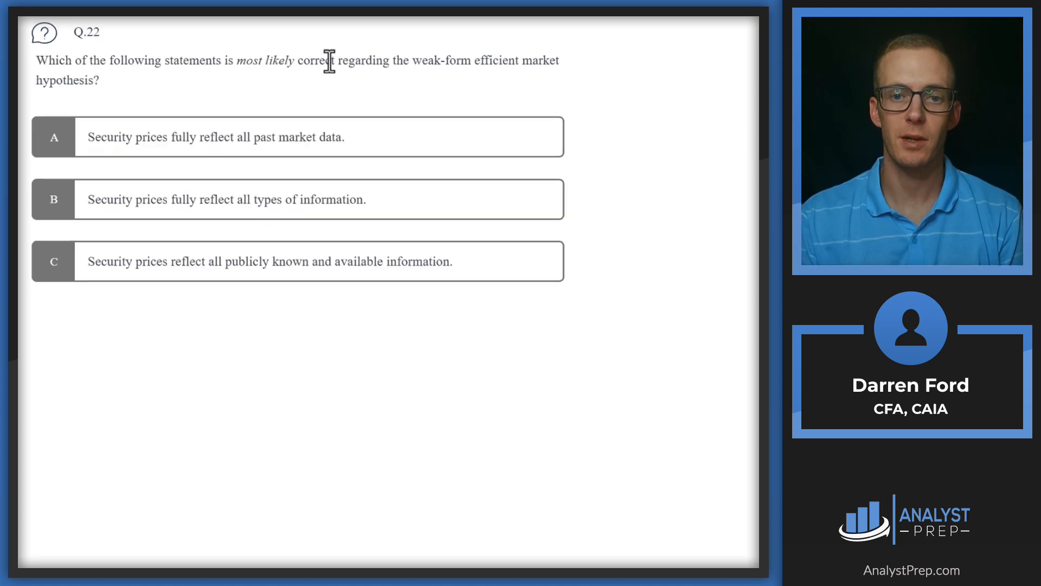
mouse_move(496, 65)
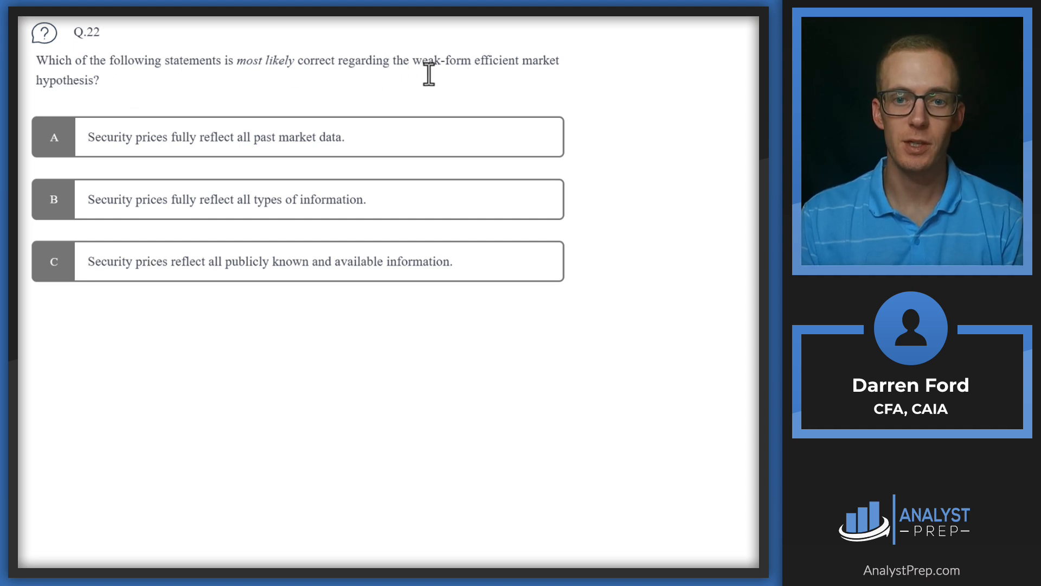
mouse_move(160, 75)
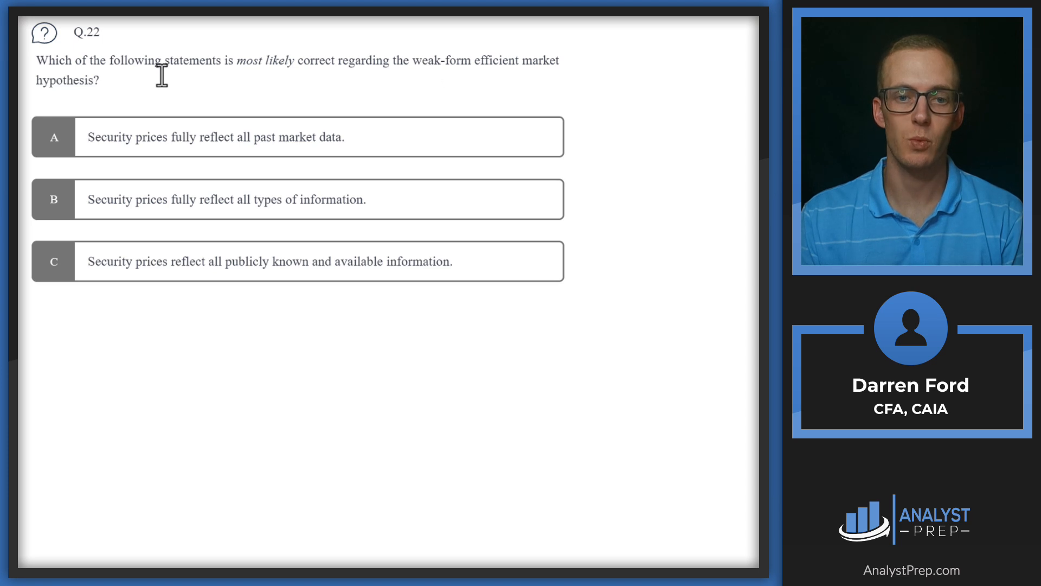
mouse_move(251, 60)
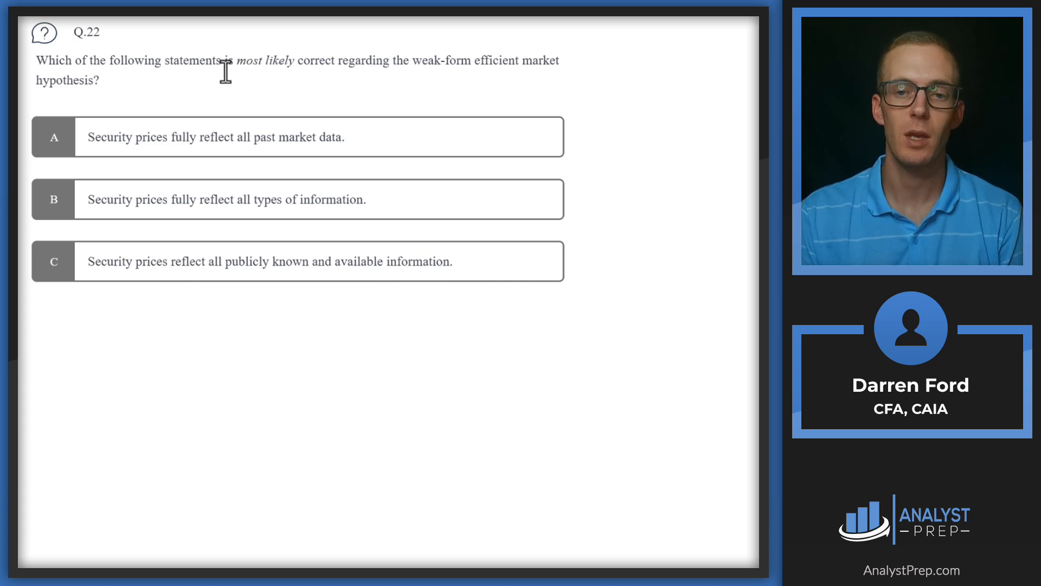
mouse_move(324, 72)
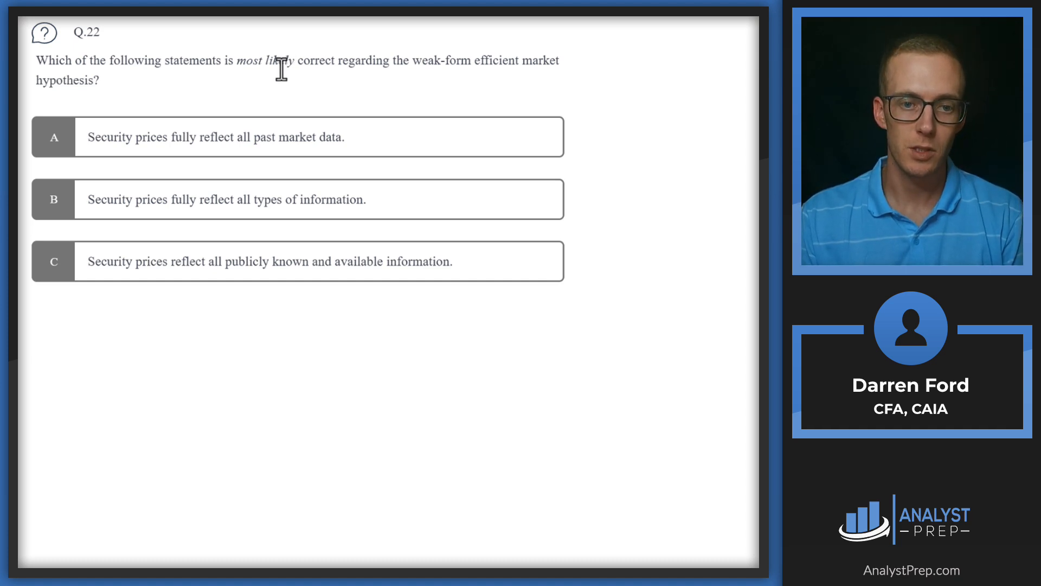
mouse_move(278, 70)
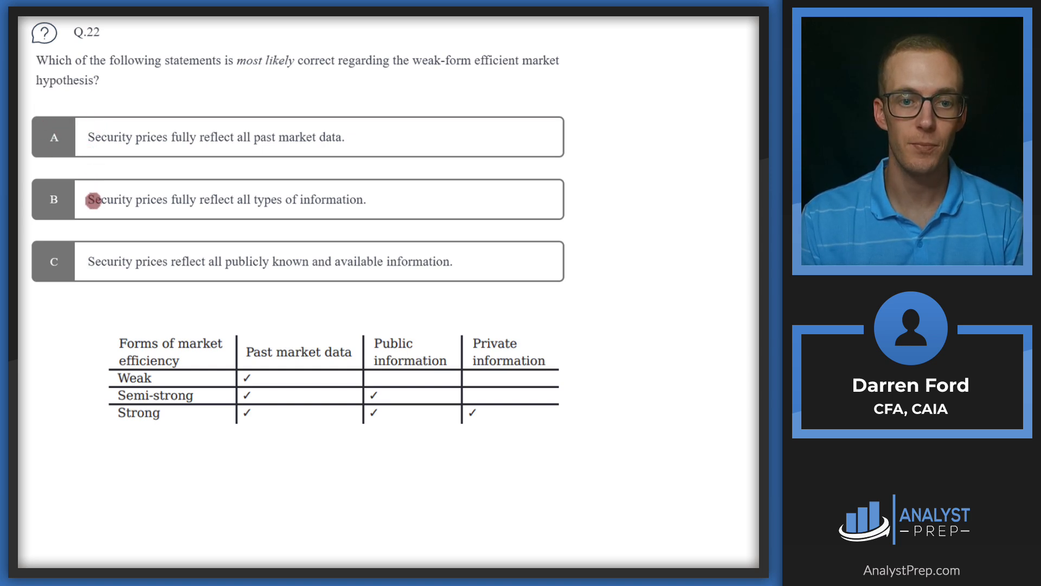
mouse_move(213, 210)
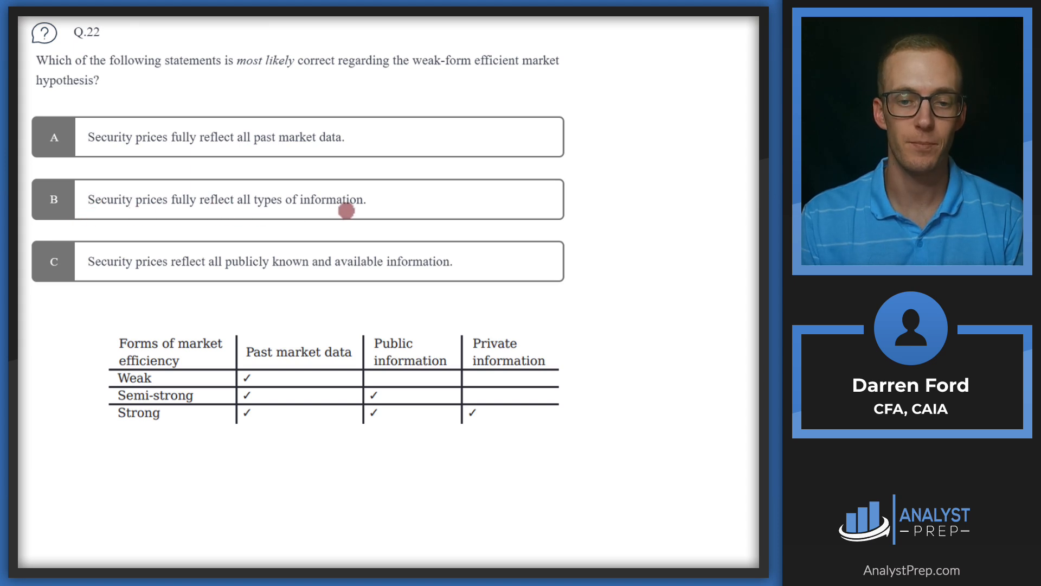
mouse_move(207, 433)
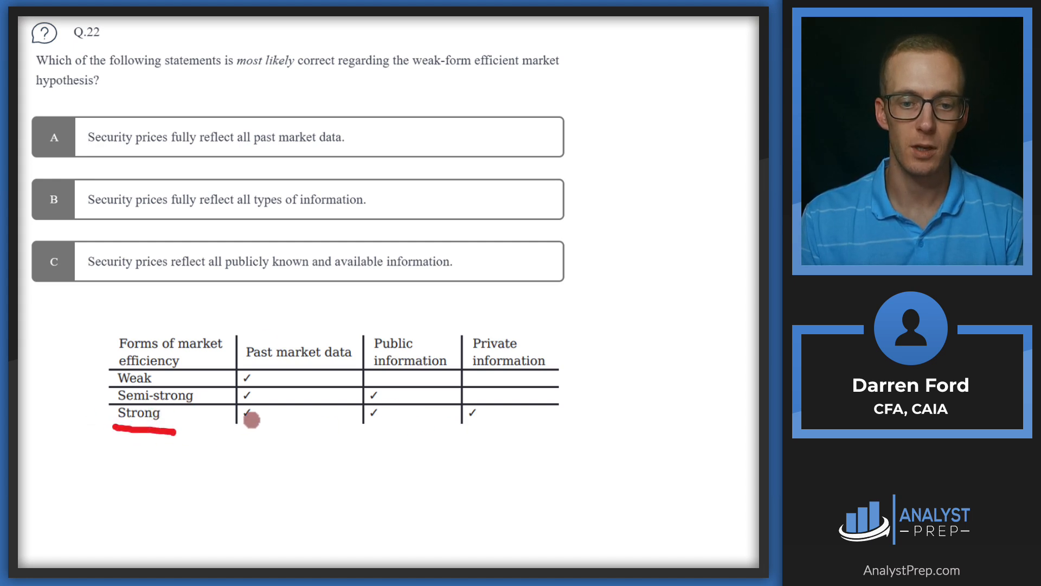
mouse_move(497, 411)
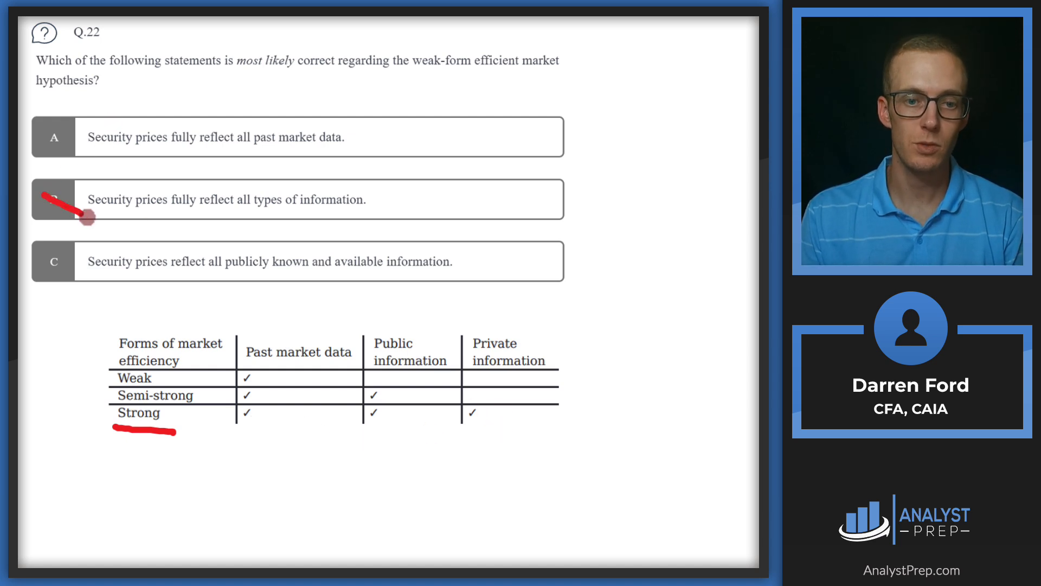
mouse_move(94, 275)
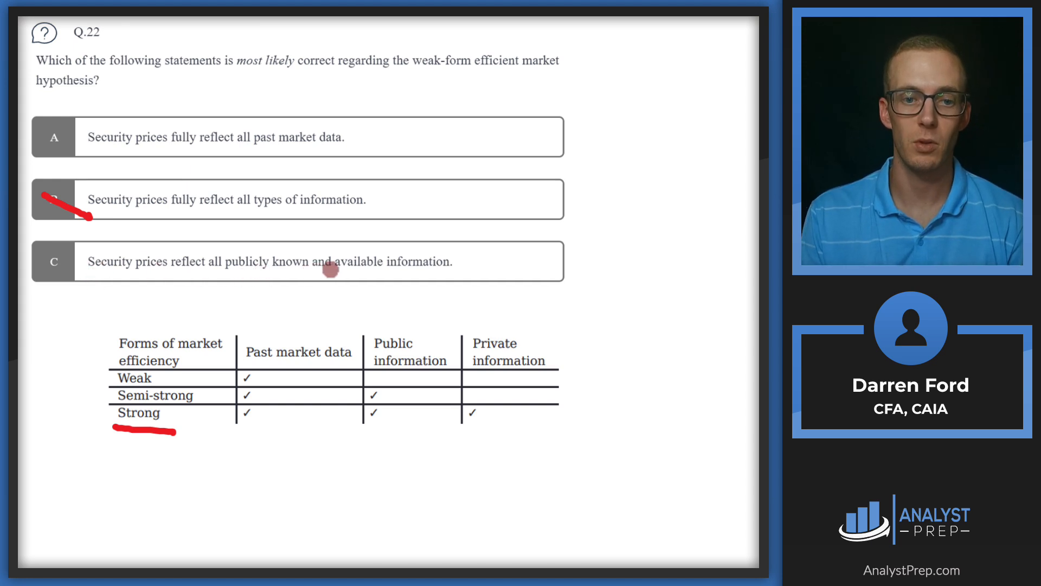
mouse_move(178, 362)
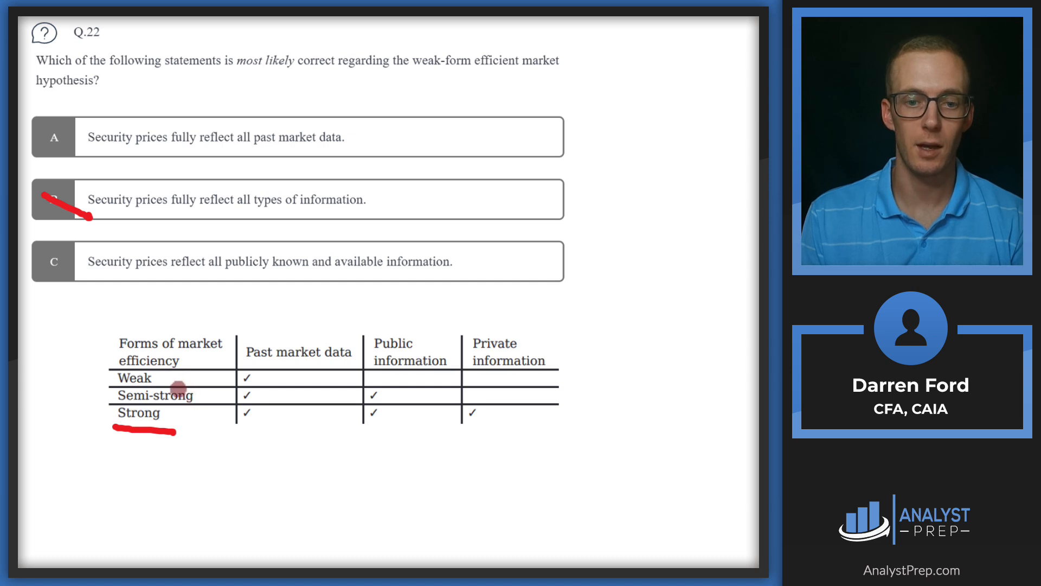
mouse_move(327, 280)
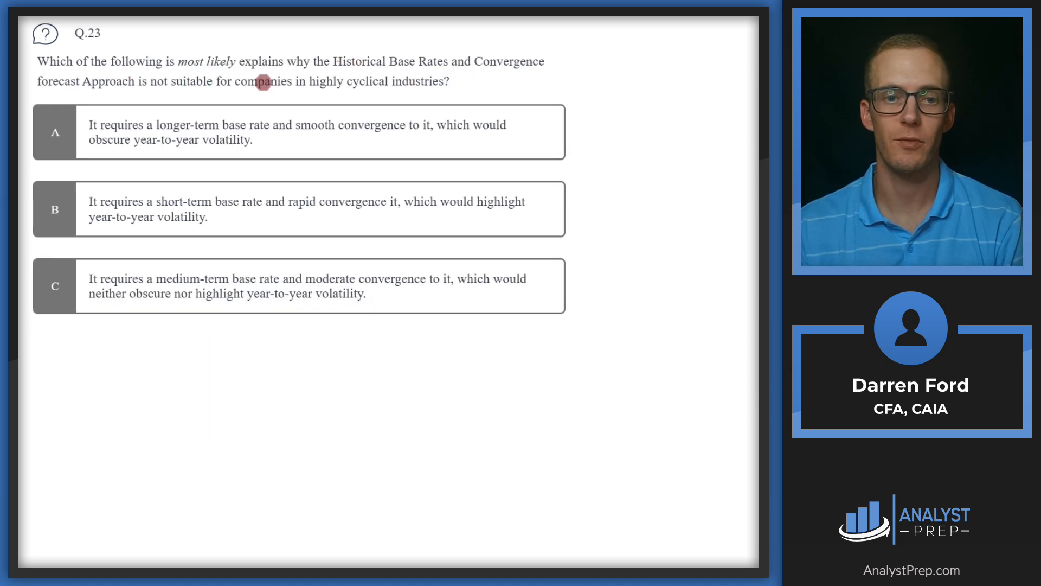
mouse_move(429, 81)
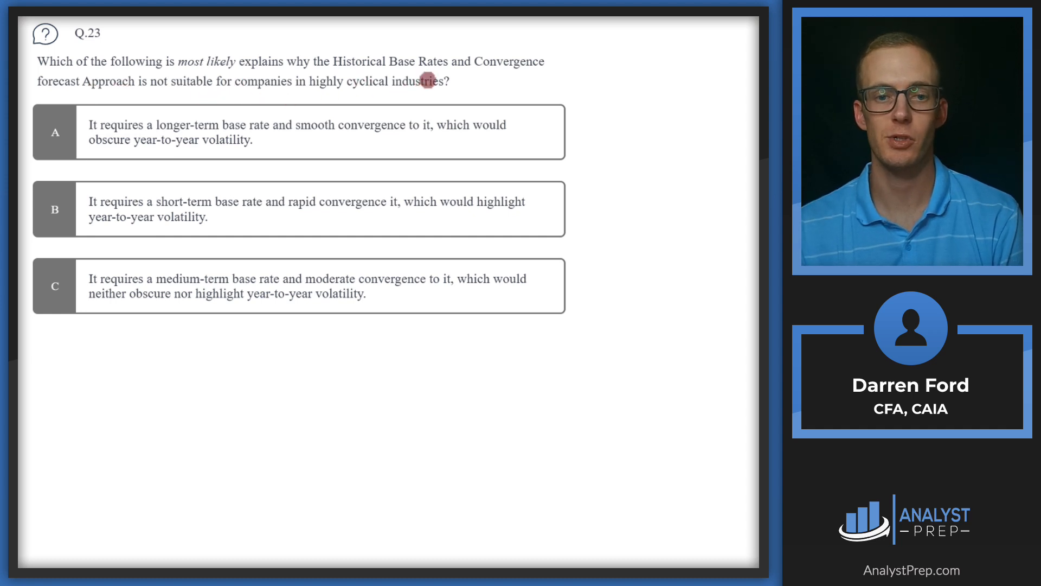
mouse_move(112, 137)
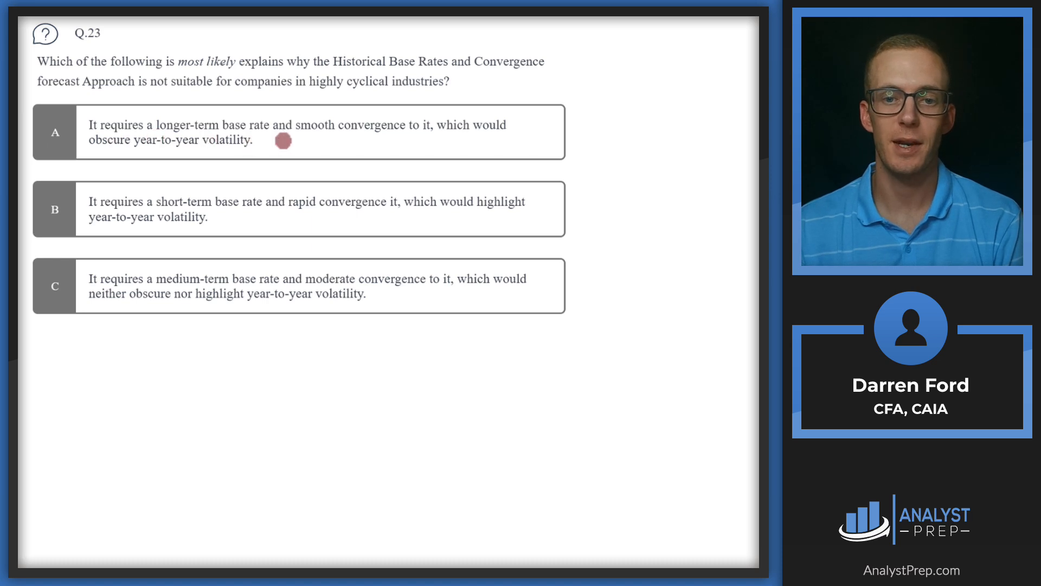
mouse_move(416, 149)
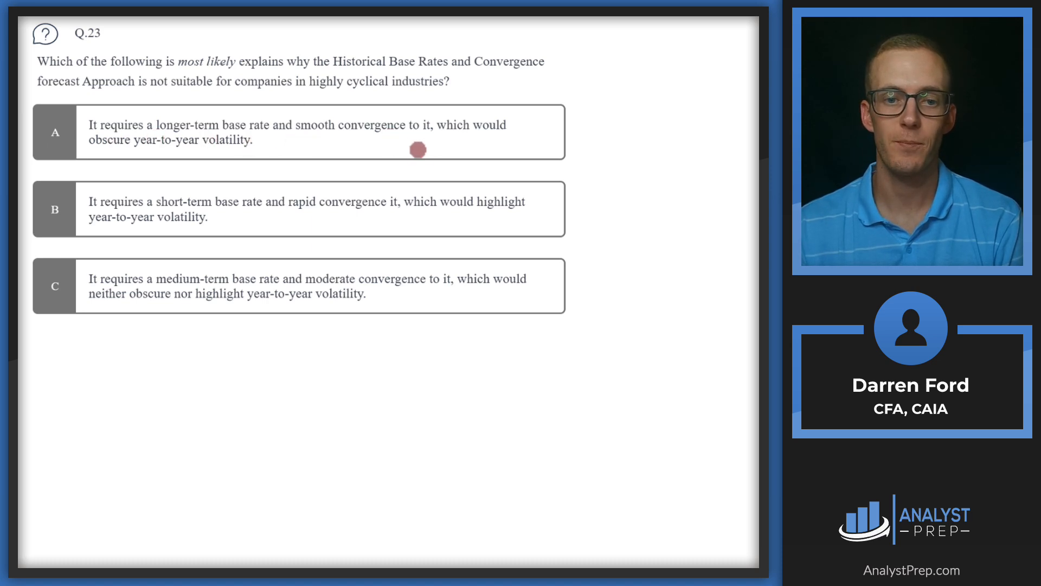
mouse_move(217, 162)
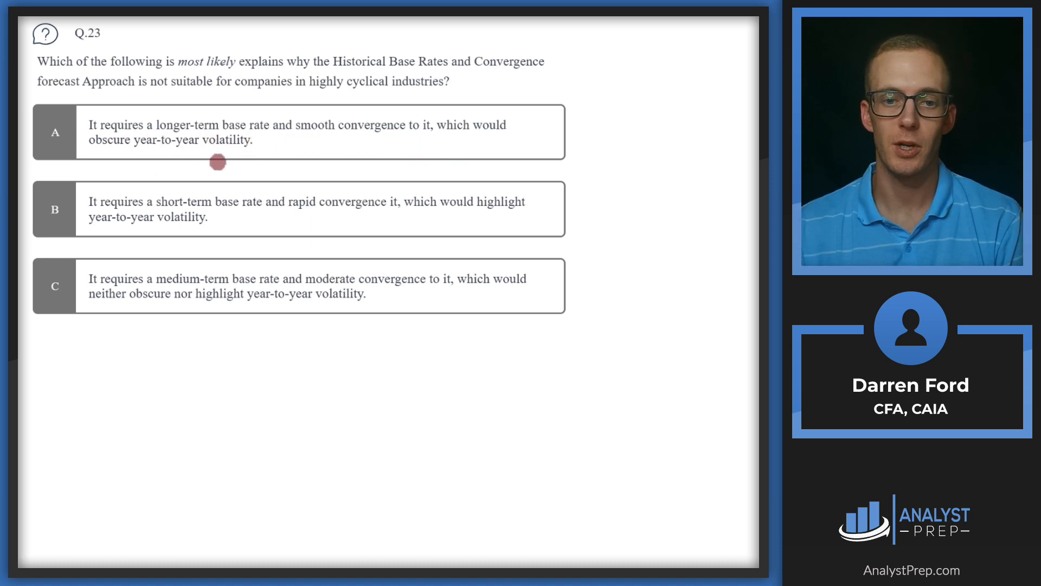
mouse_move(75, 116)
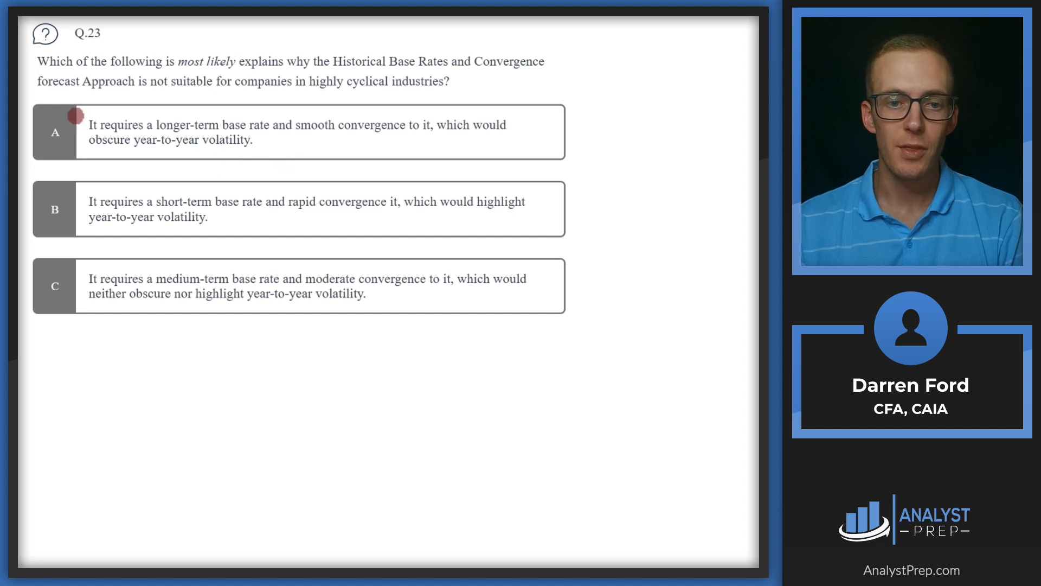
Step: Circle the A label in red on Q.23 as the correct choice
click(55, 132)
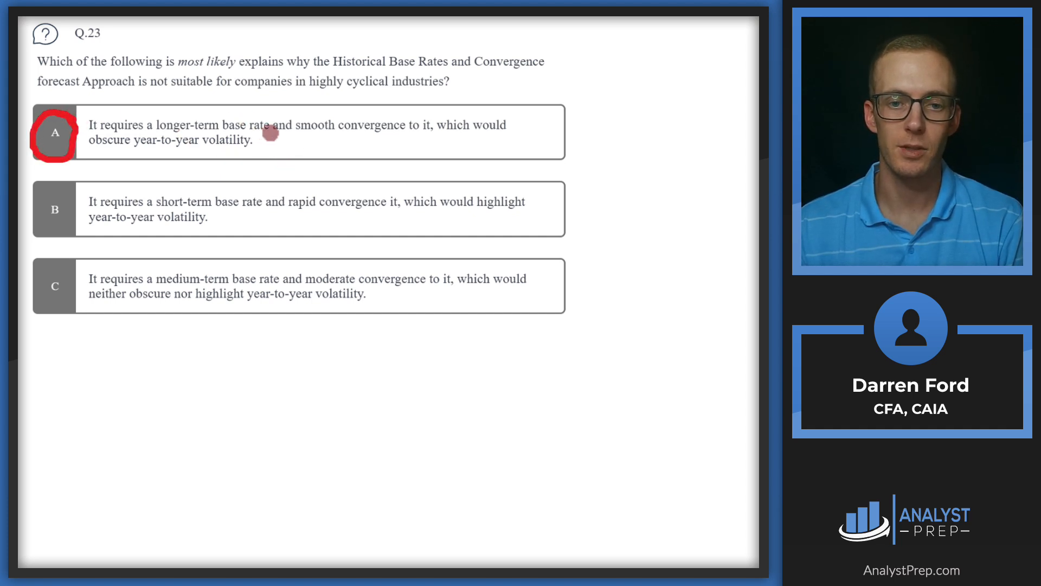
mouse_move(194, 141)
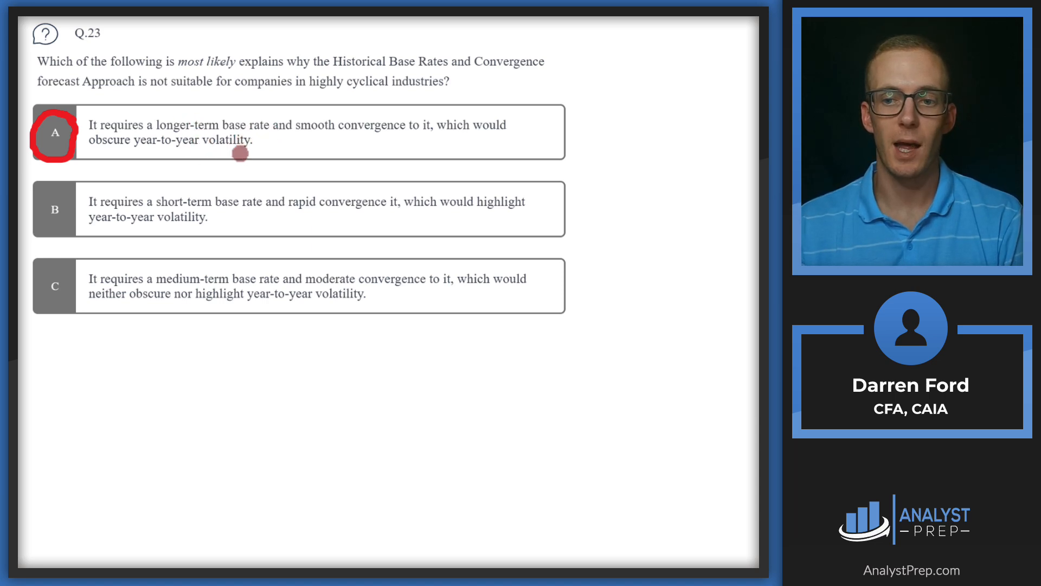
mouse_move(290, 165)
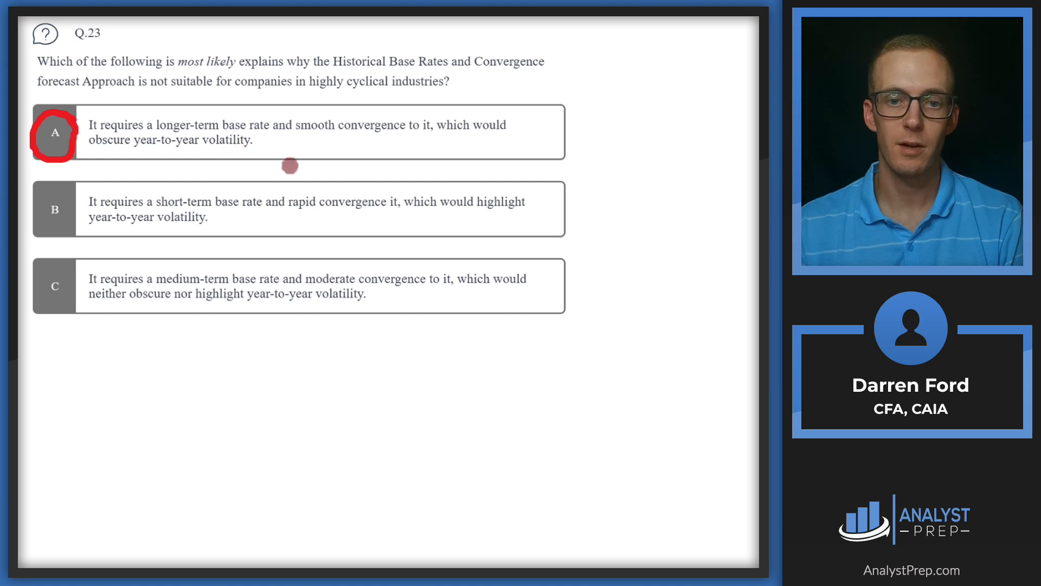
mouse_move(294, 137)
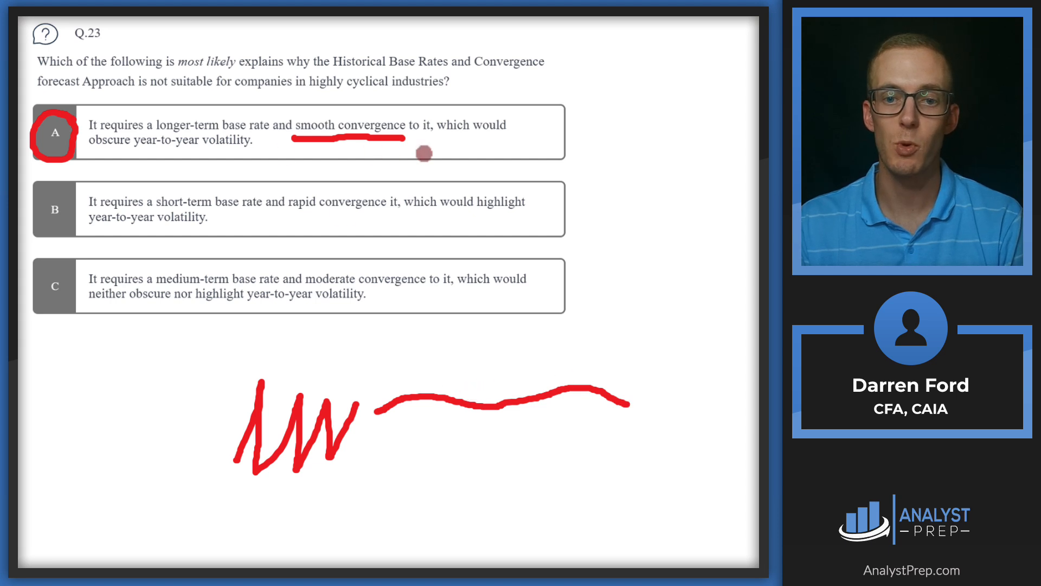
mouse_move(474, 382)
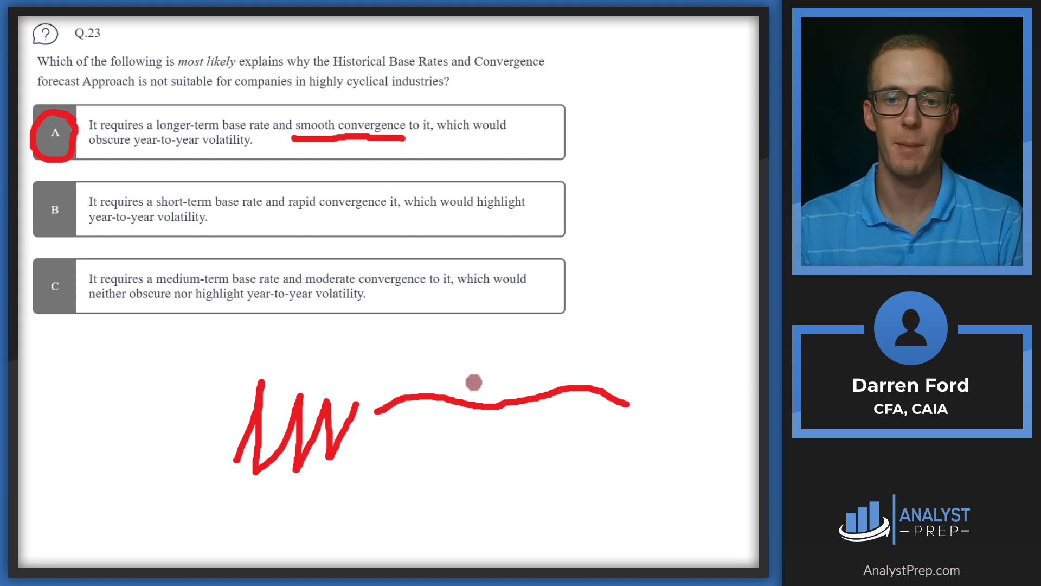
mouse_move(262, 283)
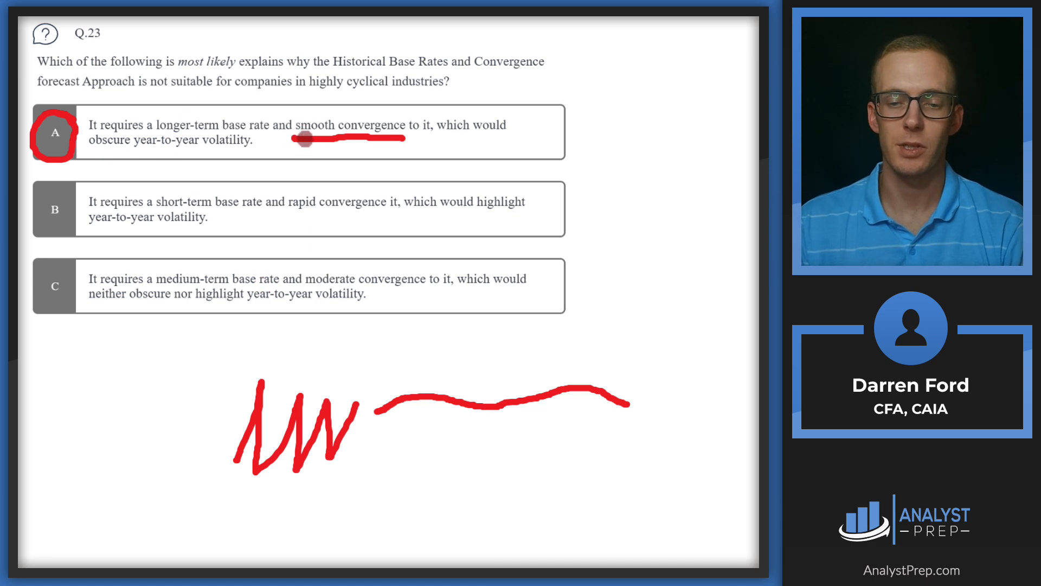
mouse_move(272, 183)
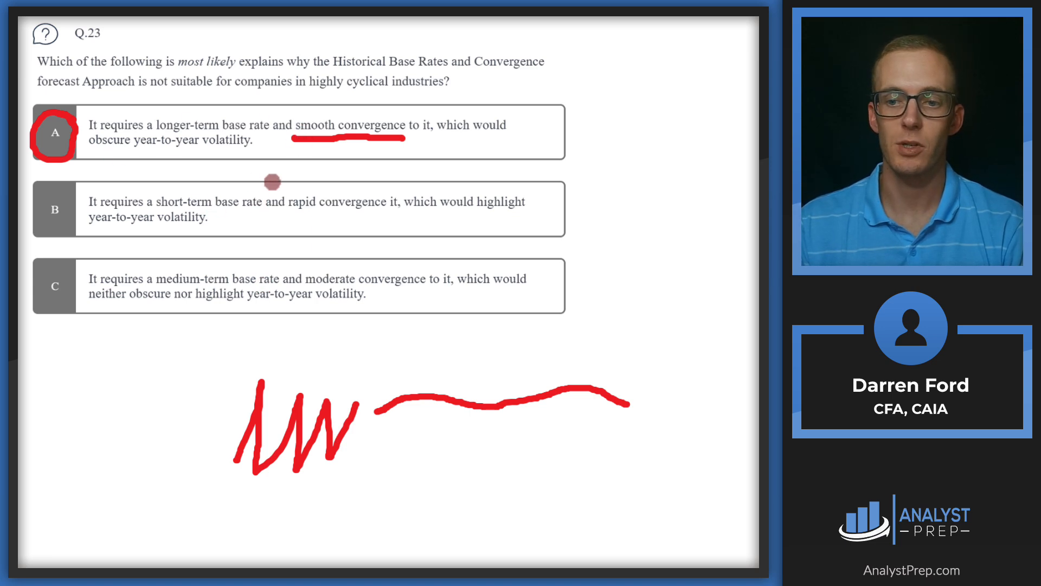
mouse_move(274, 162)
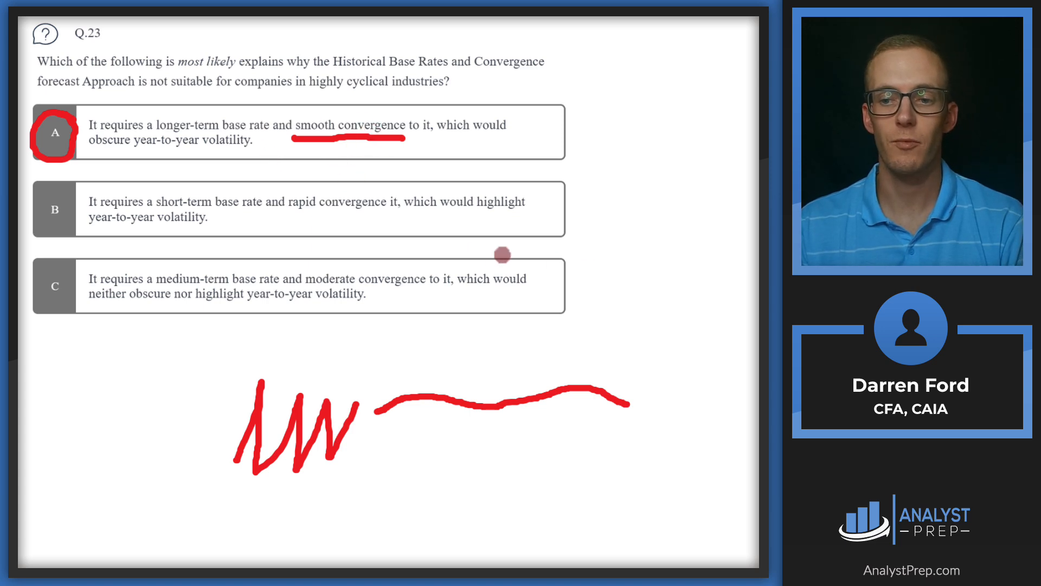
mouse_move(304, 153)
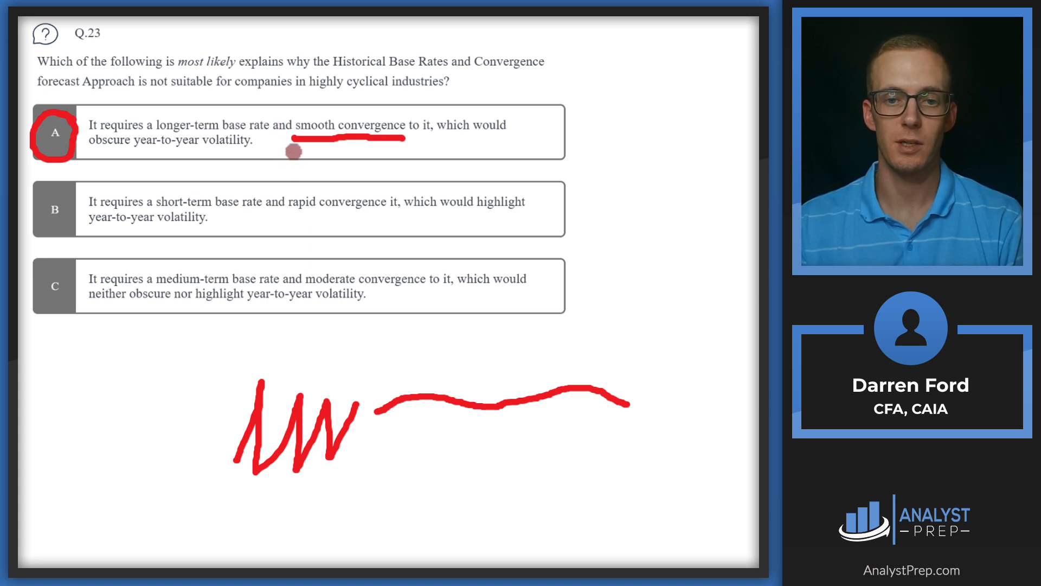
mouse_move(309, 113)
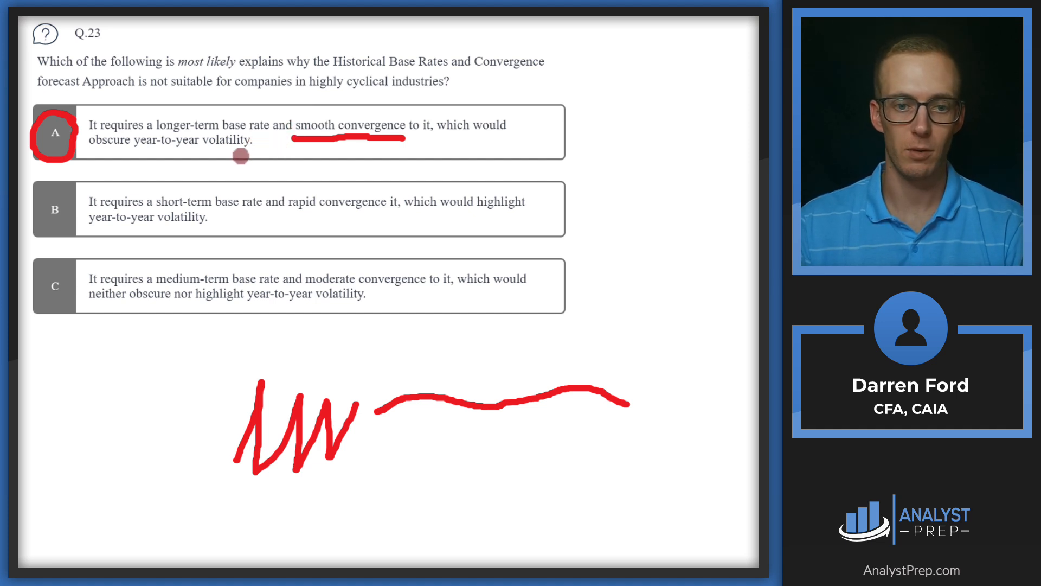
mouse_move(113, 212)
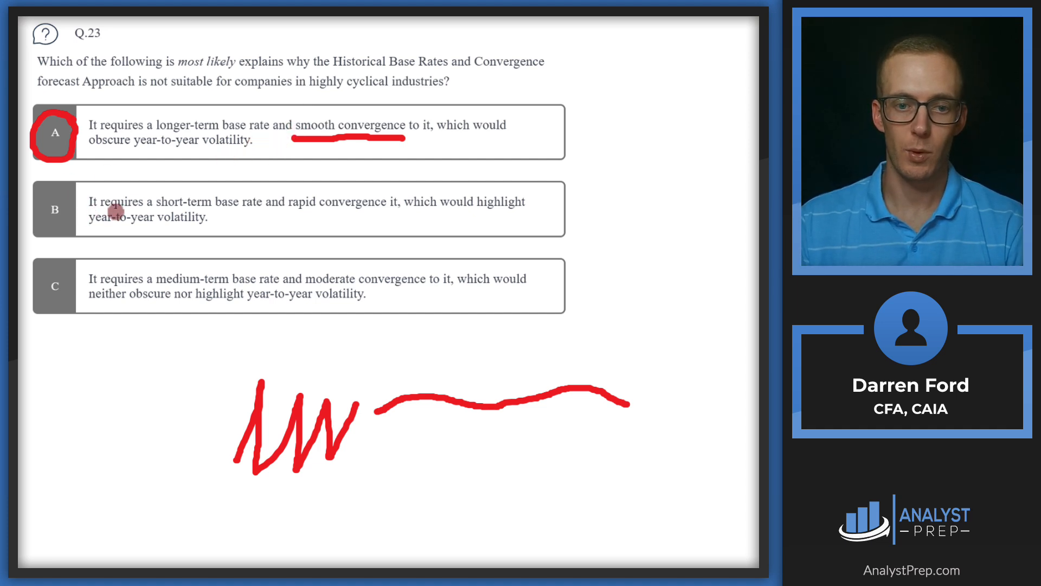
mouse_move(338, 213)
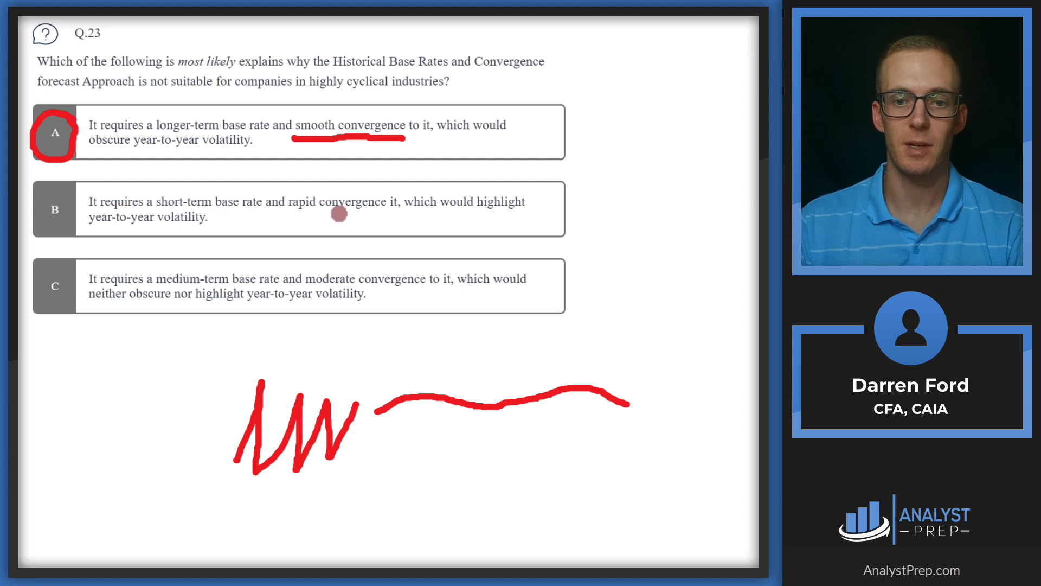
mouse_move(227, 232)
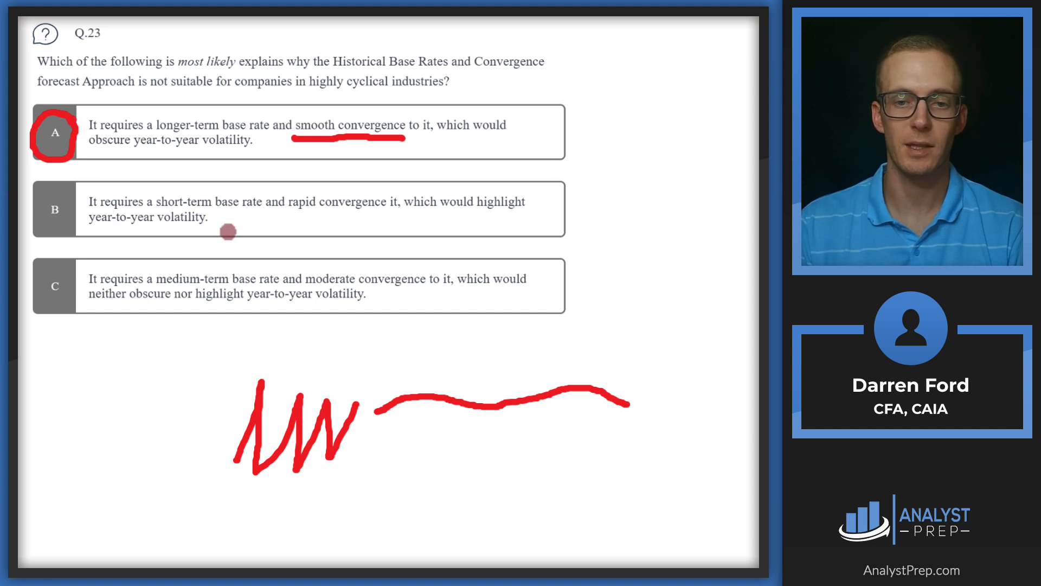
mouse_move(156, 238)
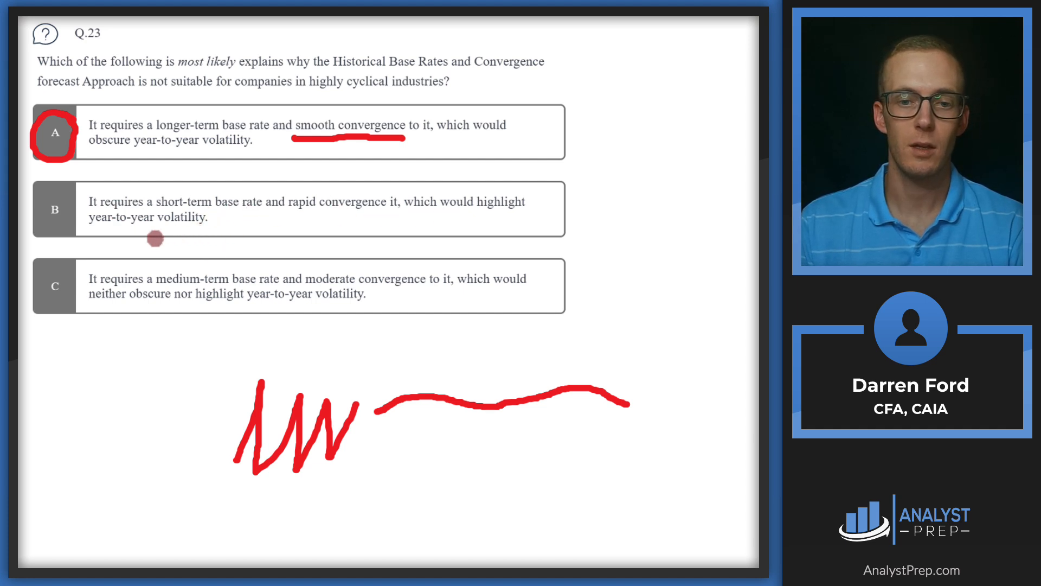
mouse_move(110, 278)
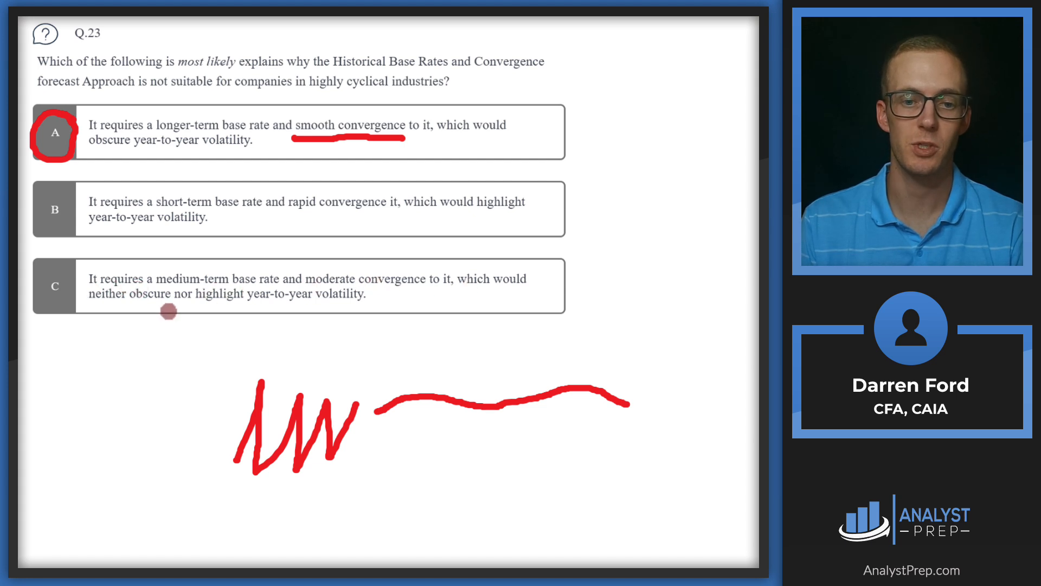
mouse_move(166, 219)
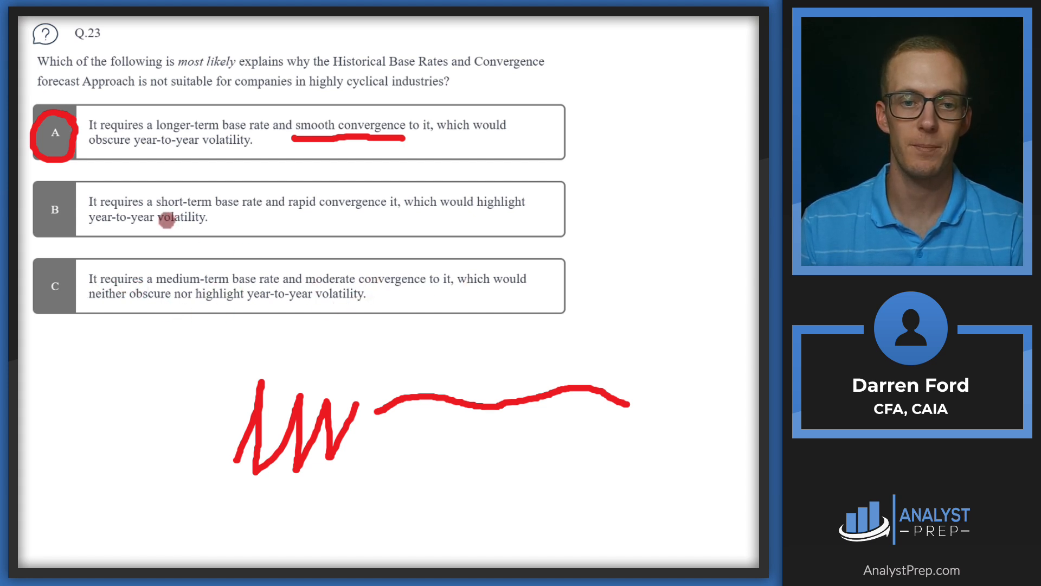
Step: Underline 'smooth convergence' in red beneath the Q.23 choices
drag(156, 212, 229, 212)
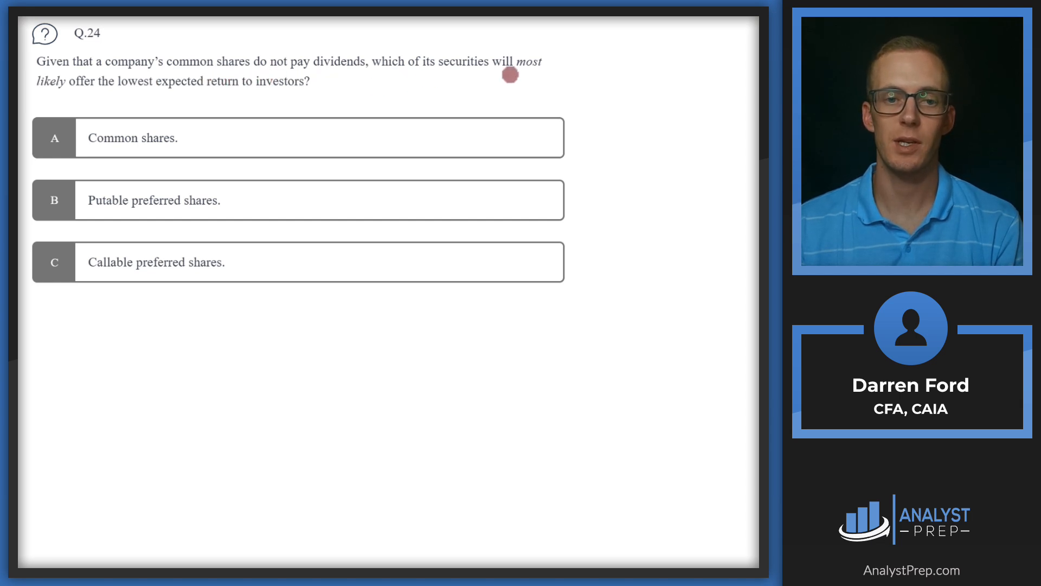
mouse_move(239, 93)
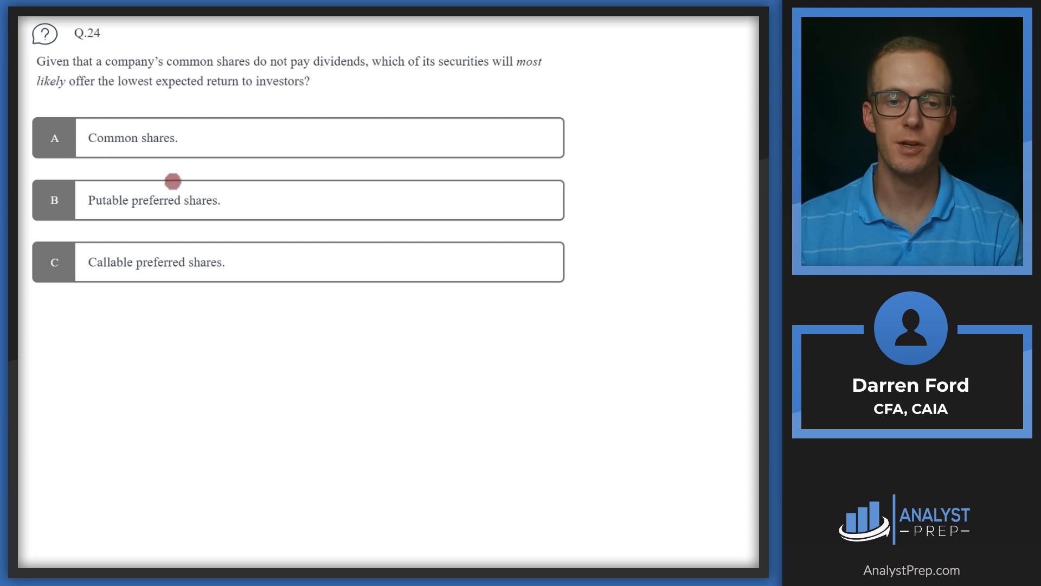
mouse_move(197, 217)
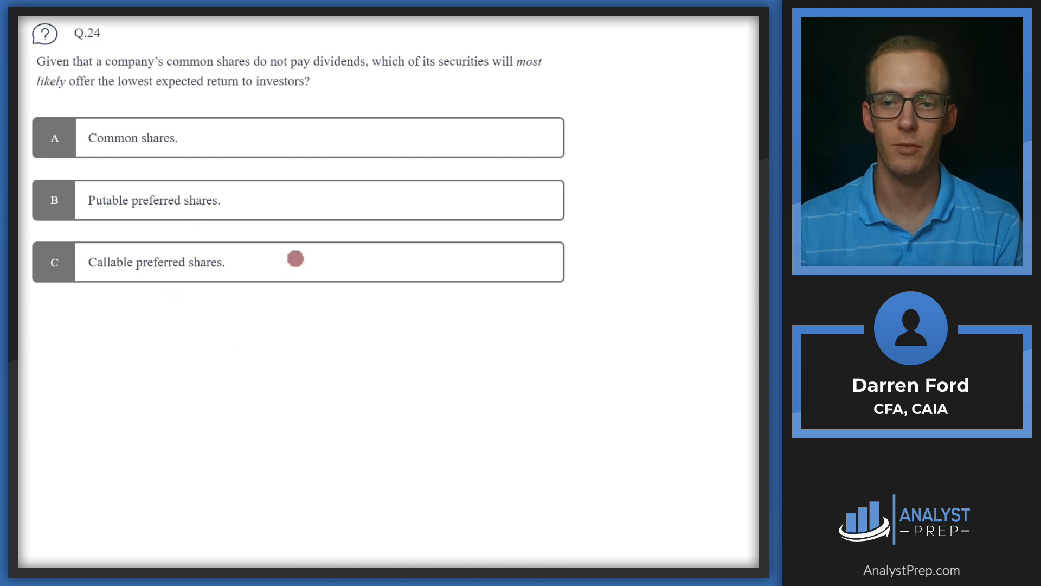
mouse_move(213, 72)
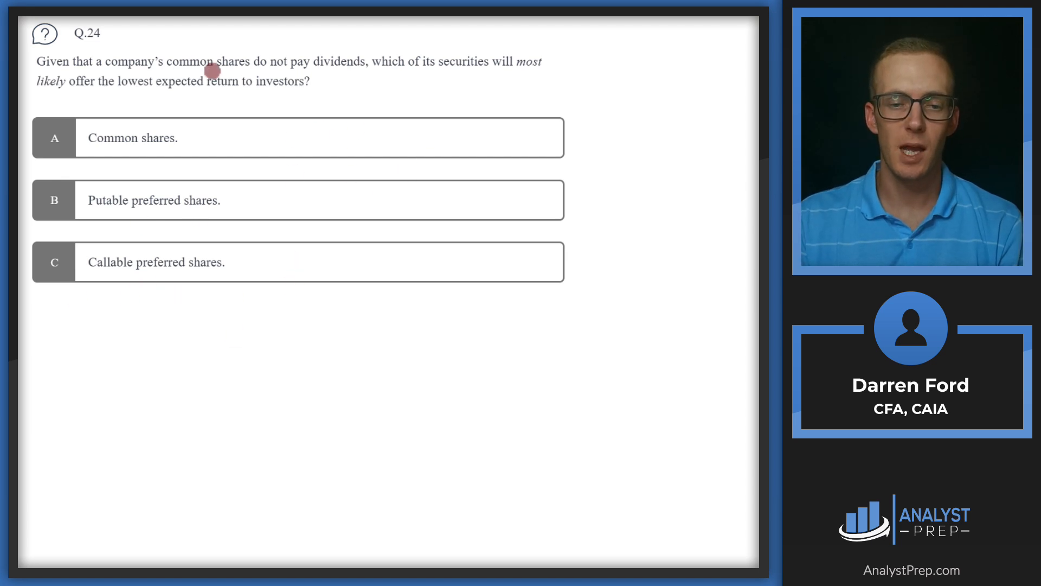
mouse_move(138, 149)
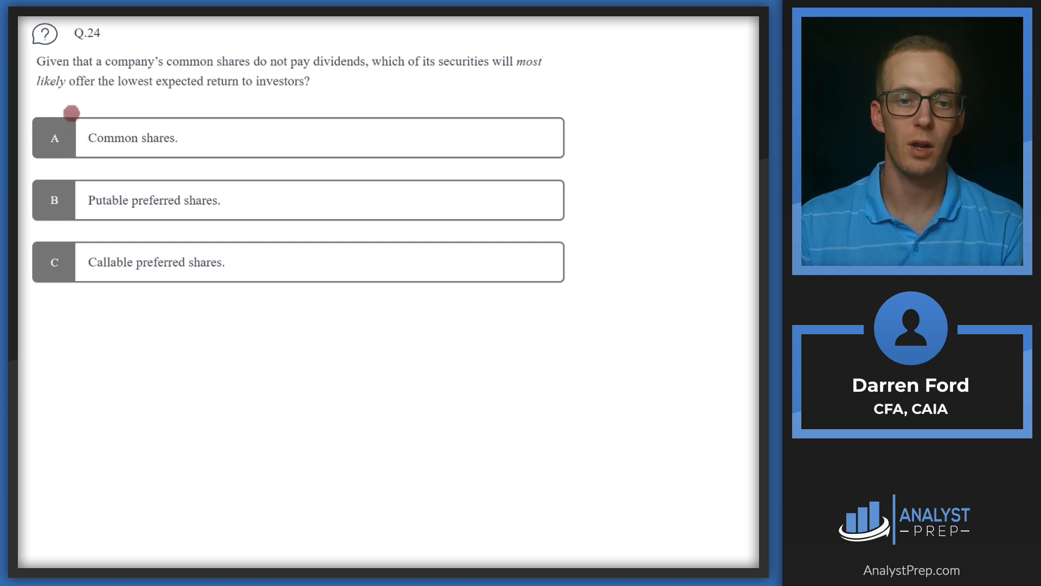
Step: Draw a red X over the A label, ruling out Common shares
click(54, 138)
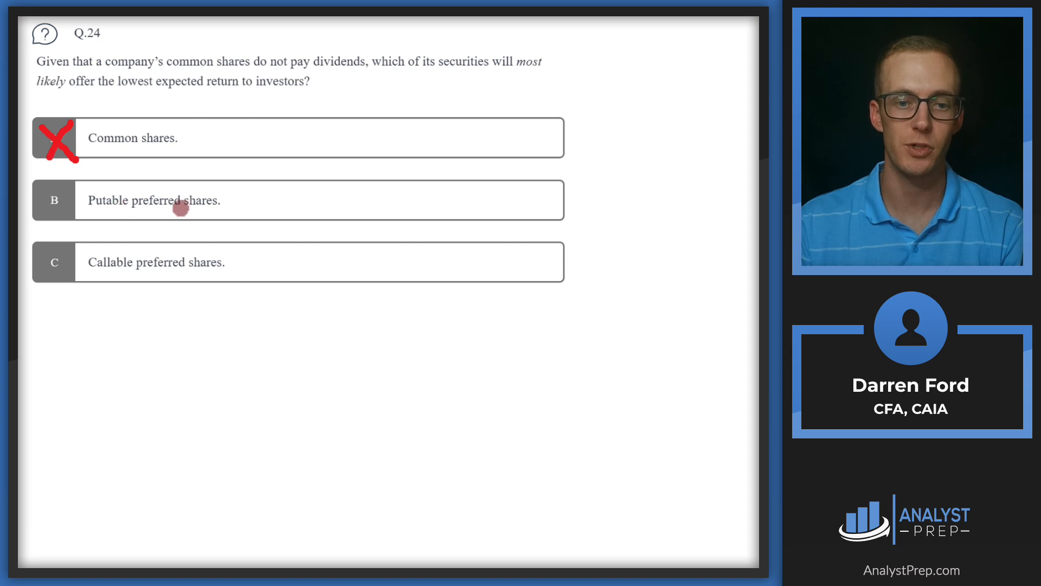
mouse_move(115, 166)
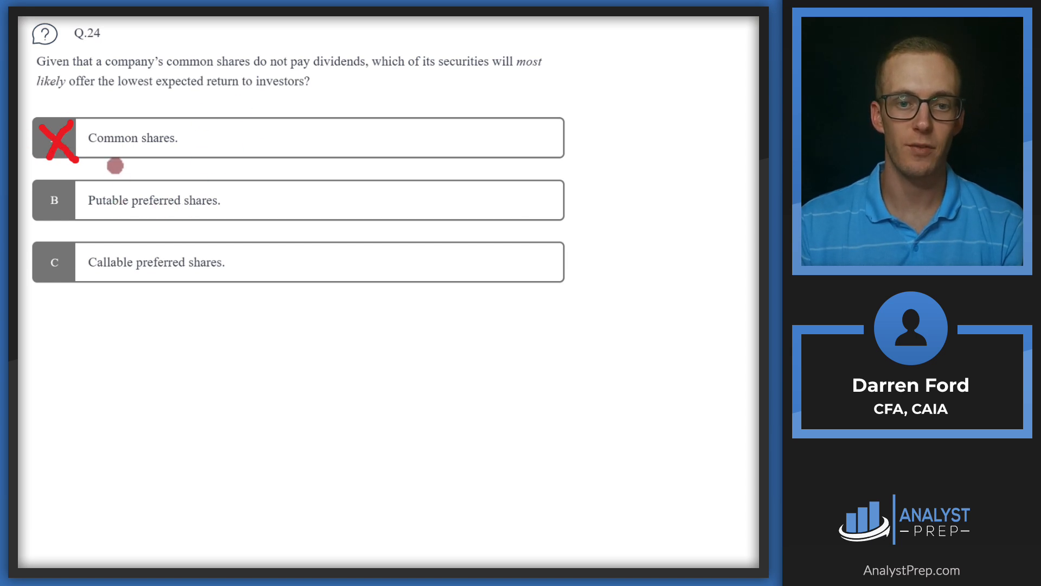
mouse_move(109, 214)
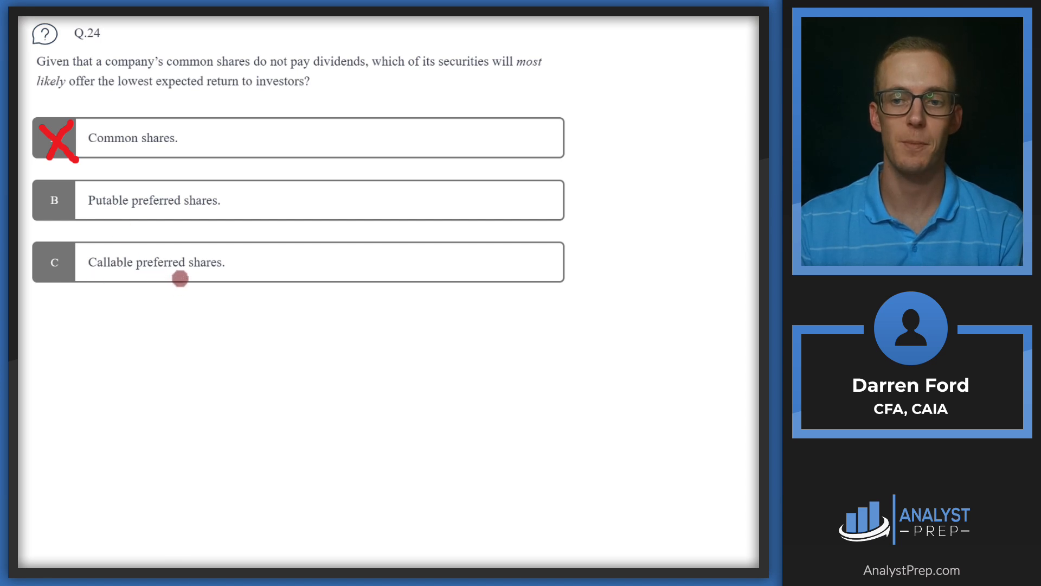
mouse_move(147, 224)
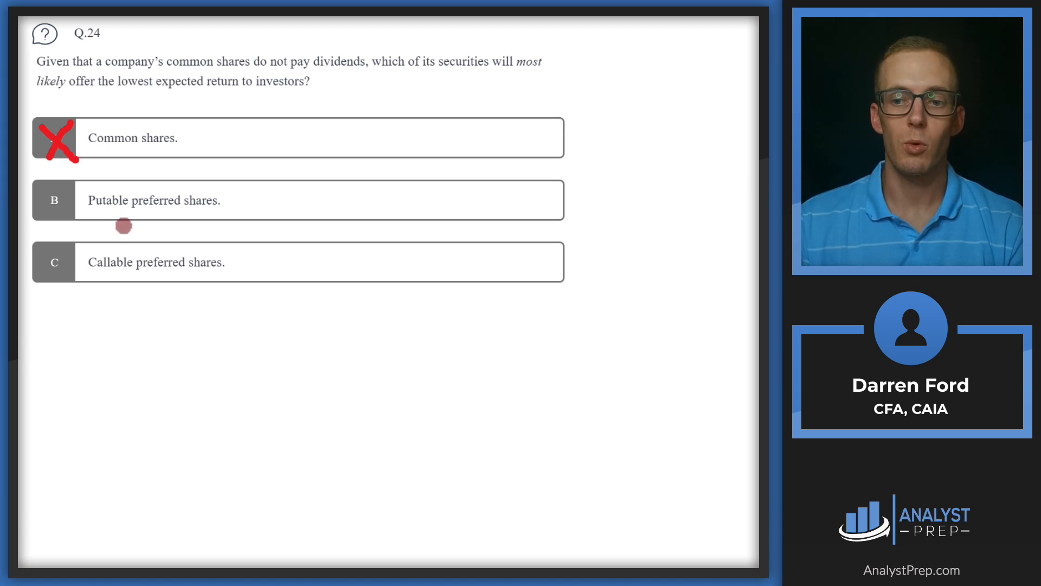
mouse_move(114, 220)
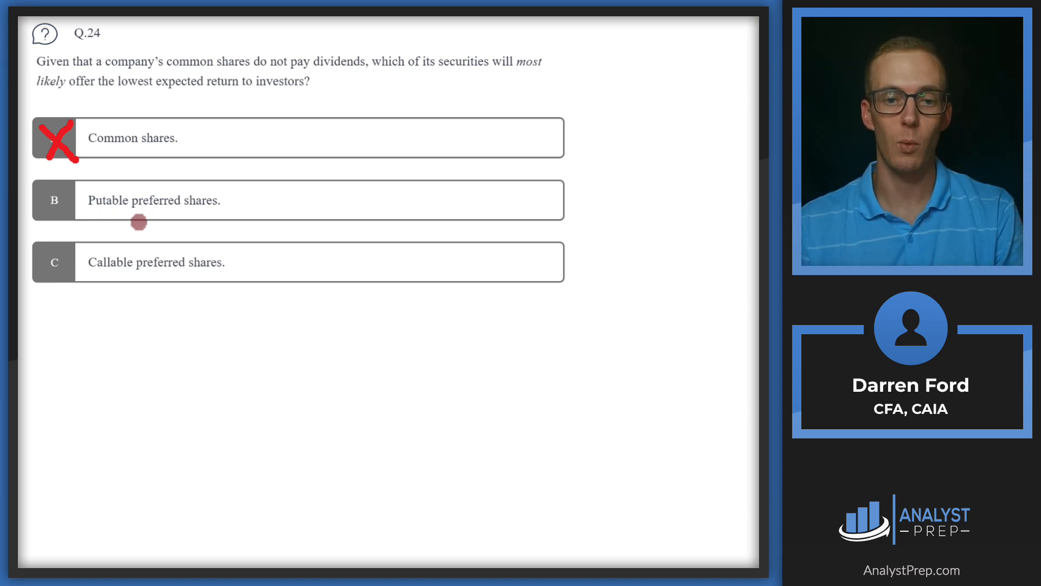
mouse_move(149, 217)
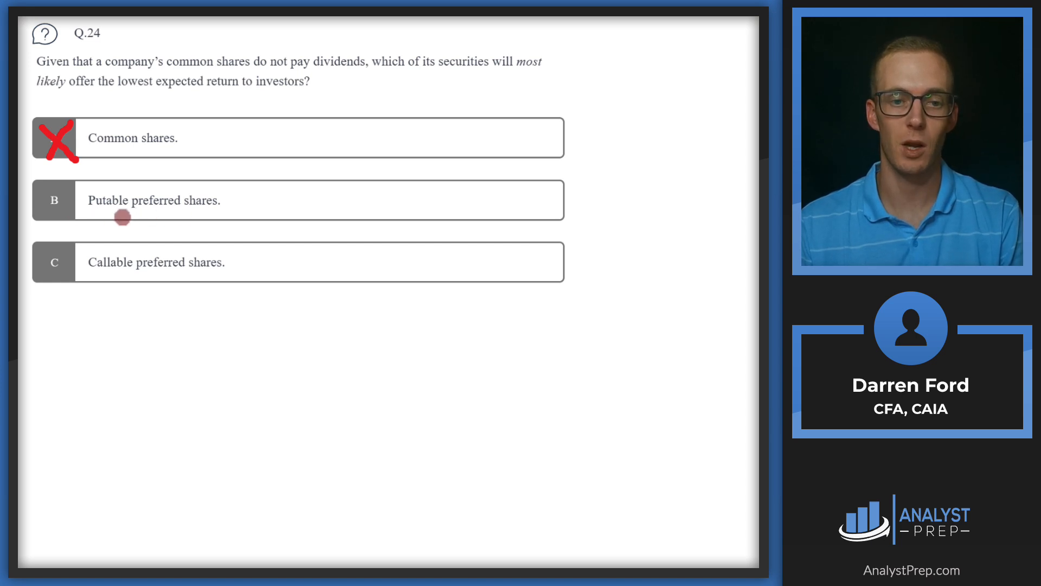
mouse_move(75, 197)
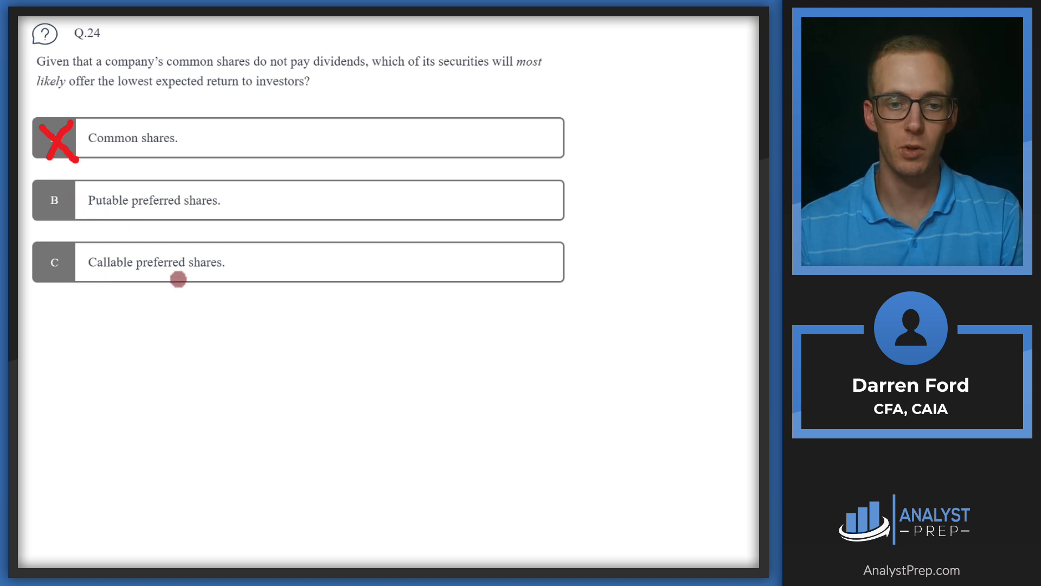
mouse_move(47, 221)
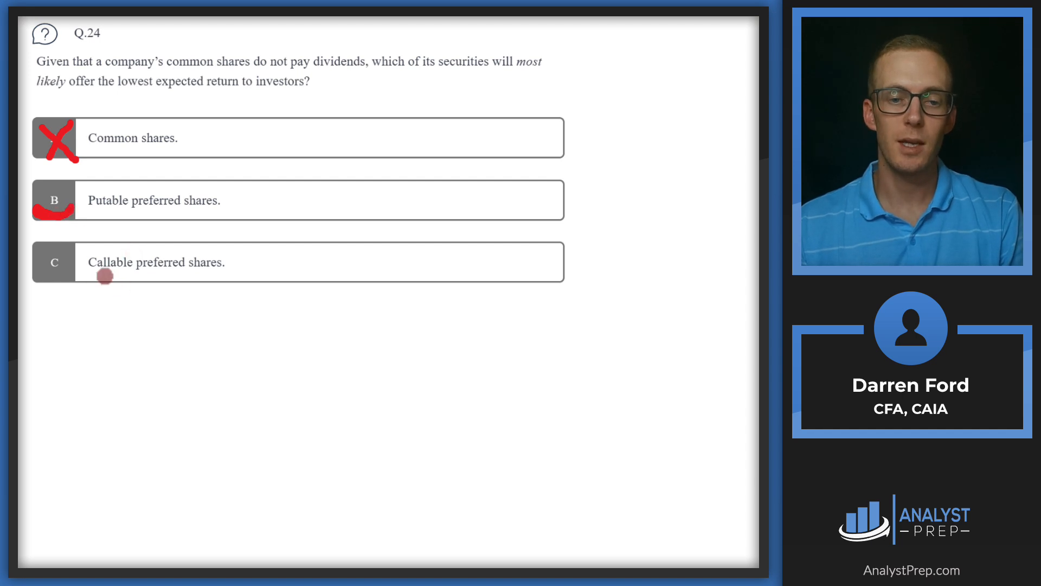
mouse_move(215, 268)
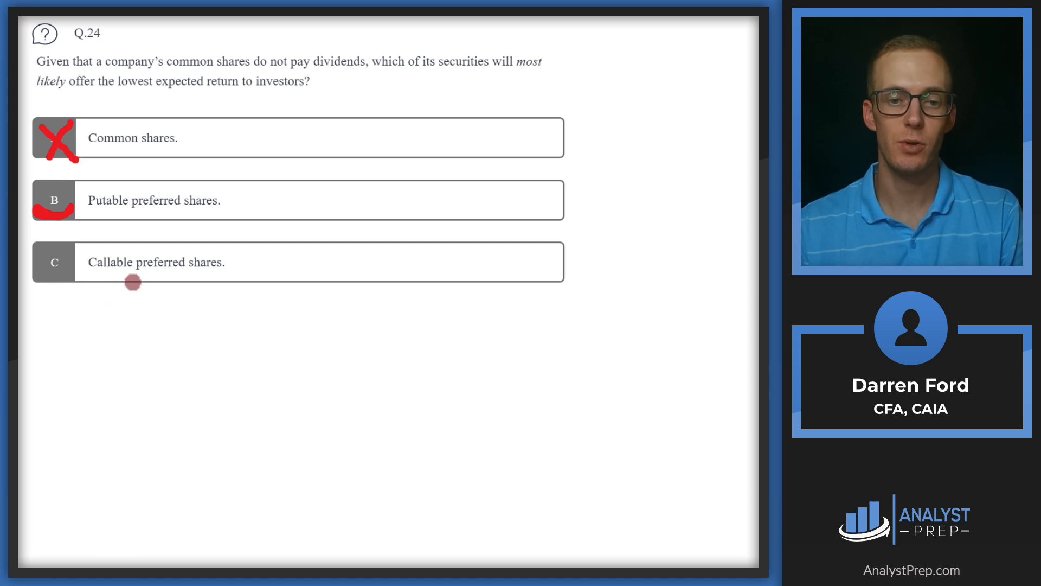
mouse_move(91, 278)
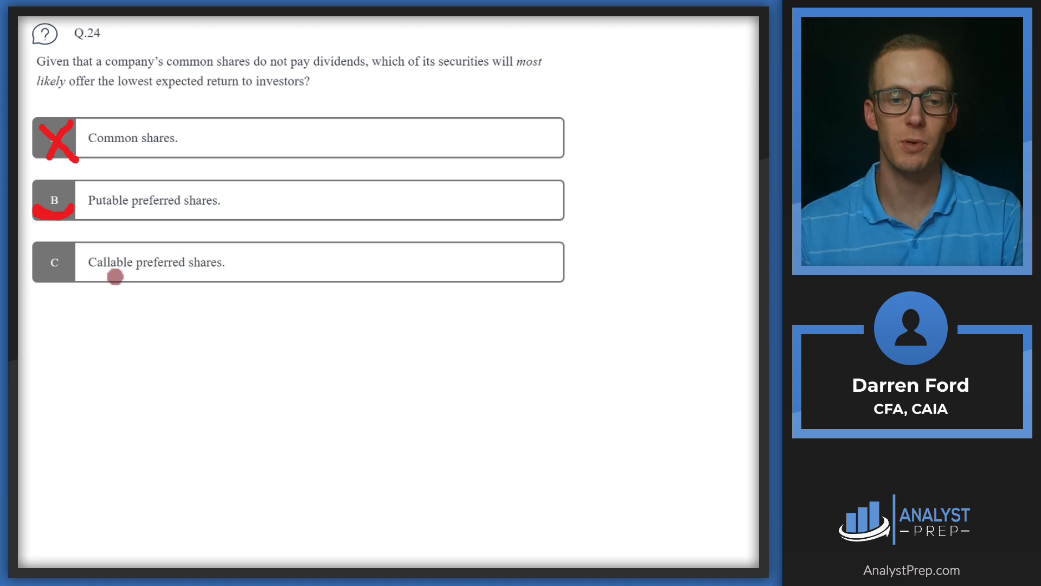
mouse_move(100, 262)
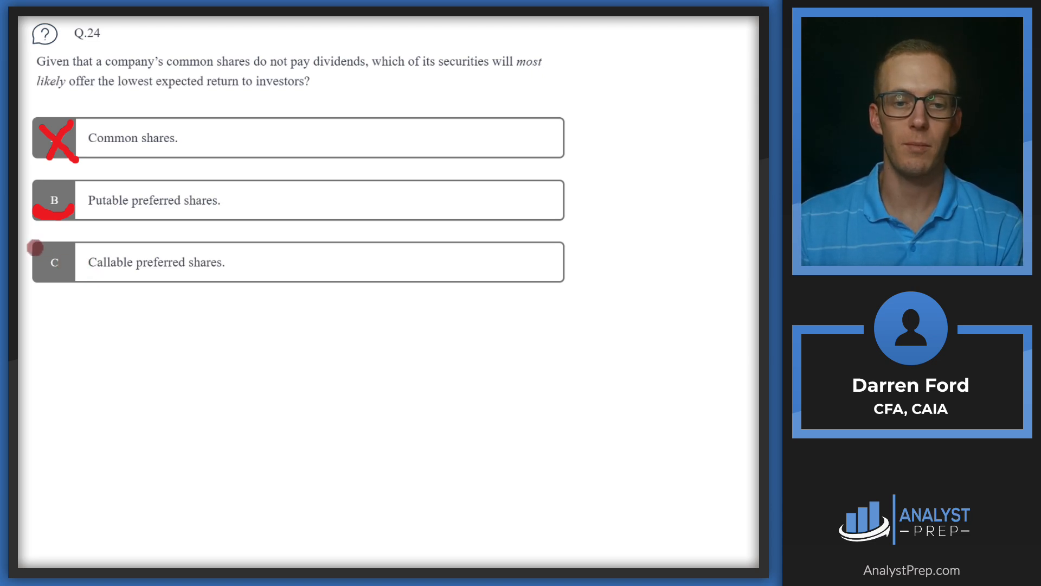
Step: Cross out choice C, callable preferred shares, in red
click(54, 261)
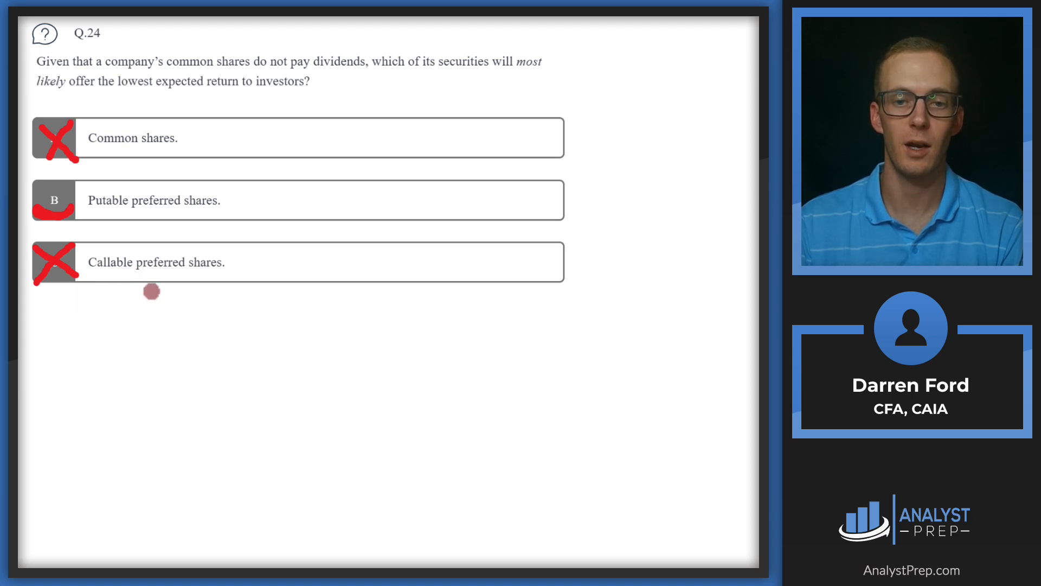
mouse_move(116, 276)
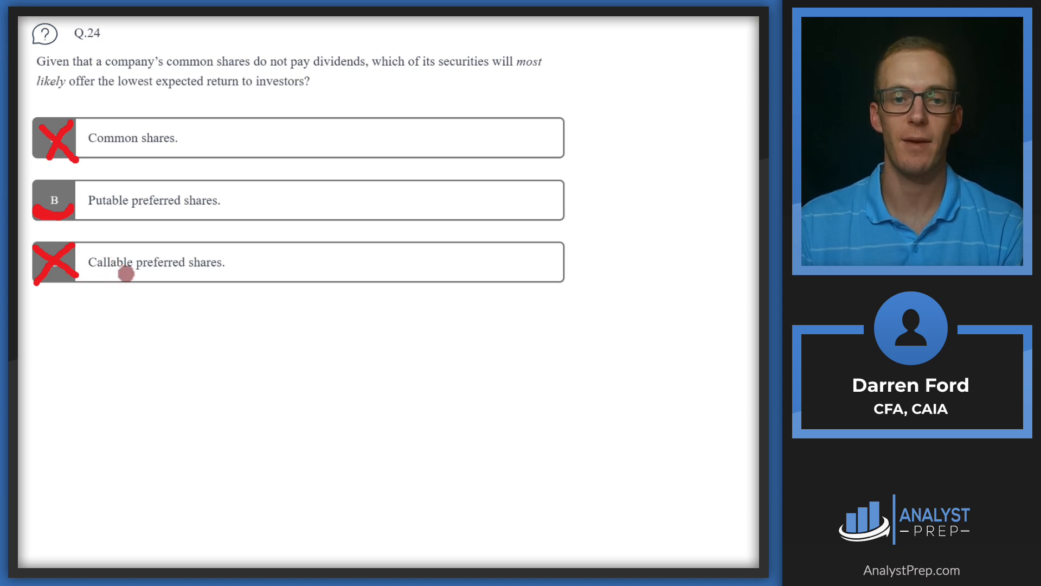
mouse_move(125, 218)
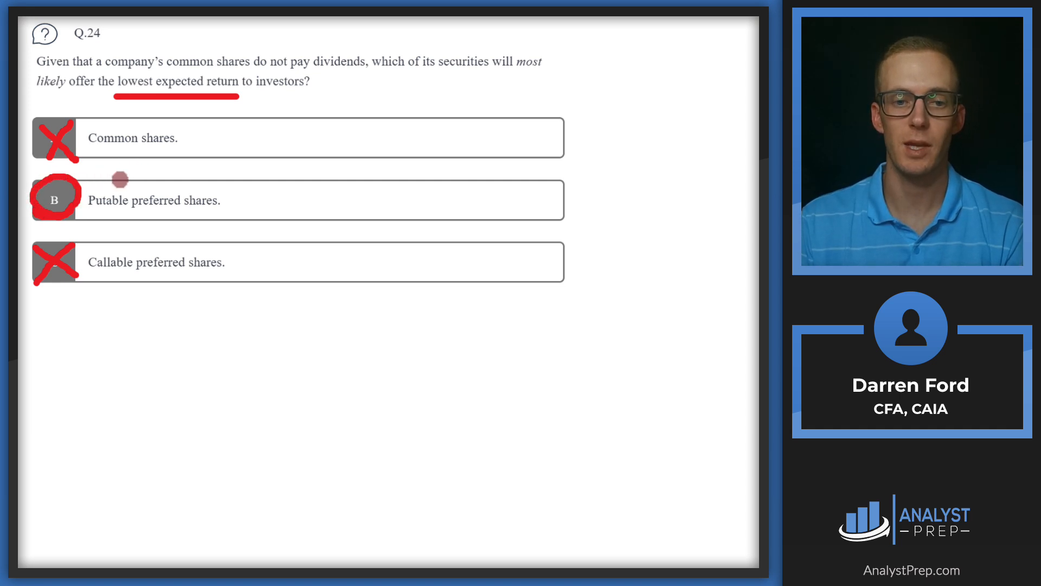
mouse_move(104, 187)
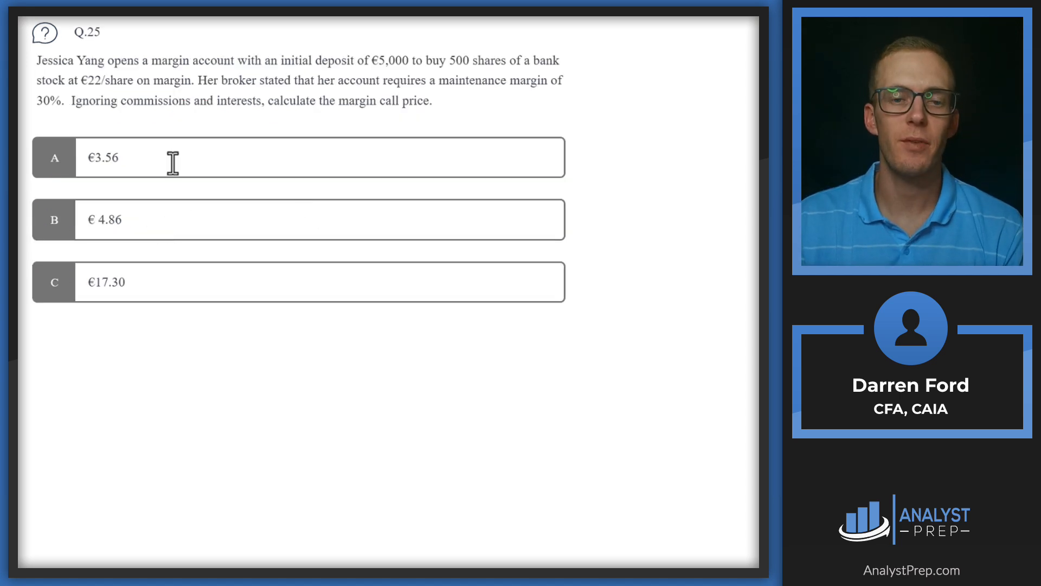
mouse_move(170, 66)
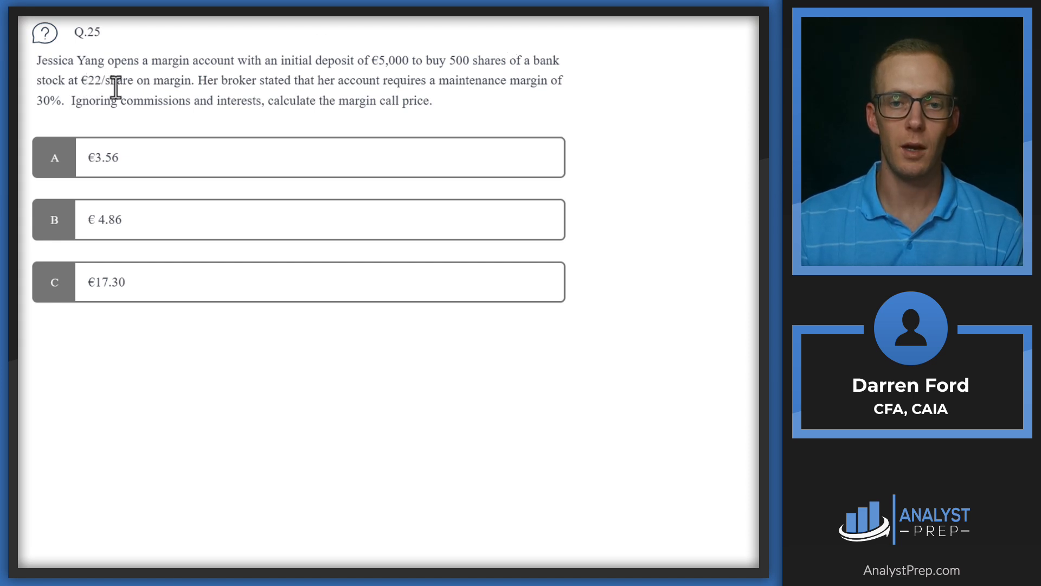
mouse_move(215, 80)
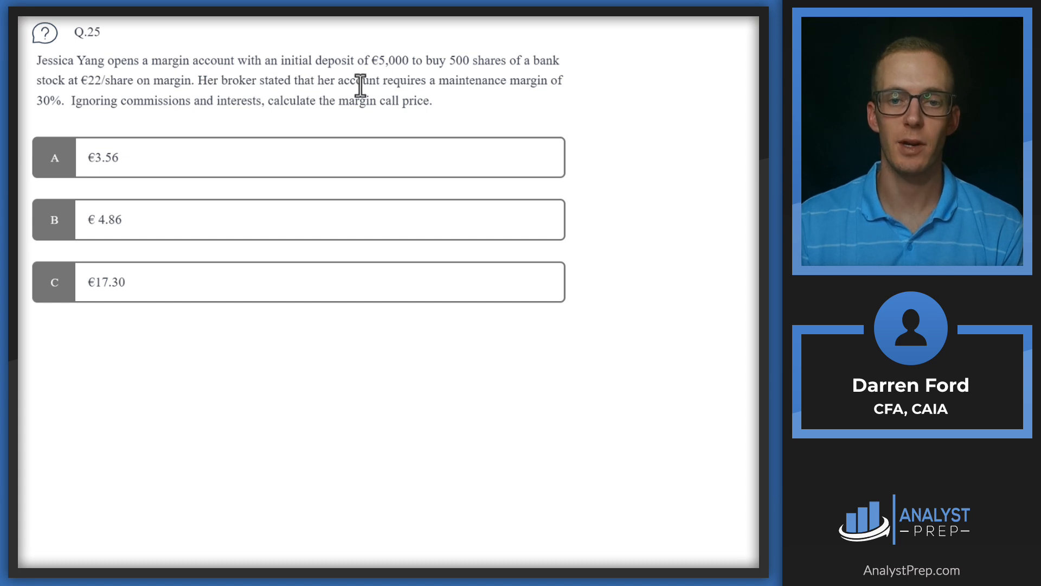
mouse_move(215, 85)
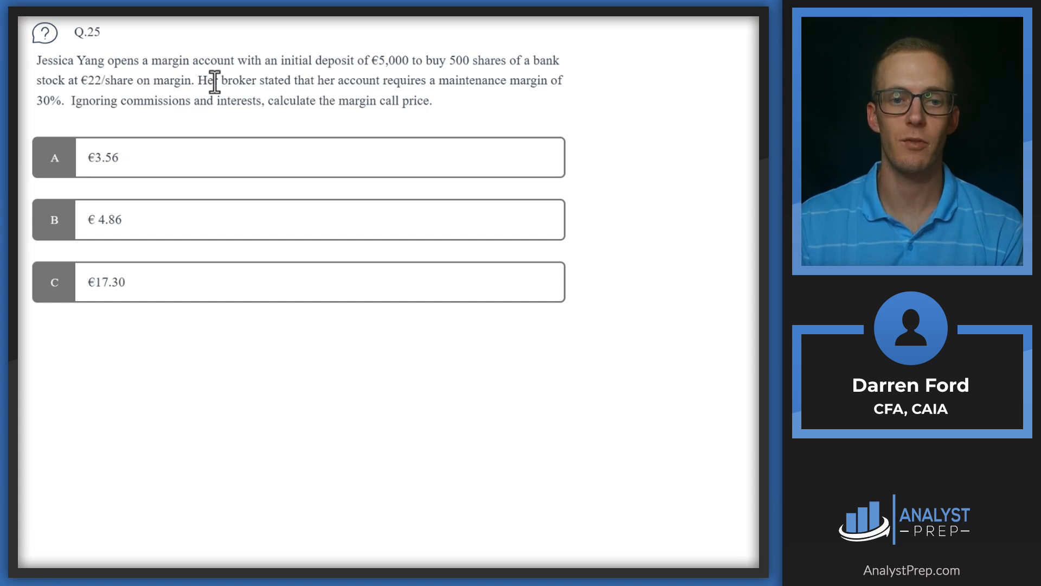
mouse_move(108, 105)
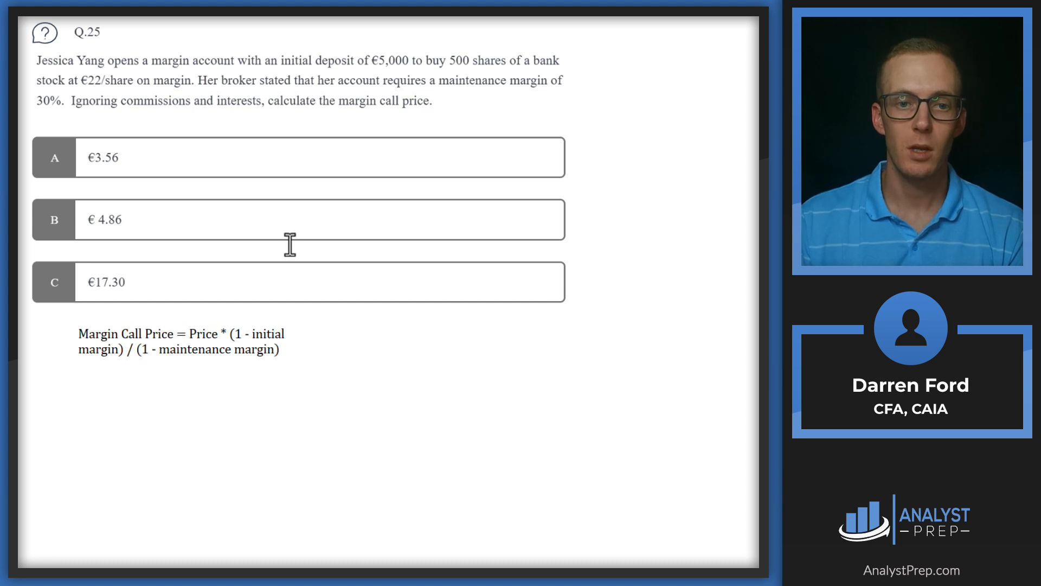
Step: Highlight €22/share in the question and the word Price in the formula
click(179, 341)
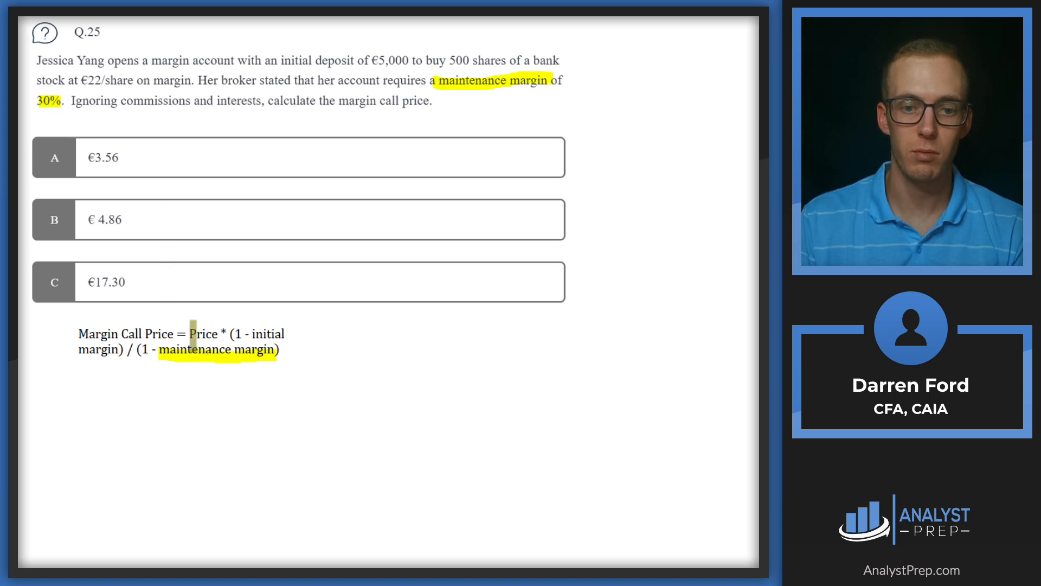
double_click(202, 333)
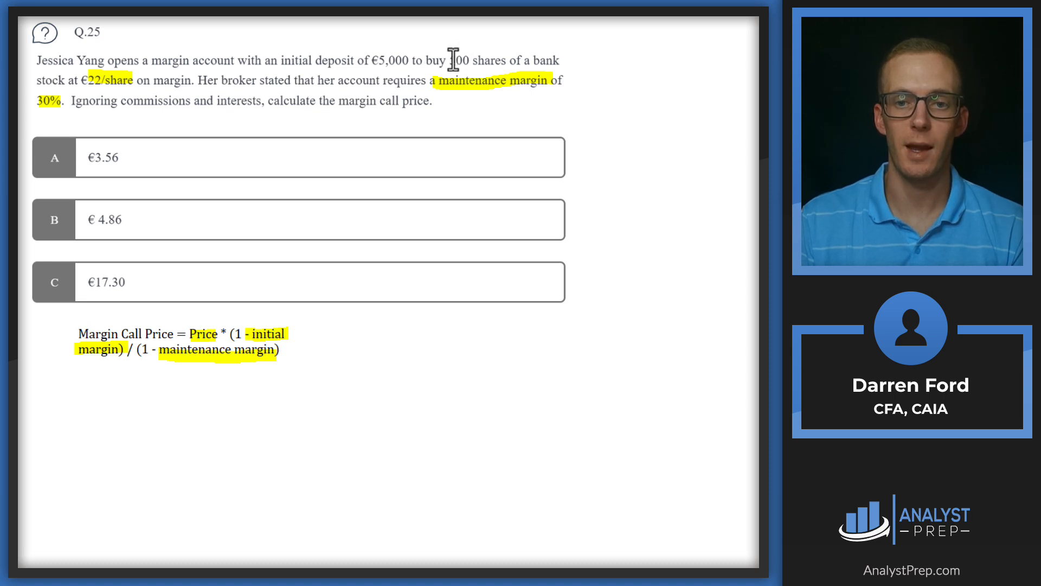
mouse_move(564, 353)
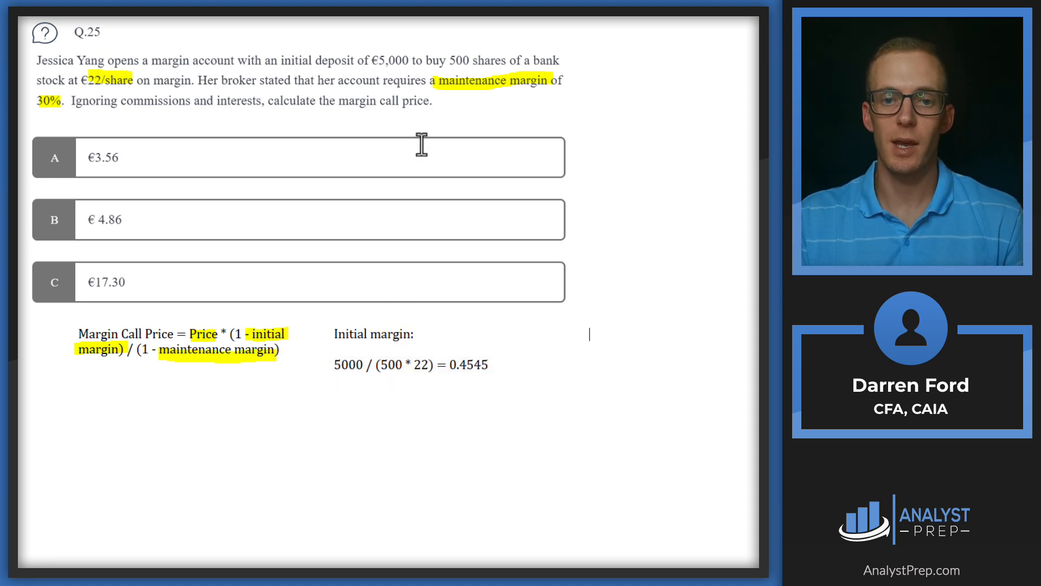
mouse_move(401, 195)
text((22 * (1 - .4545)) / (1 - .3) = 17.1443)
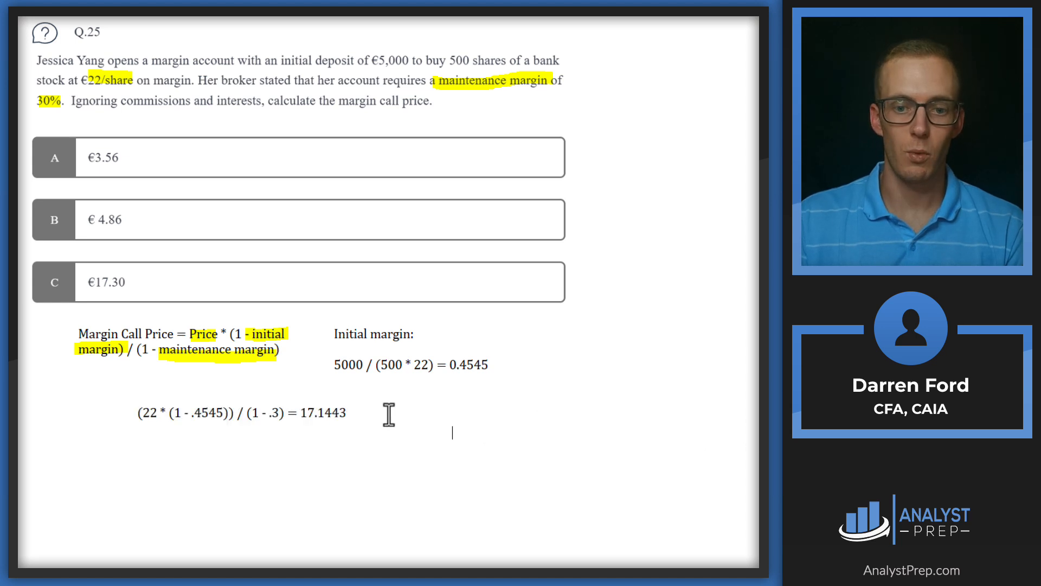
Step: Add the margin call price line (22 * (1 - .4545)) / (1 - .3) = 17.1443
click(239, 412)
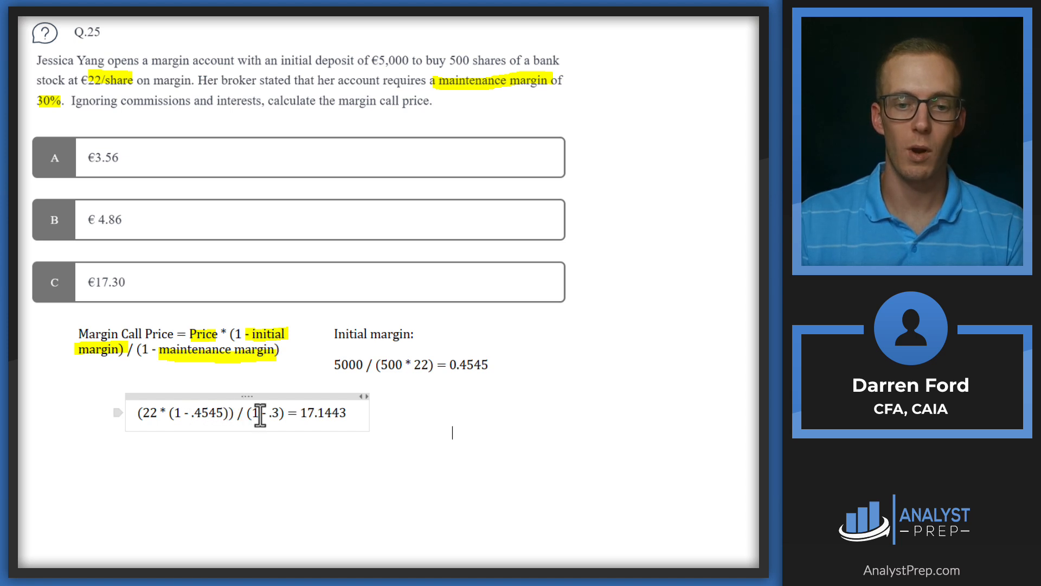
mouse_move(303, 412)
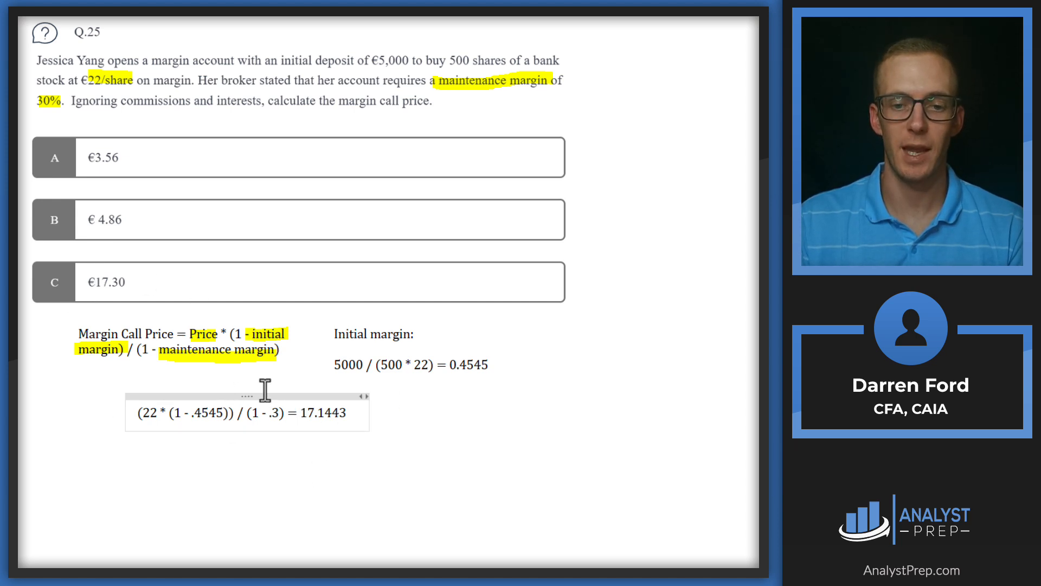
mouse_move(209, 416)
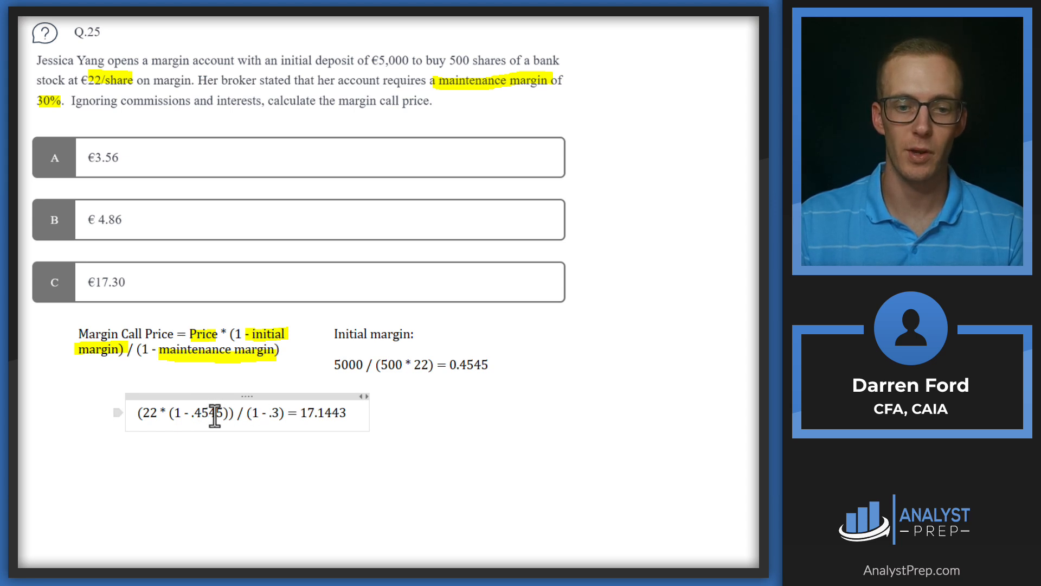
mouse_move(330, 417)
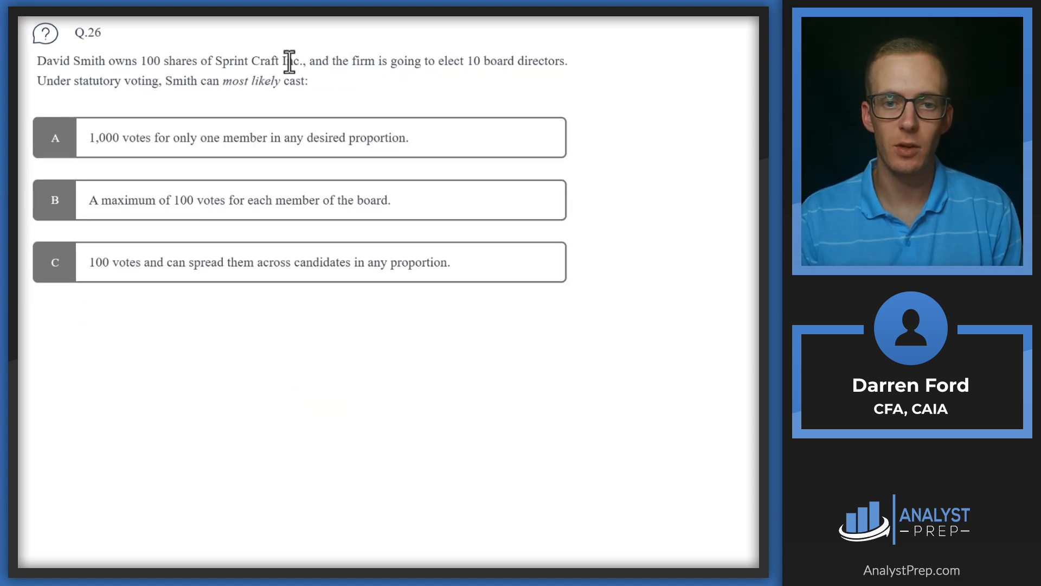
mouse_move(391, 67)
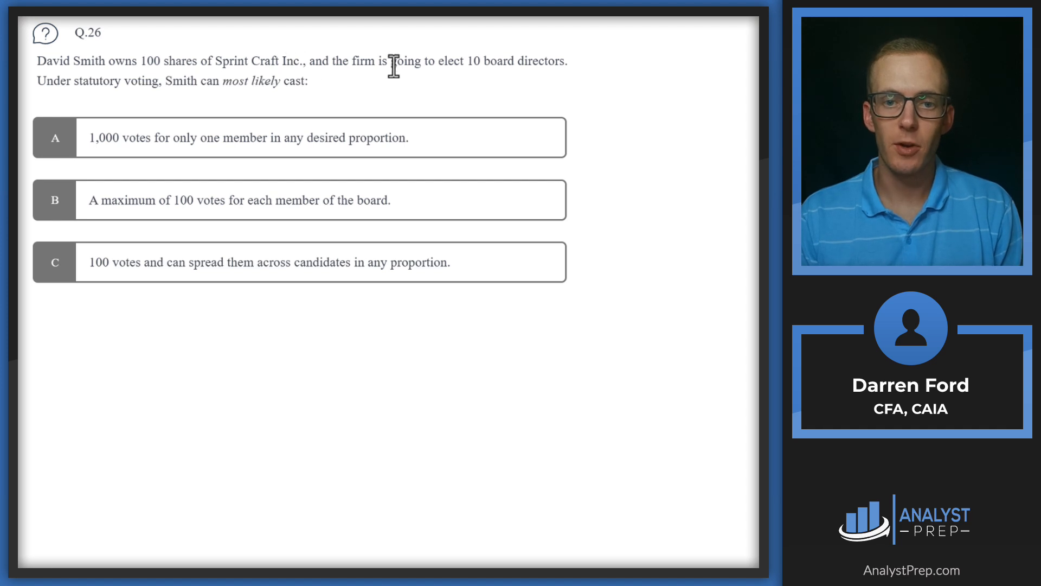
mouse_move(538, 56)
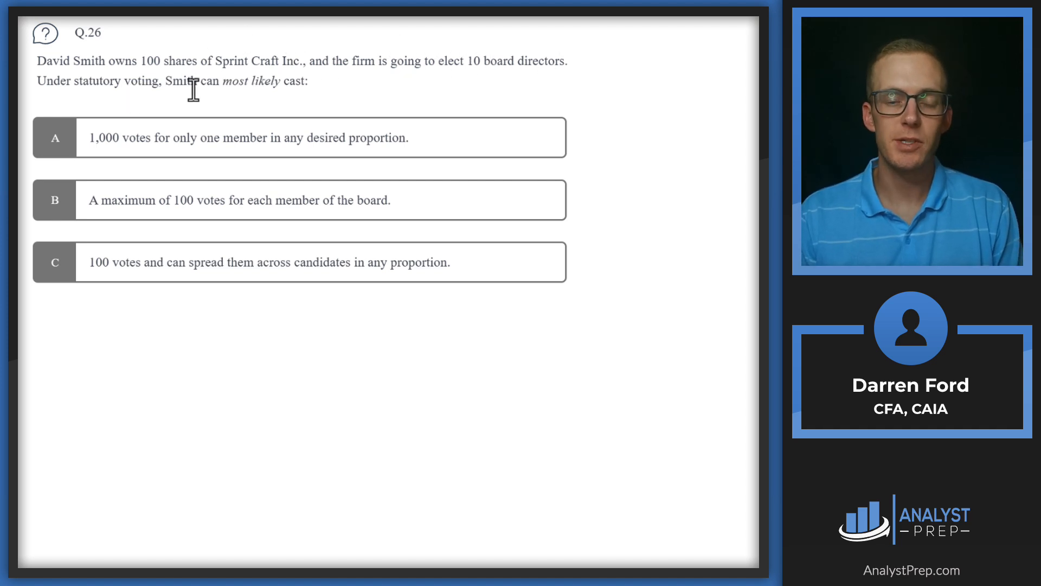
mouse_move(272, 81)
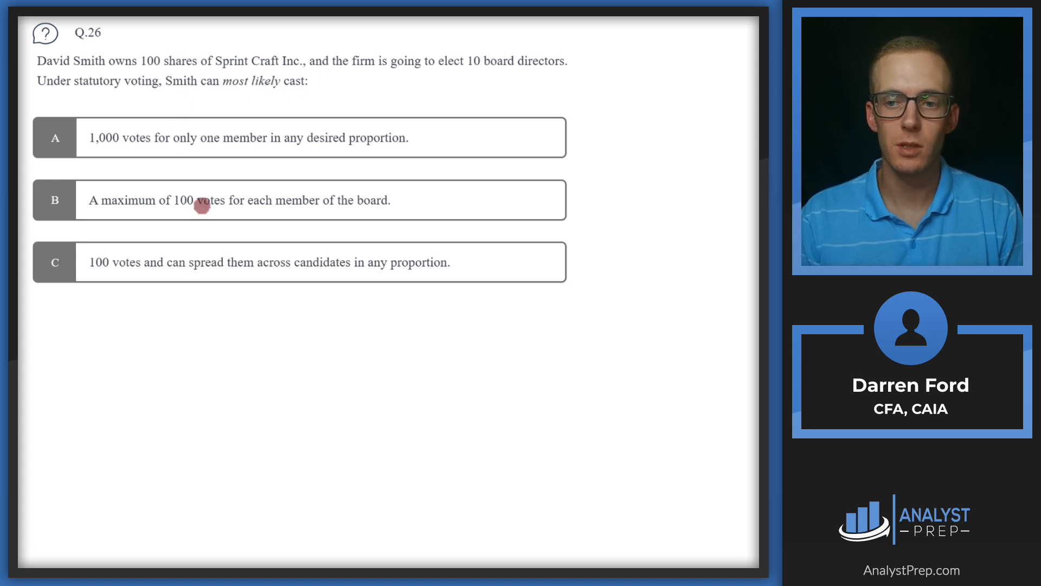
mouse_move(200, 371)
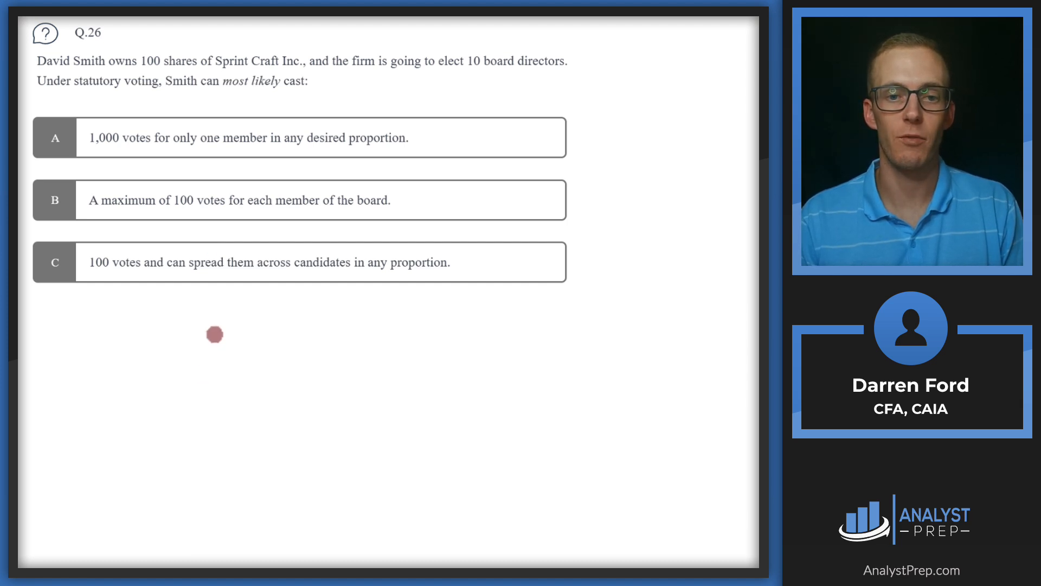
mouse_move(140, 69)
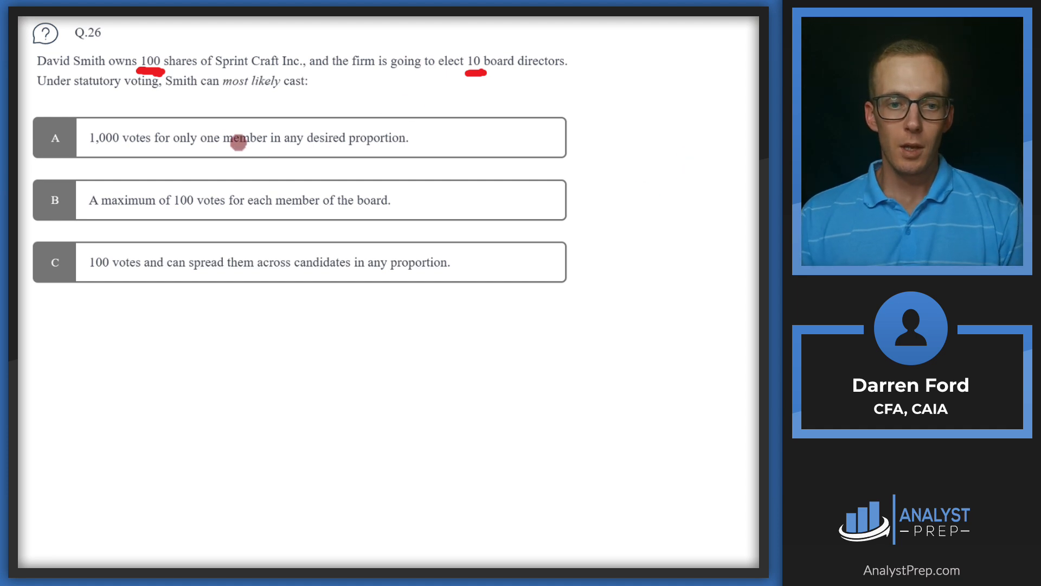
mouse_move(186, 165)
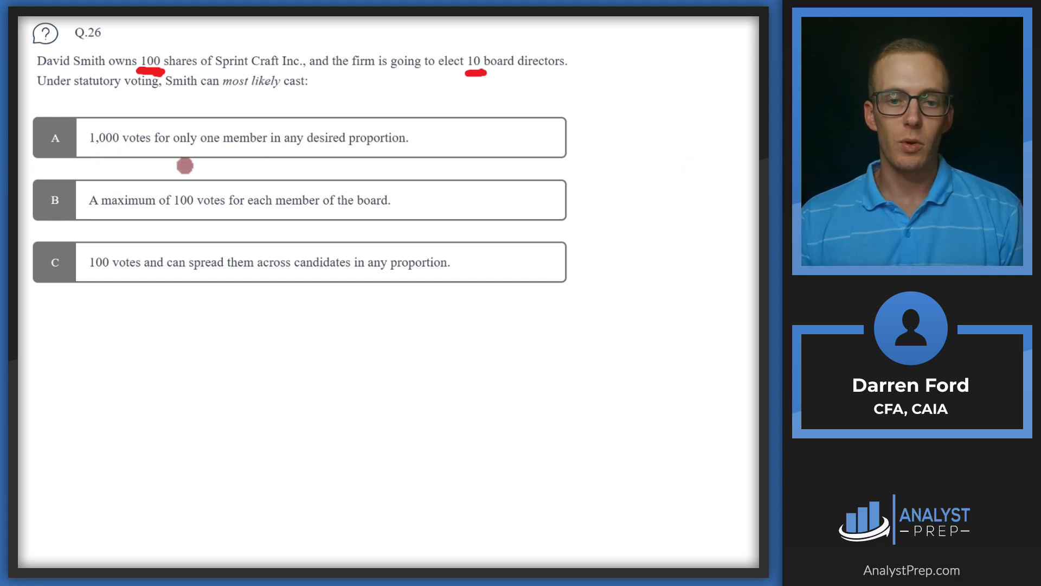
mouse_move(377, 151)
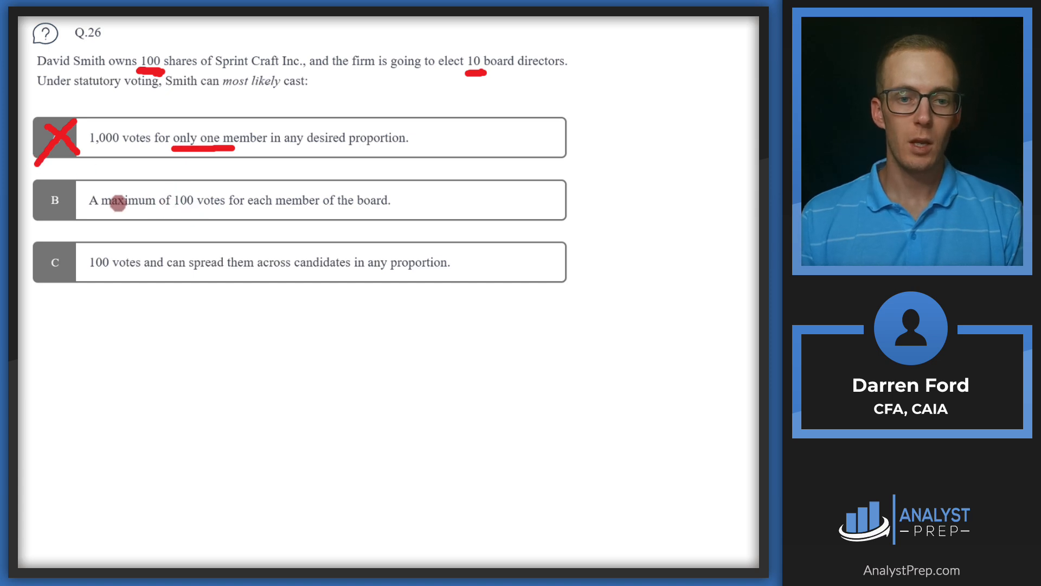
mouse_move(269, 211)
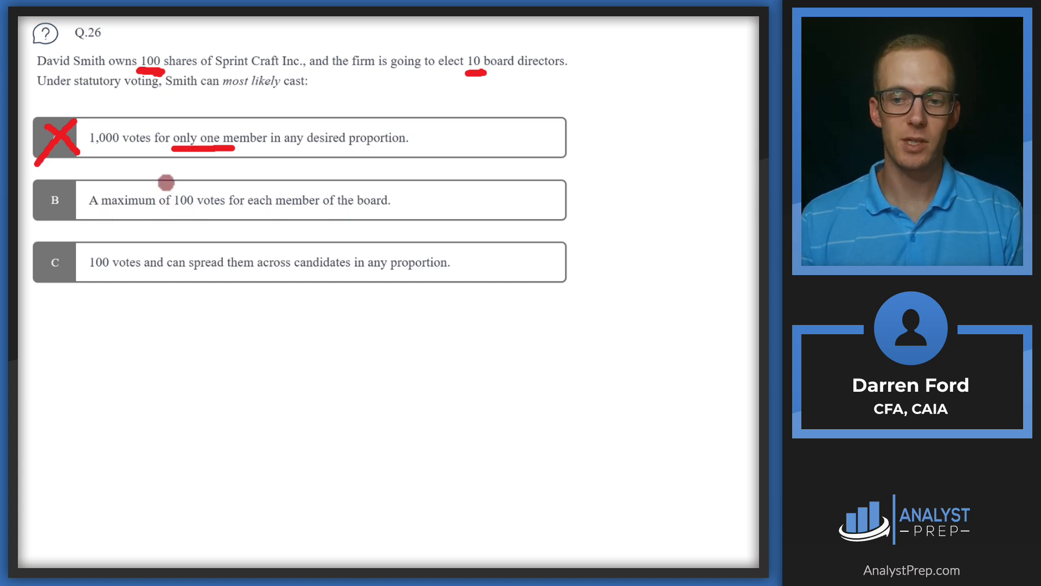
mouse_move(193, 201)
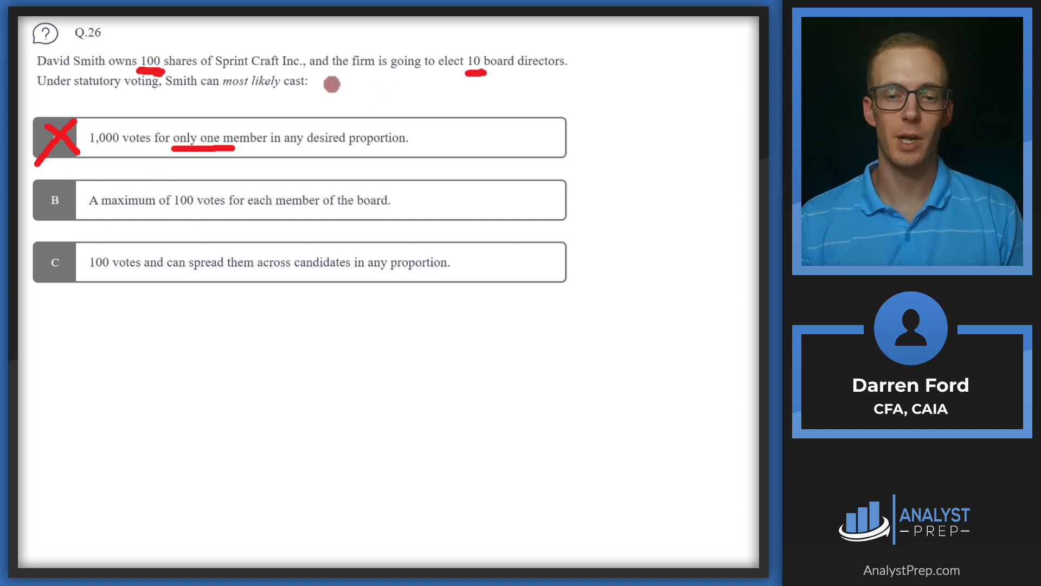
mouse_move(234, 218)
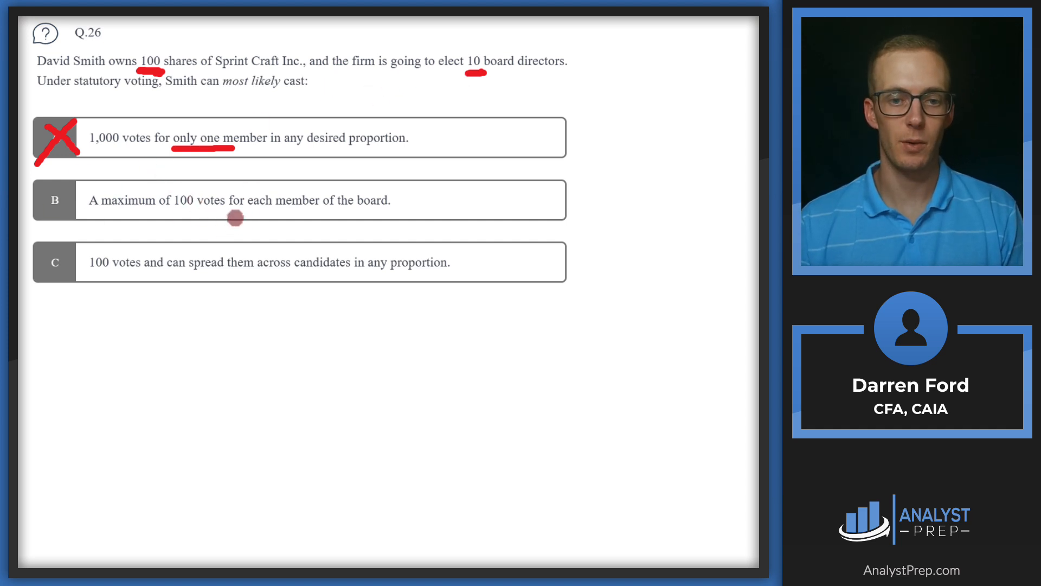
mouse_move(185, 241)
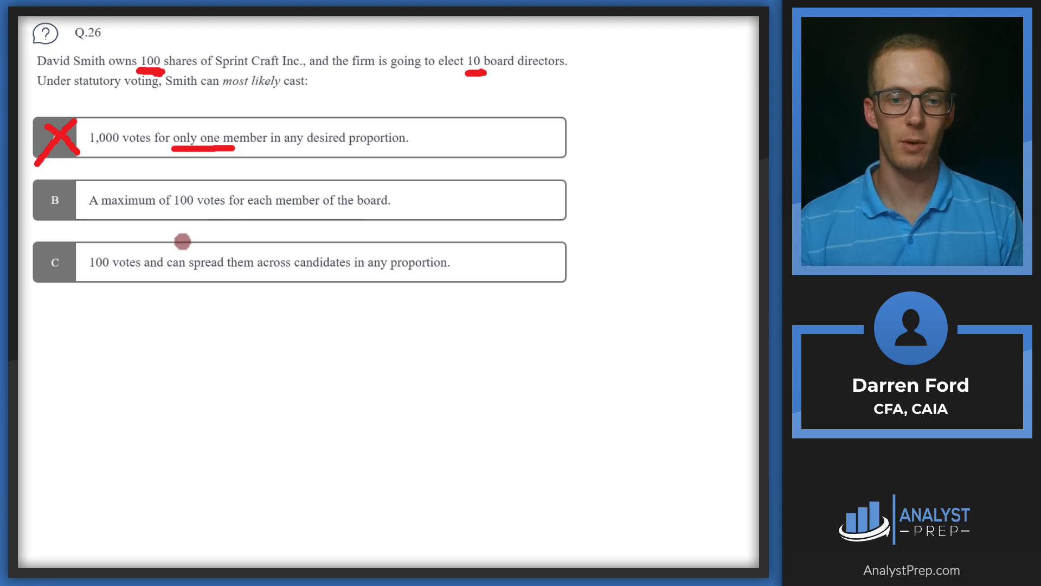
mouse_move(181, 291)
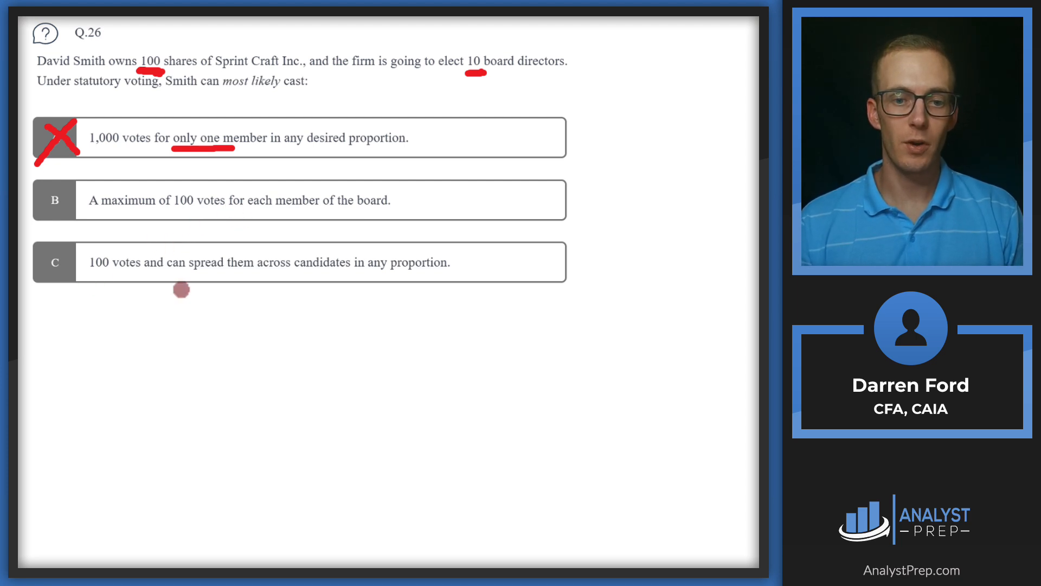
mouse_move(397, 282)
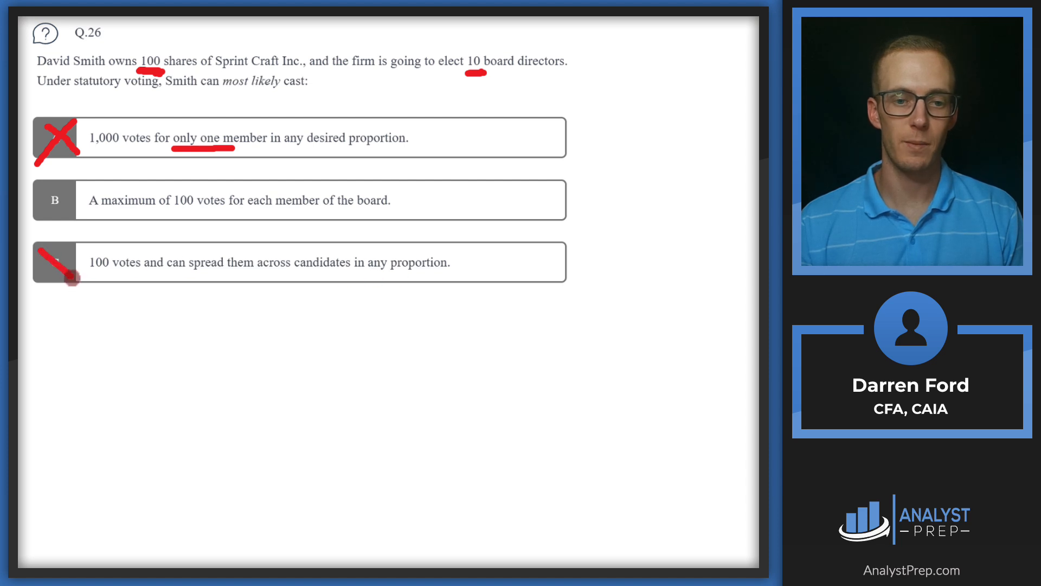
Step: Tick choice C in red as the answer to Q.26
click(57, 262)
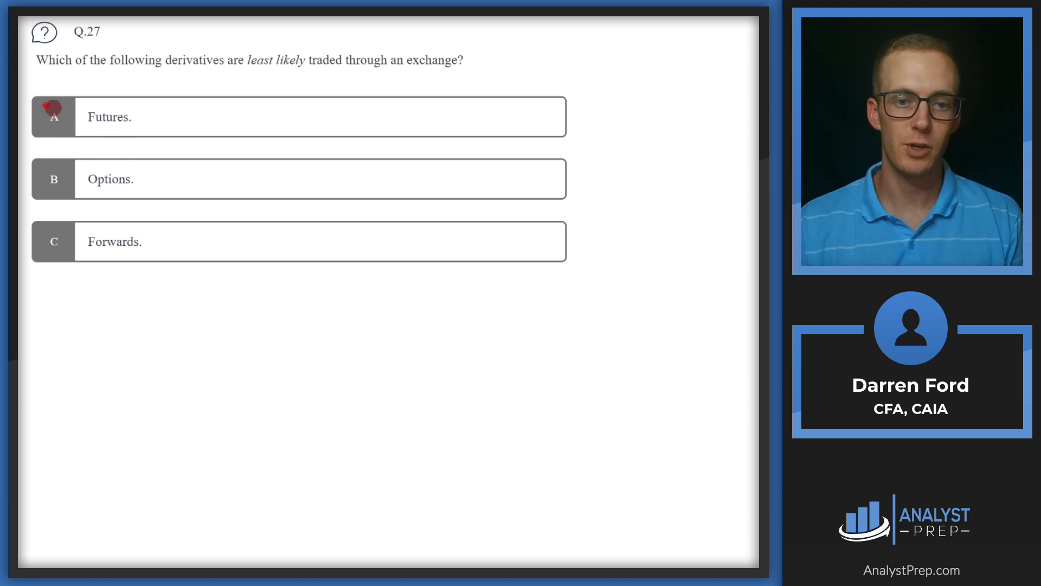
Step: Cross out Futures and Options in red and circle Forwards as the answer
click(55, 116)
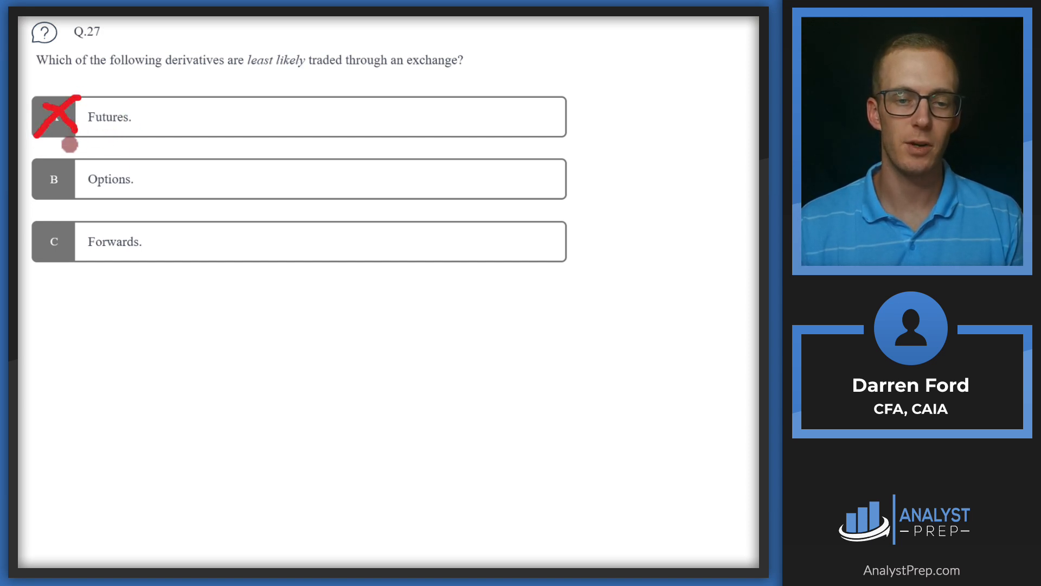
mouse_move(87, 160)
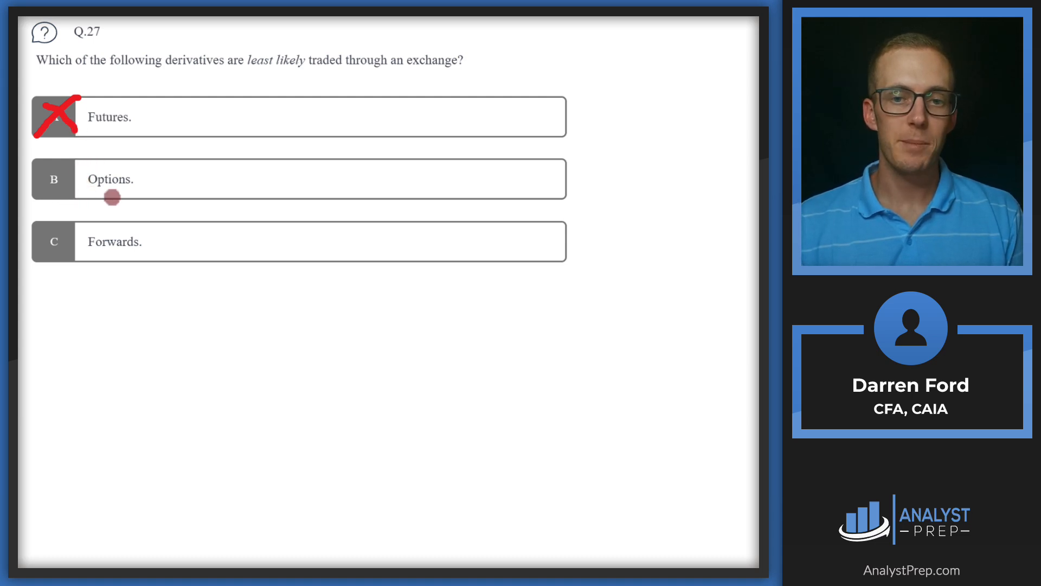
click(53, 179)
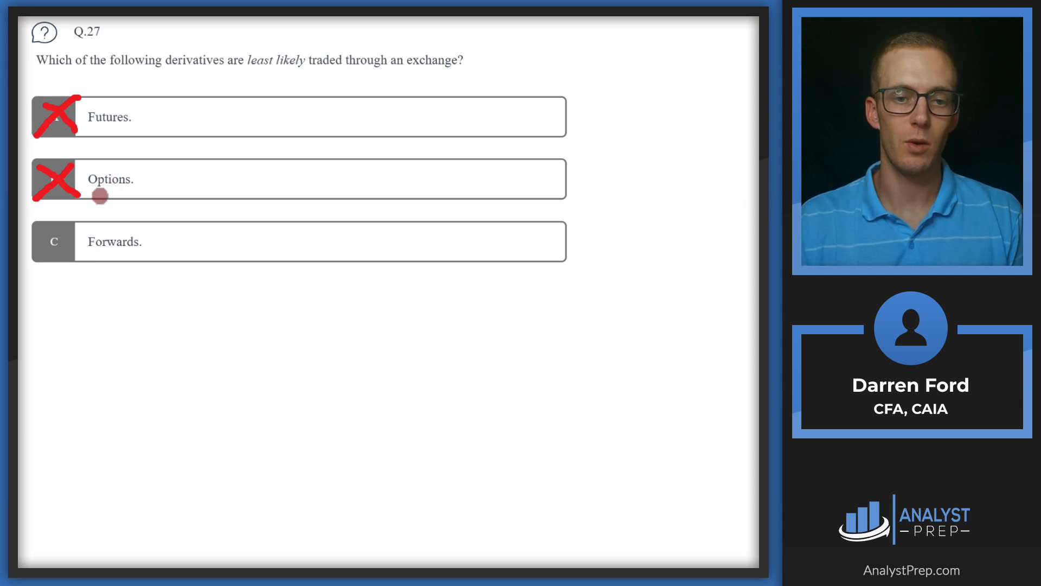
mouse_move(67, 226)
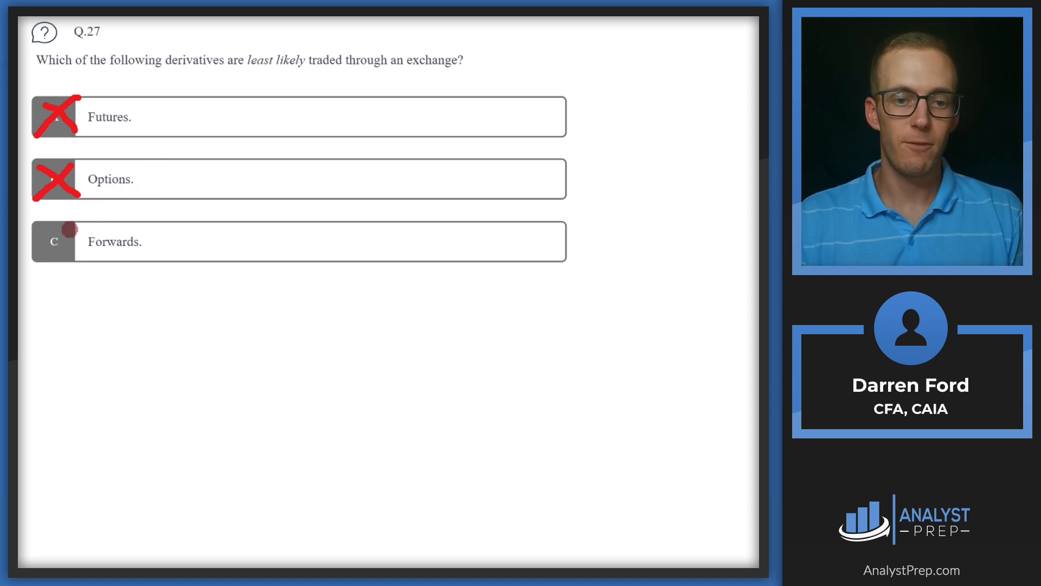
click(54, 241)
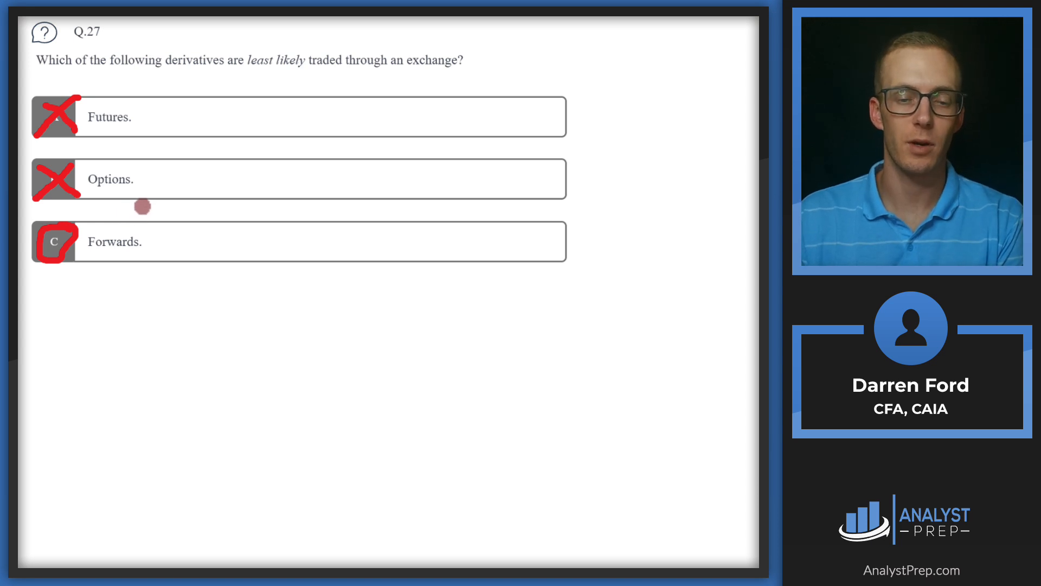
mouse_move(110, 208)
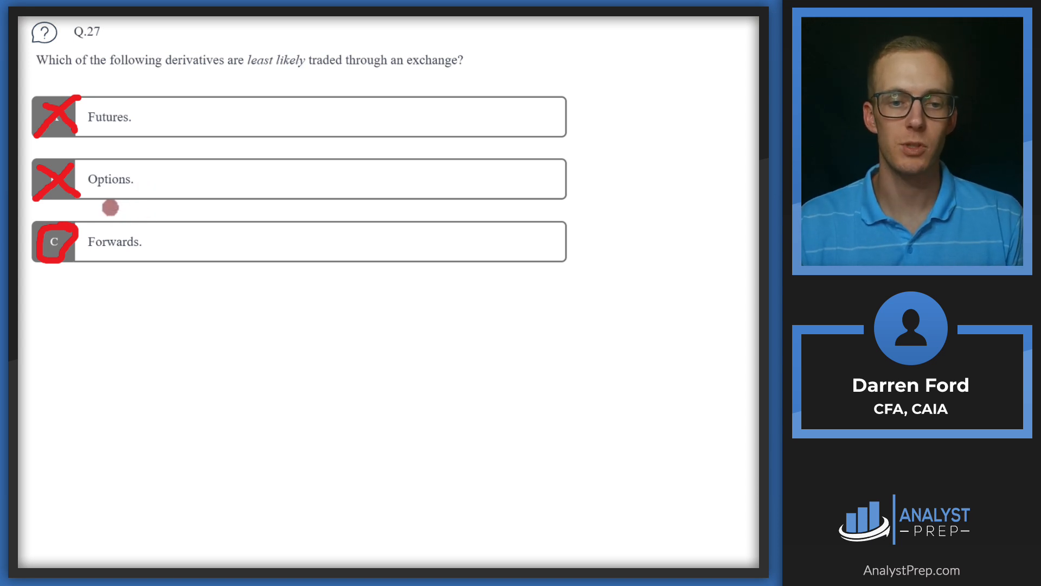
mouse_move(121, 200)
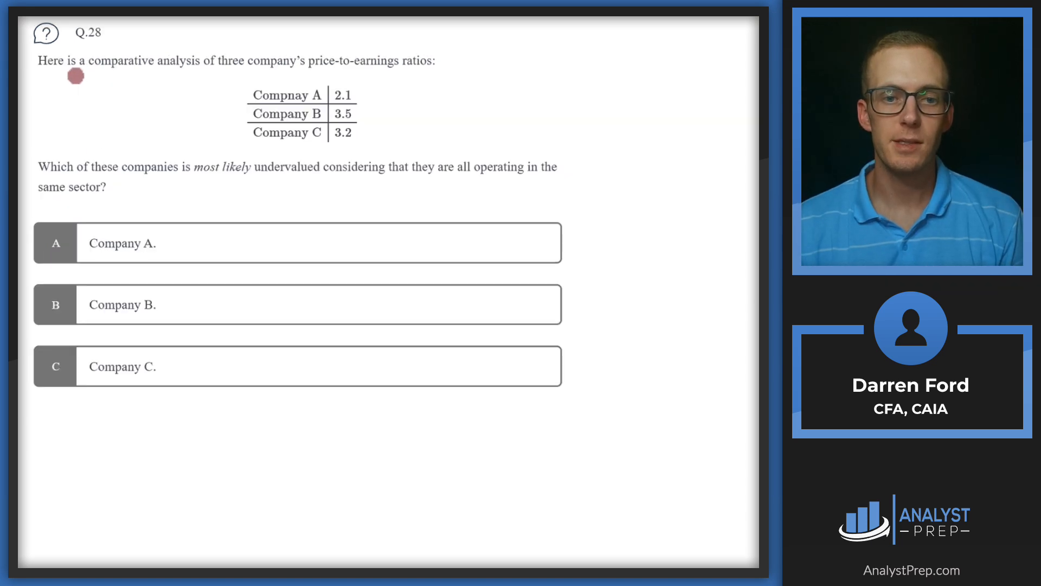
mouse_move(243, 75)
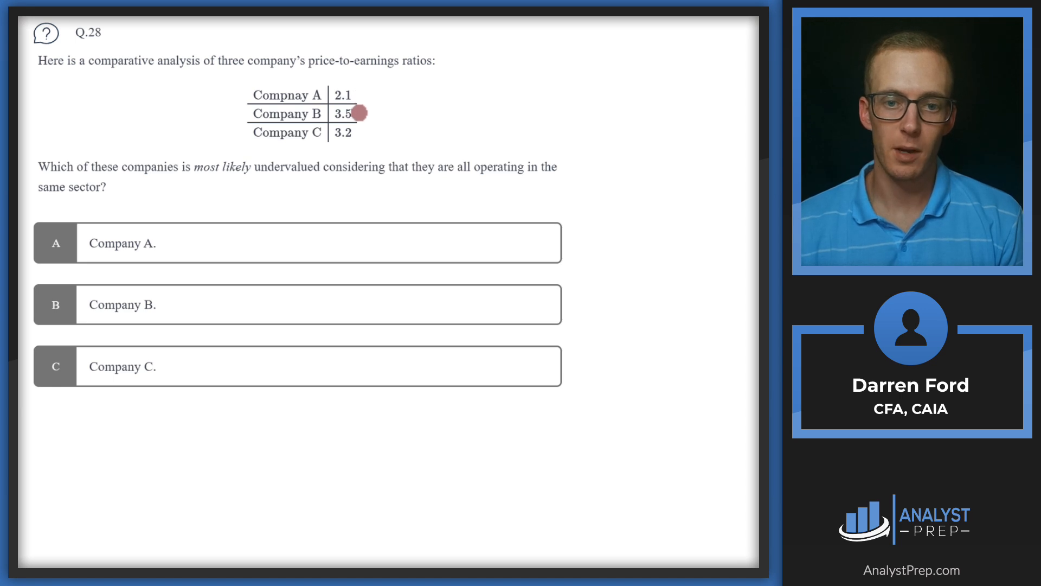
mouse_move(361, 133)
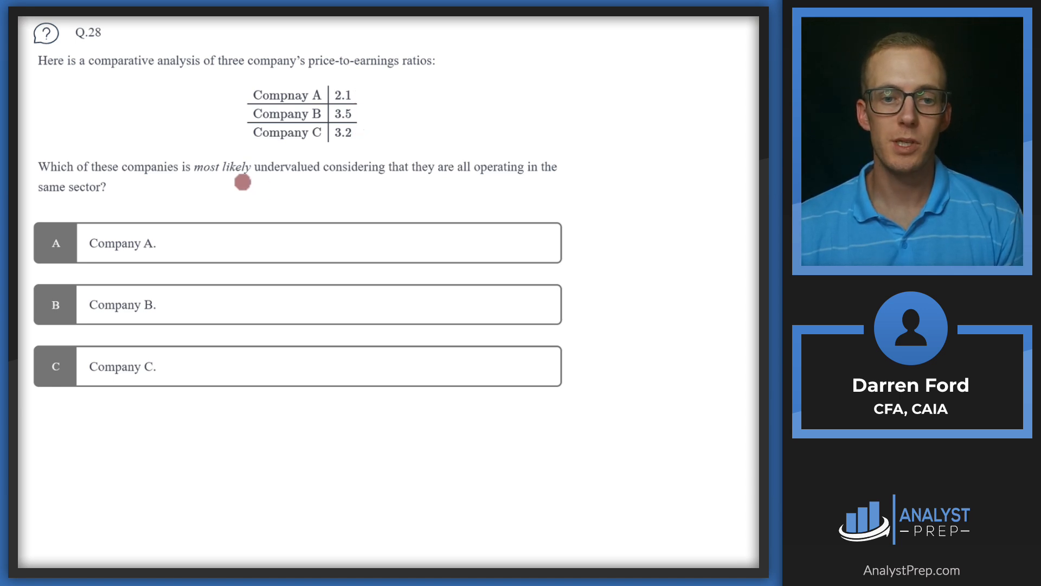
mouse_move(375, 181)
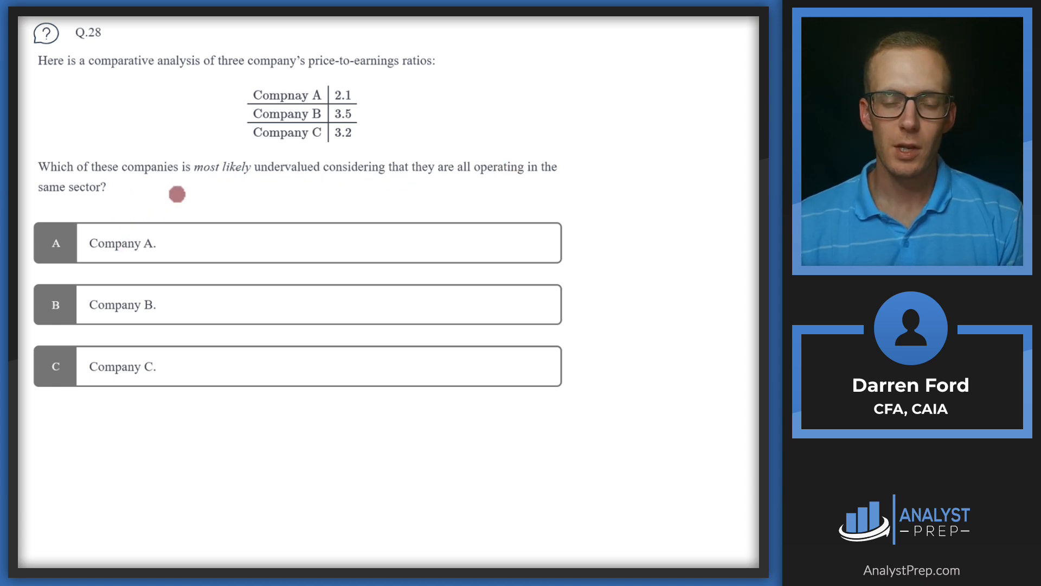
mouse_move(407, 98)
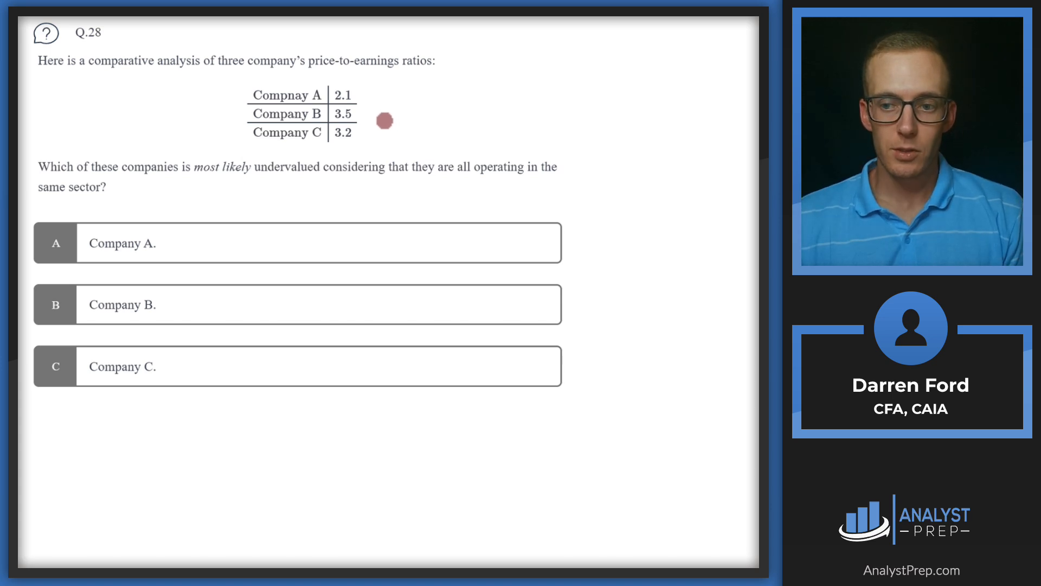
mouse_move(371, 113)
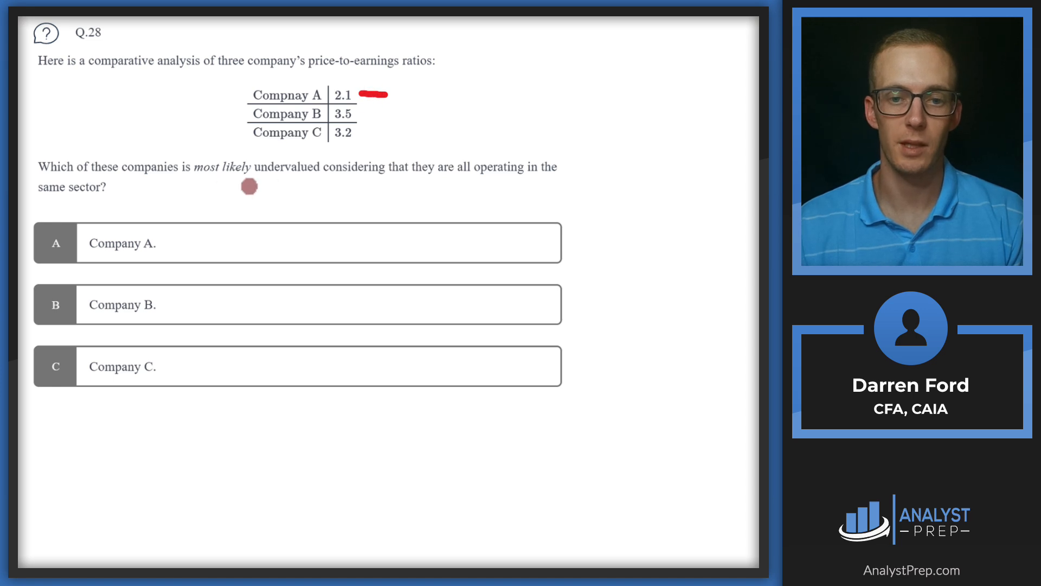
mouse_move(197, 181)
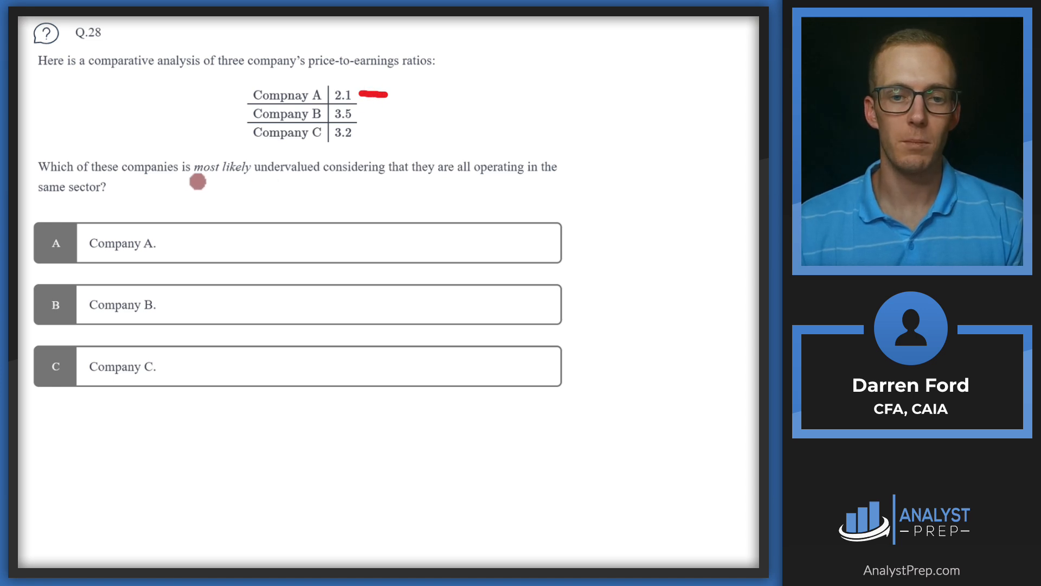
Step: Mark Company A's 2.1 P/E ratio with a red stroke and advance to Q.29
click(55, 243)
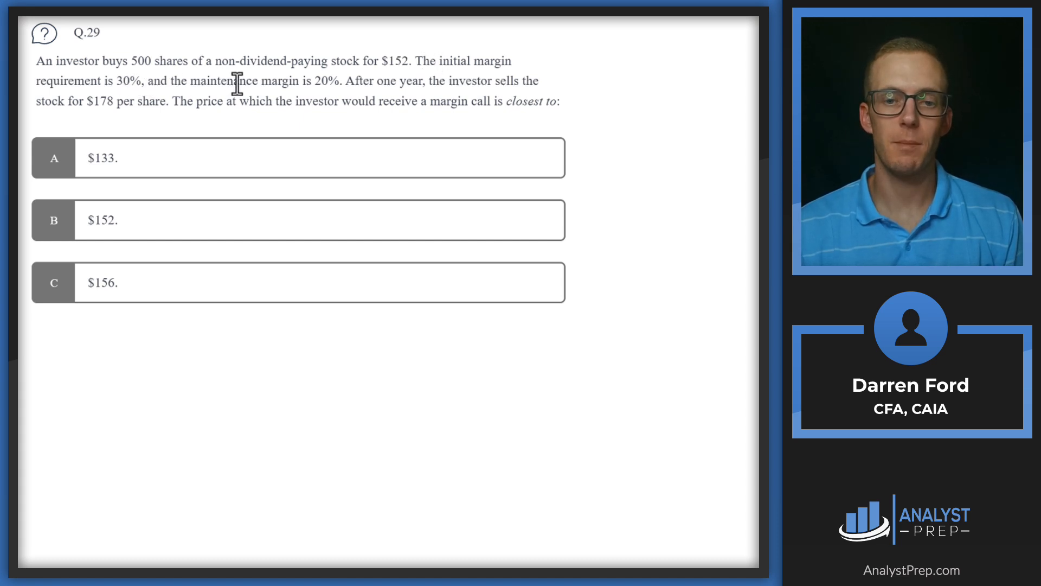
mouse_move(313, 82)
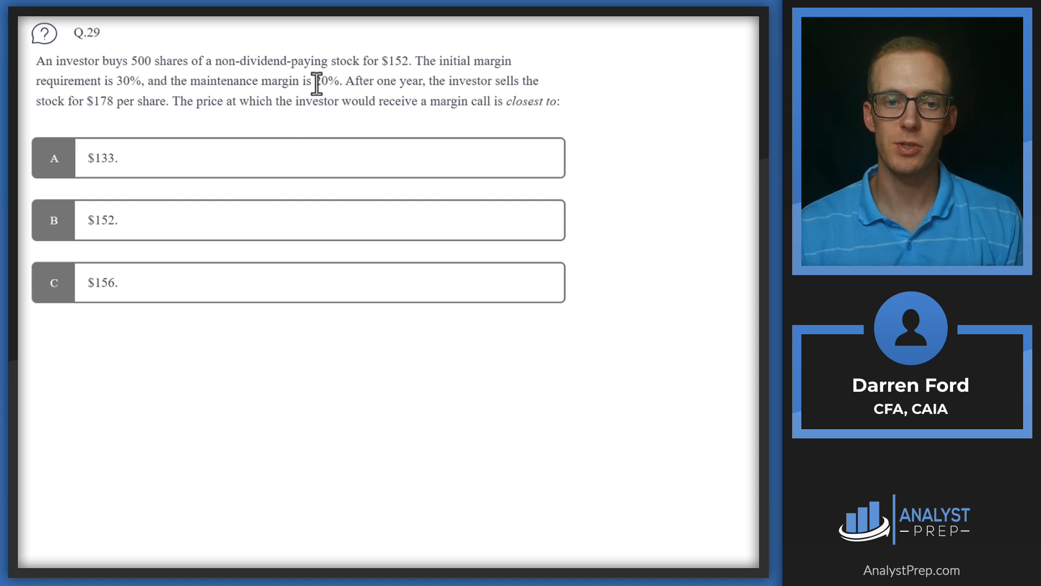
mouse_move(305, 80)
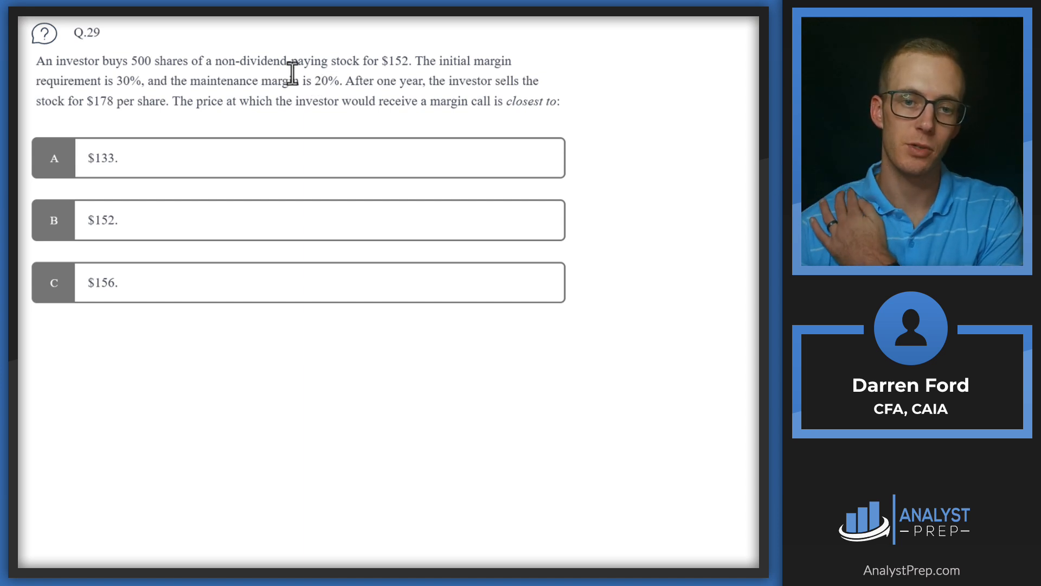
mouse_move(358, 102)
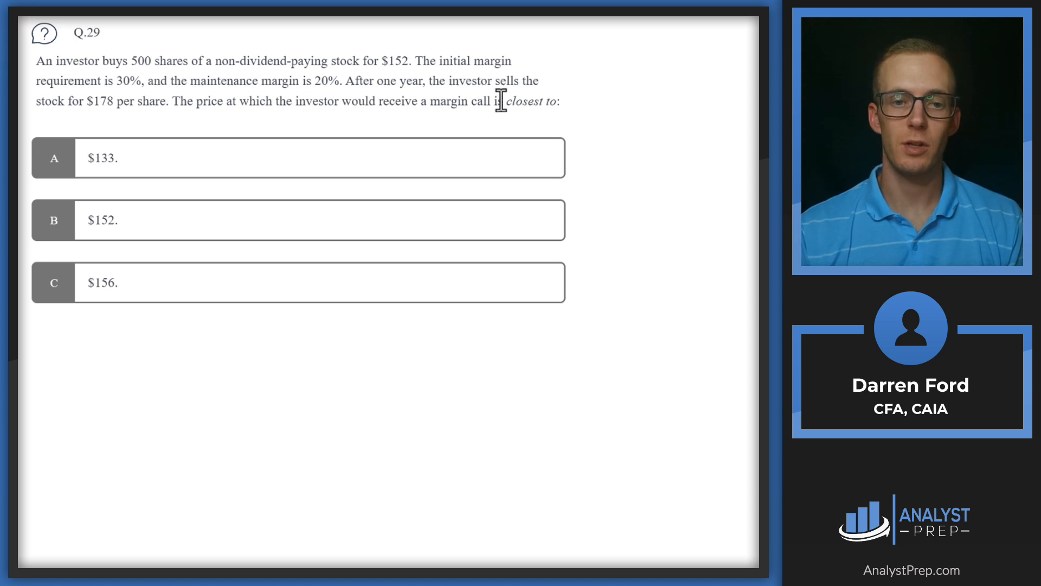
mouse_move(661, 302)
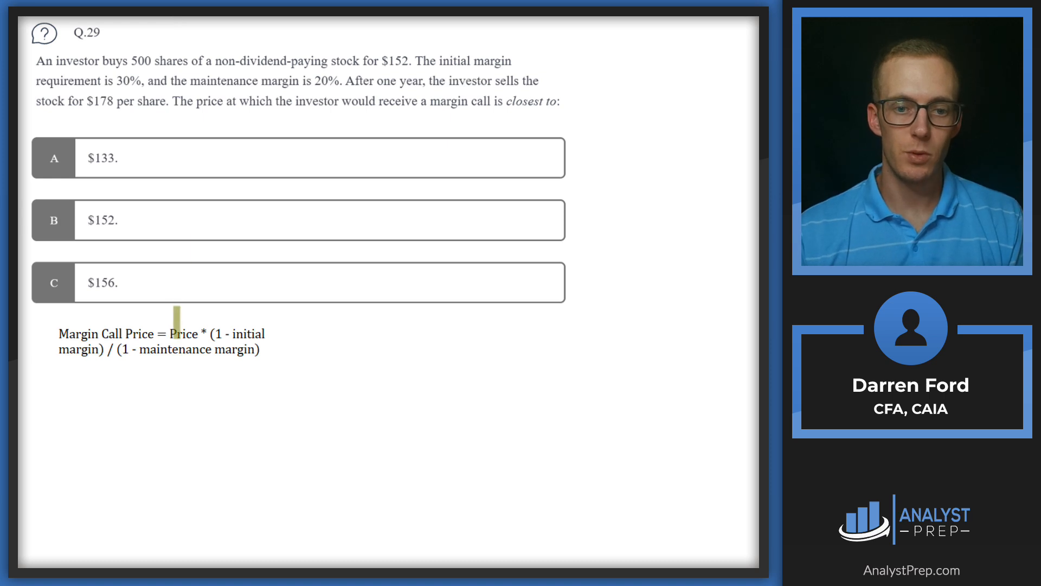
Step: Highlight a key term in the Q.29 margin call formula
double_click(184, 333)
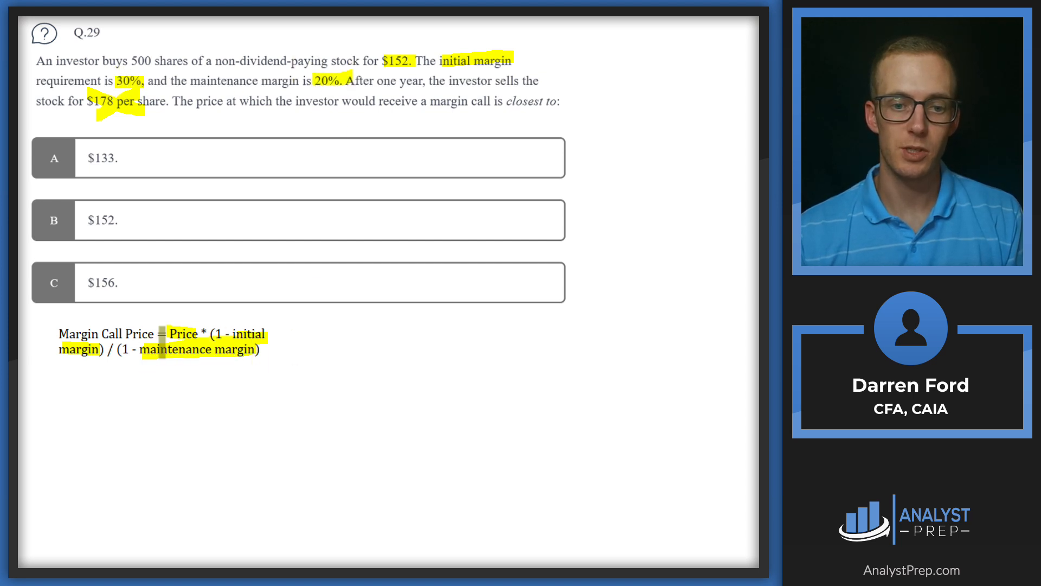
mouse_move(392, 167)
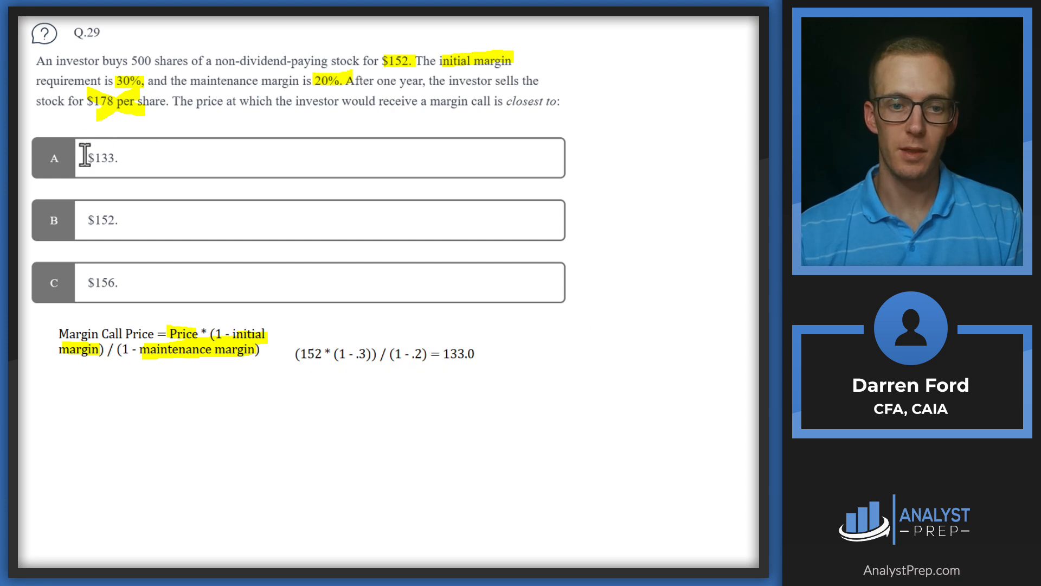
mouse_move(258, 110)
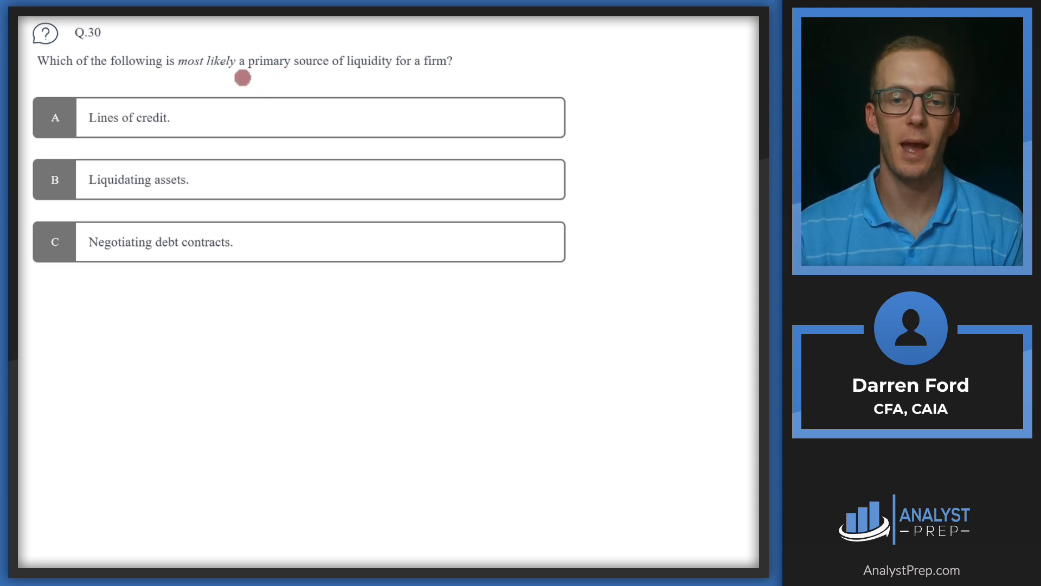
mouse_move(245, 78)
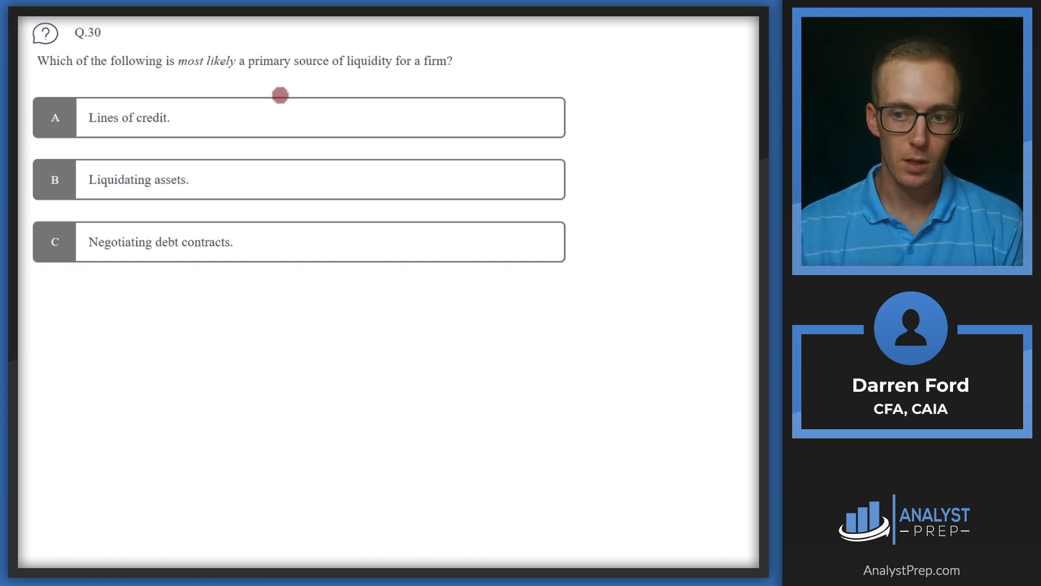
mouse_move(242, 103)
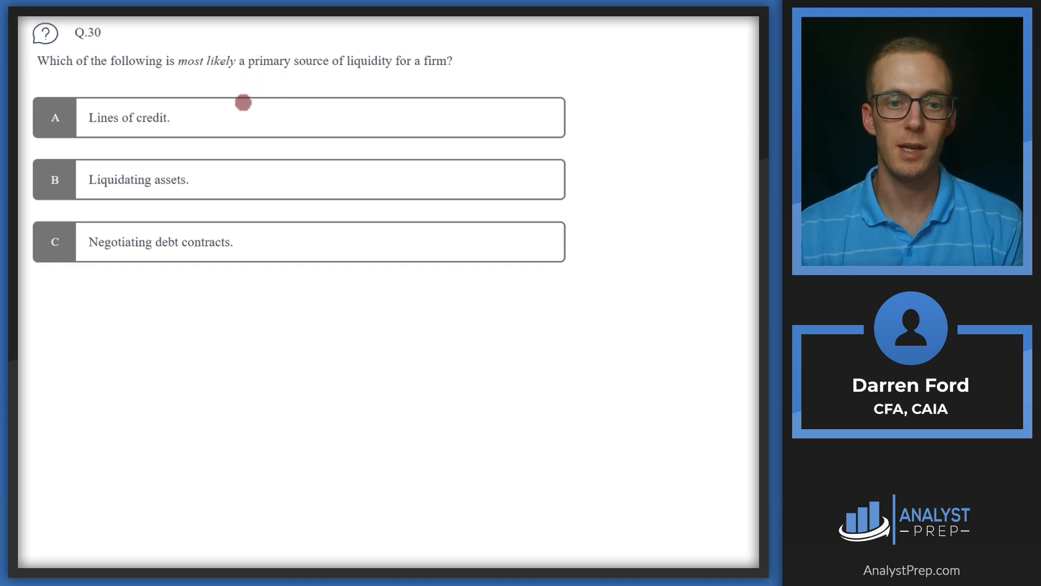
mouse_move(137, 131)
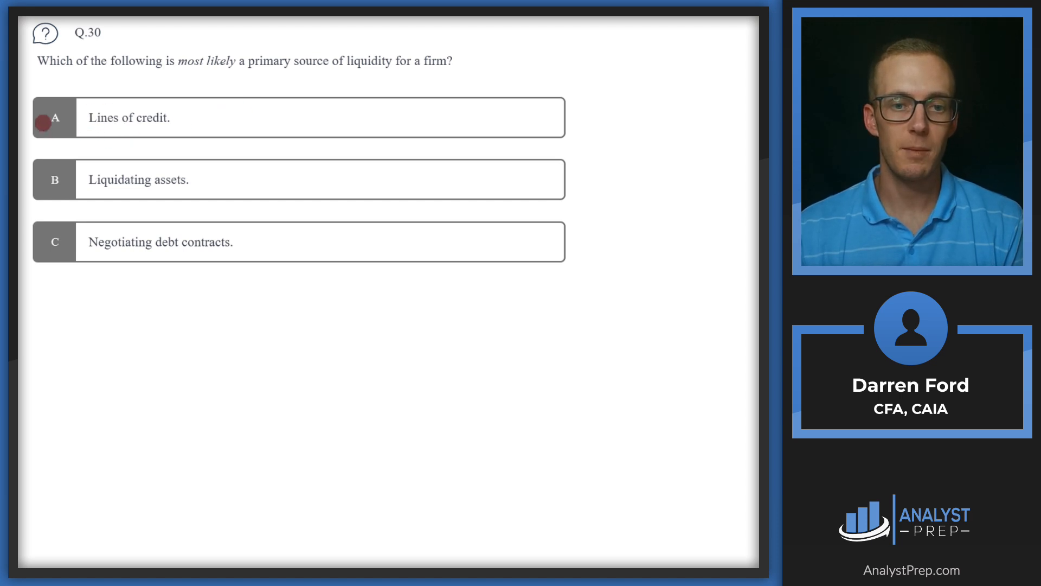
Step: Circle Lines of credit as the answer and cross out the other two choices on Q.30
click(55, 117)
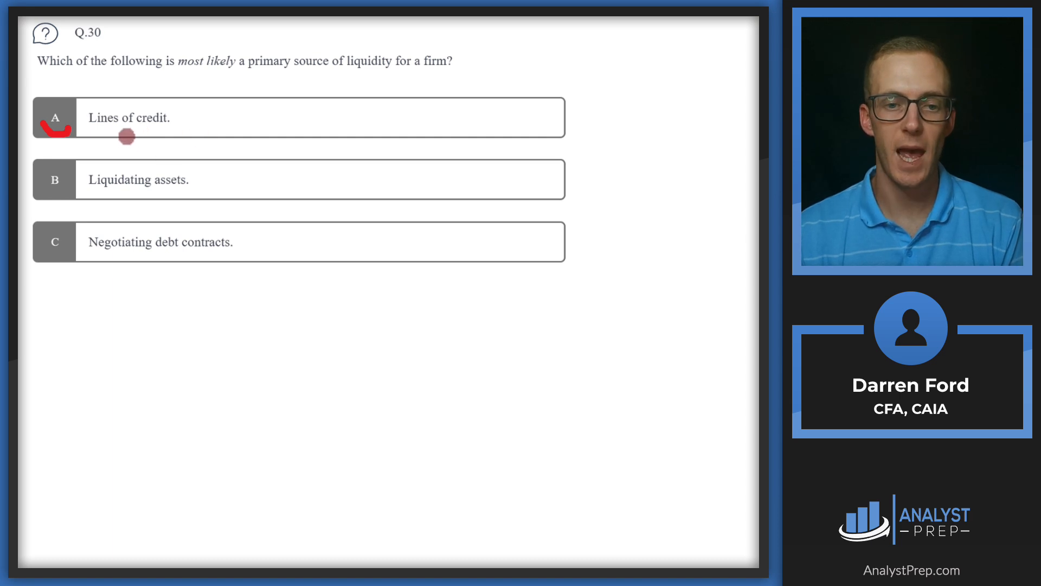
mouse_move(123, 146)
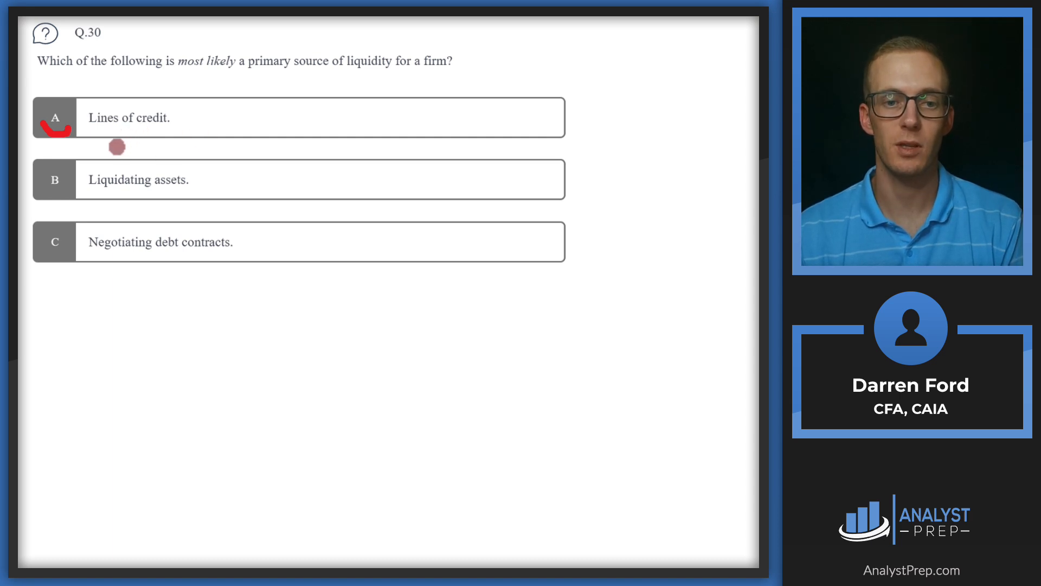
mouse_move(125, 136)
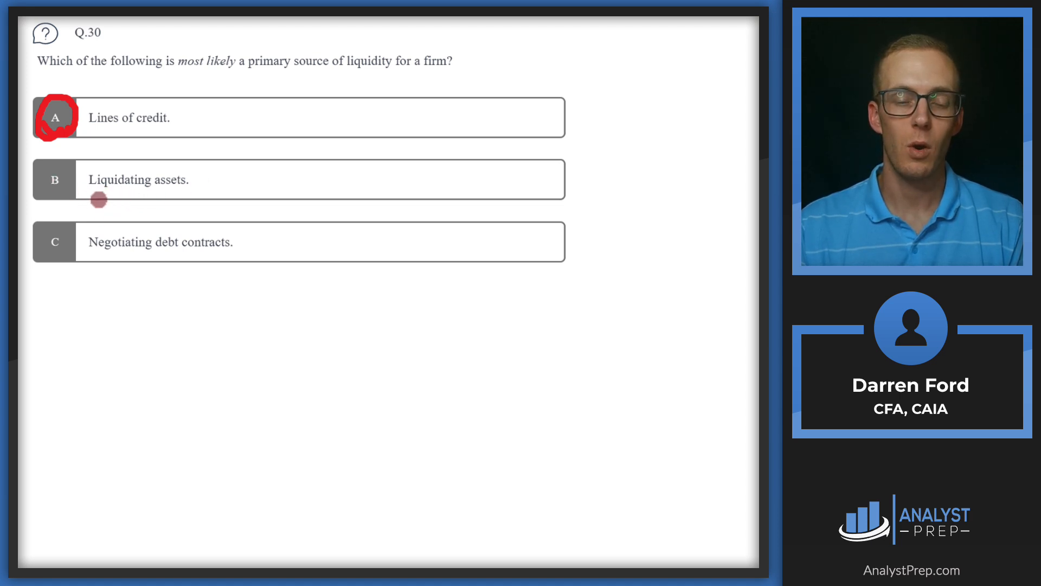
mouse_move(90, 203)
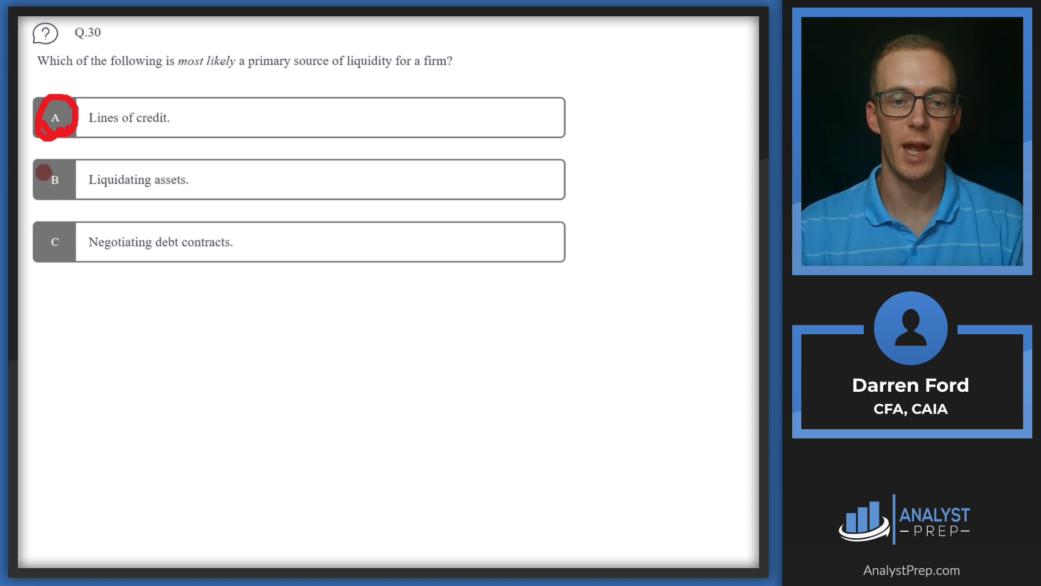
click(54, 179)
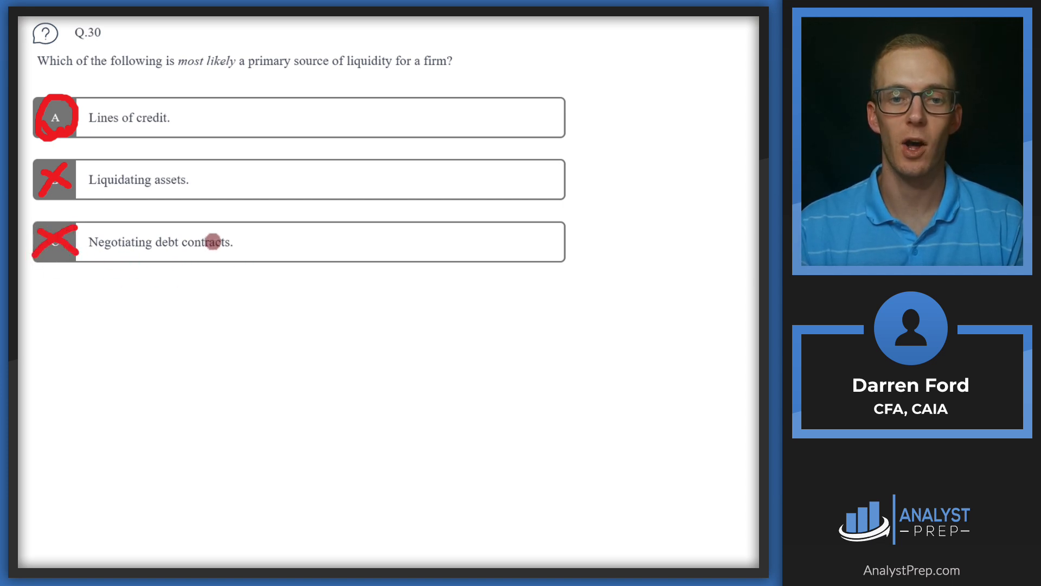
mouse_move(118, 263)
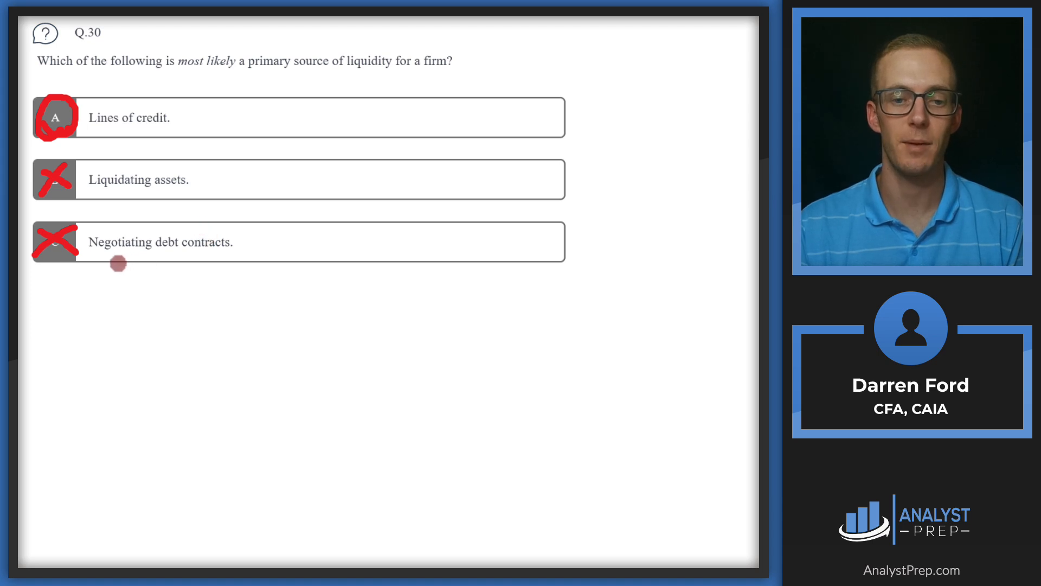